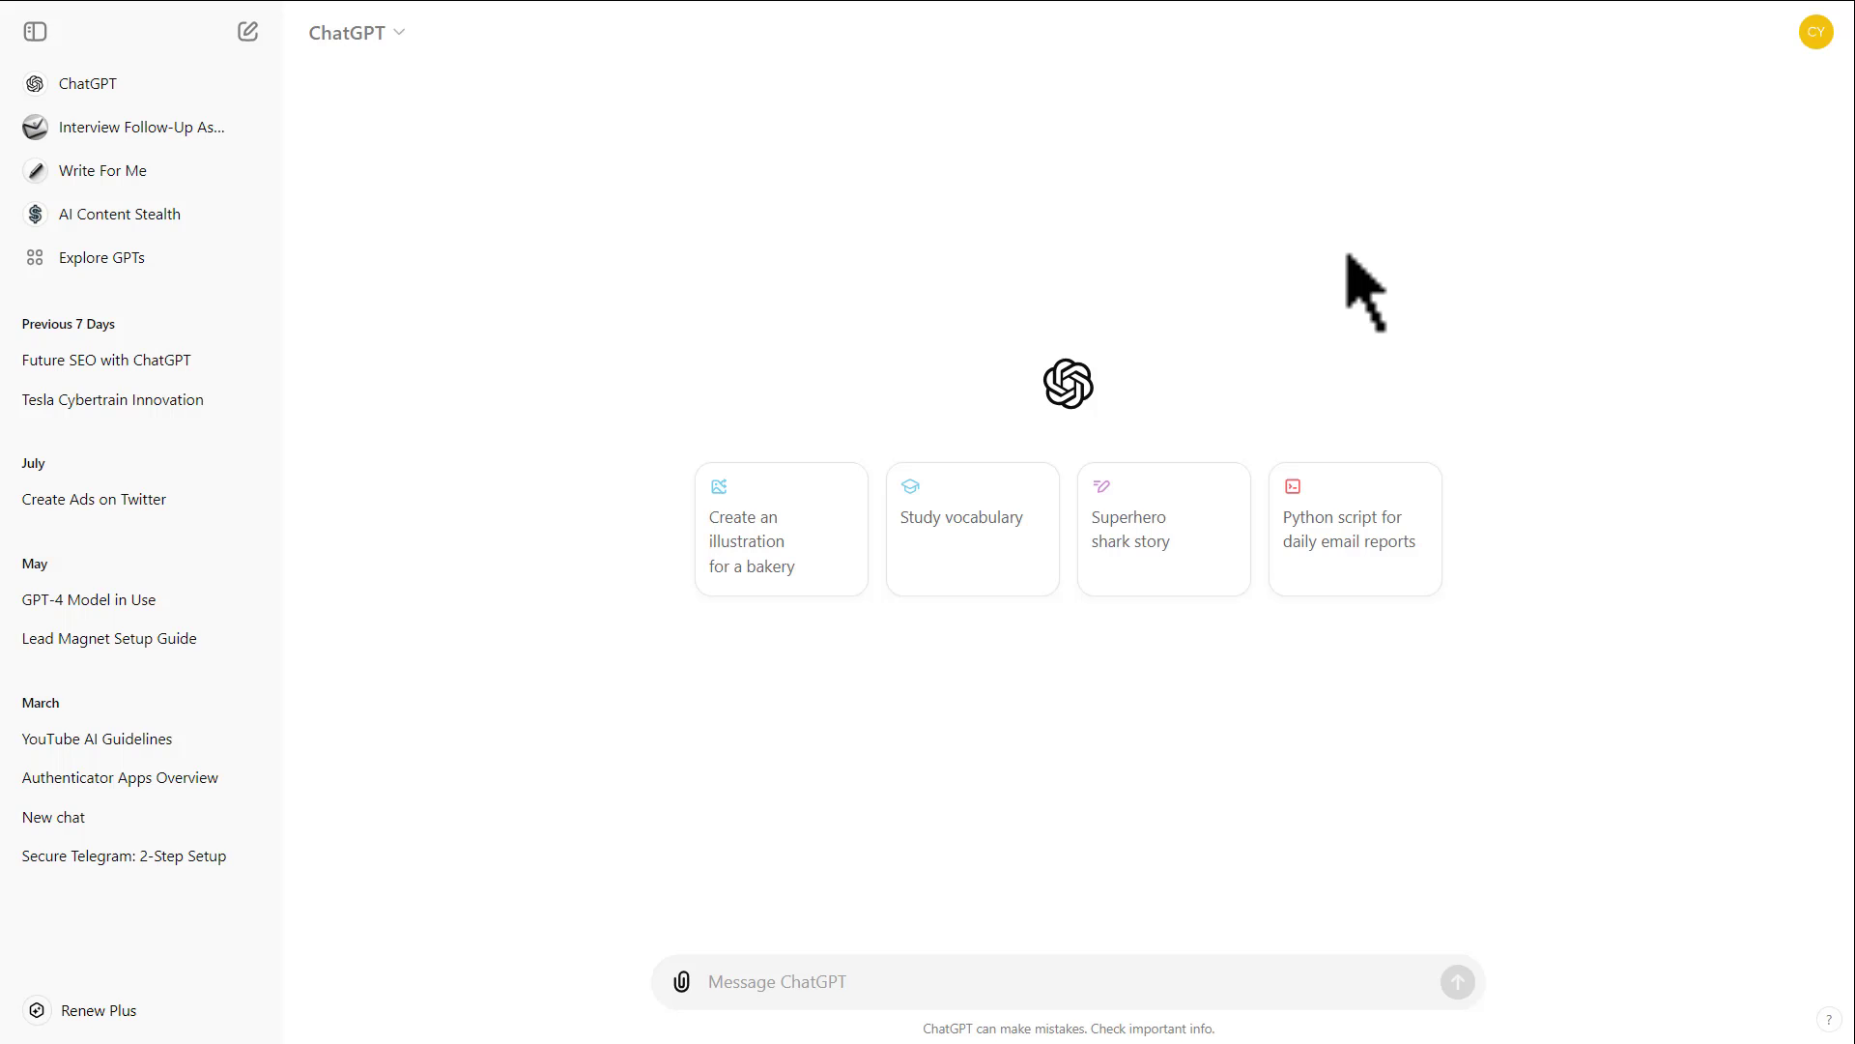
pyautogui.moveTo(1390, 278)
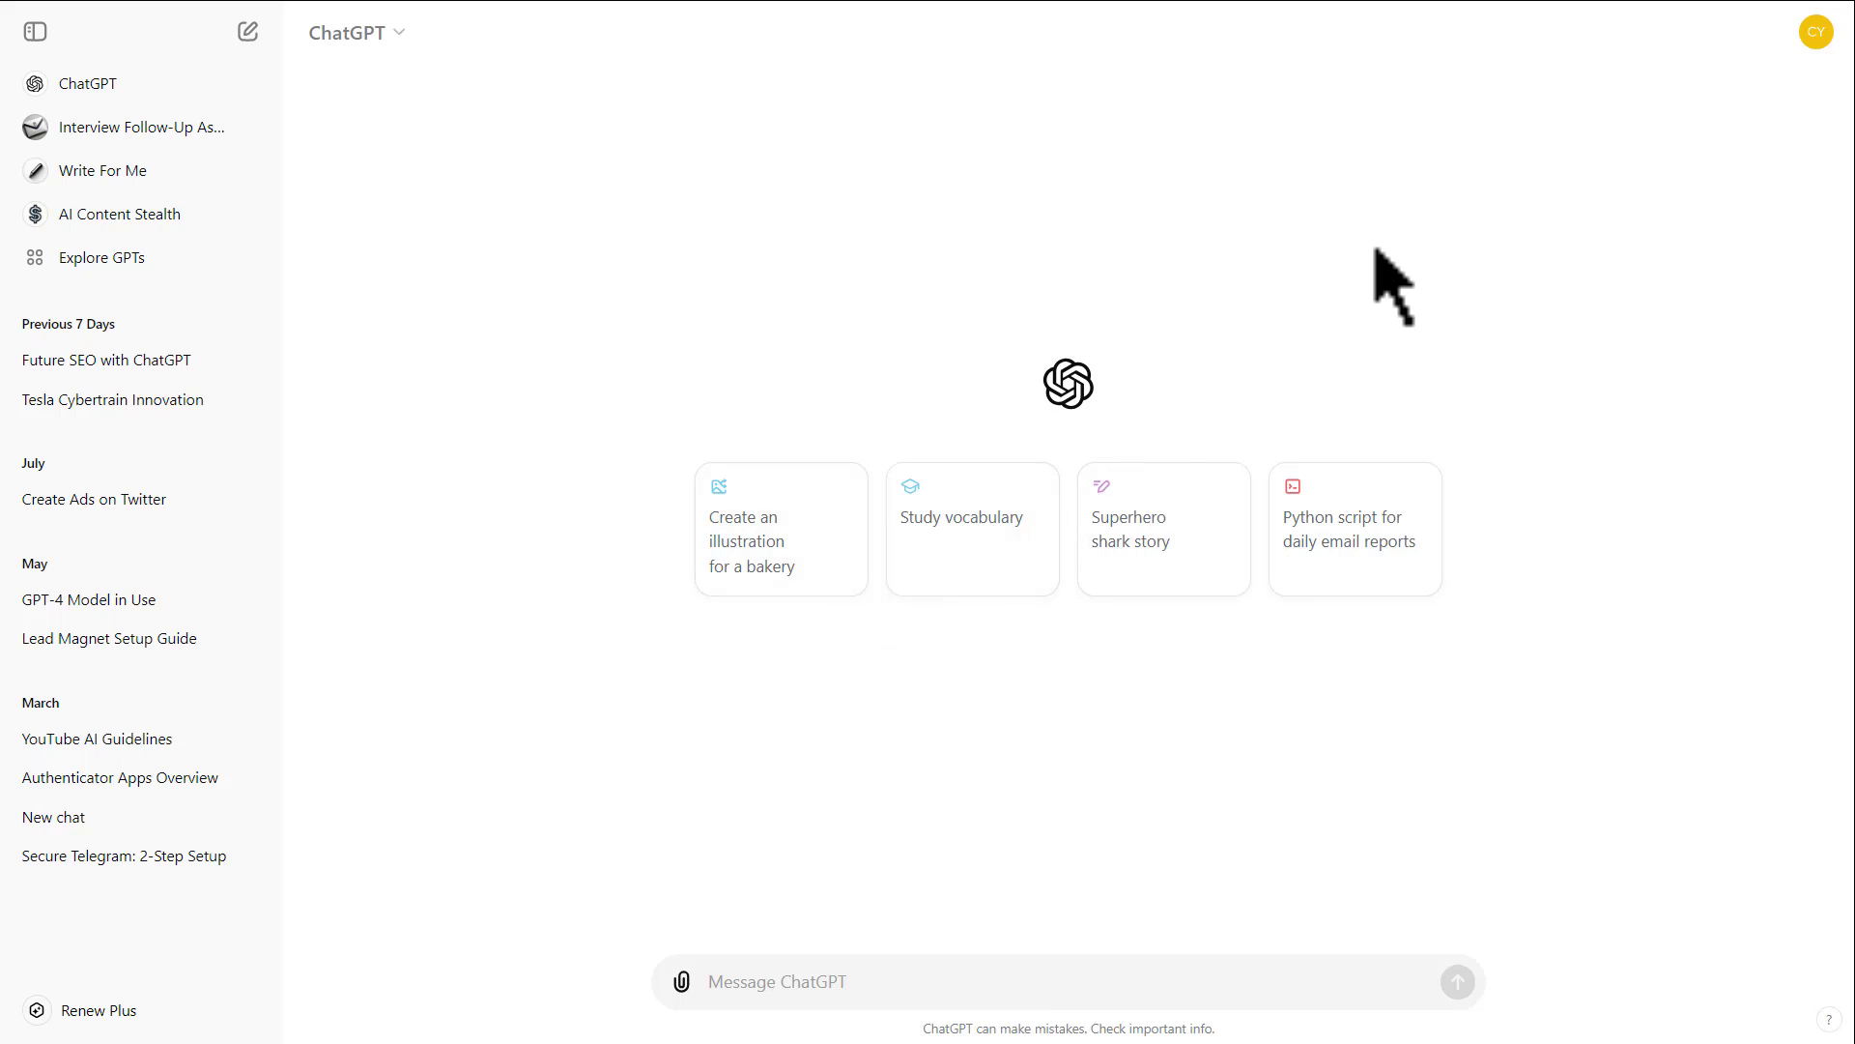
# - Search the GPT store for "Consistent characters" and review the top character-generator results
pyautogui.click(103, 257)
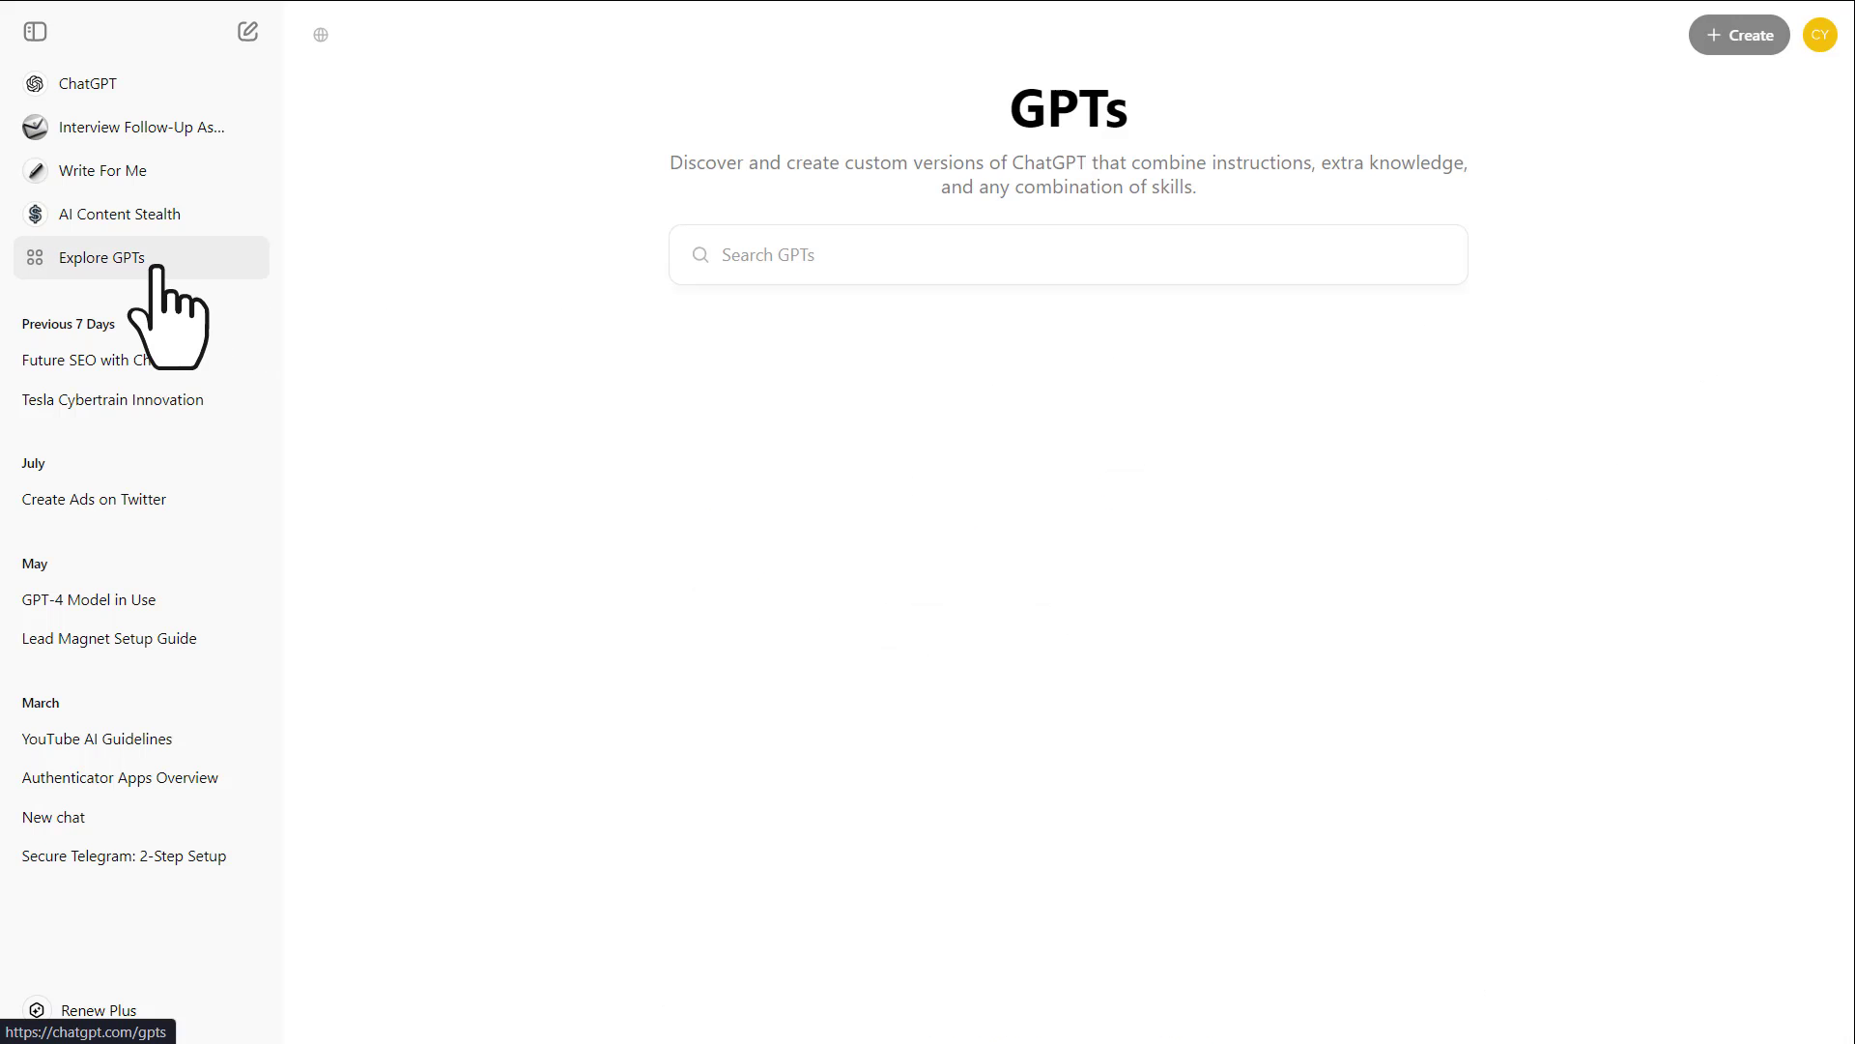
pyautogui.click(101, 257)
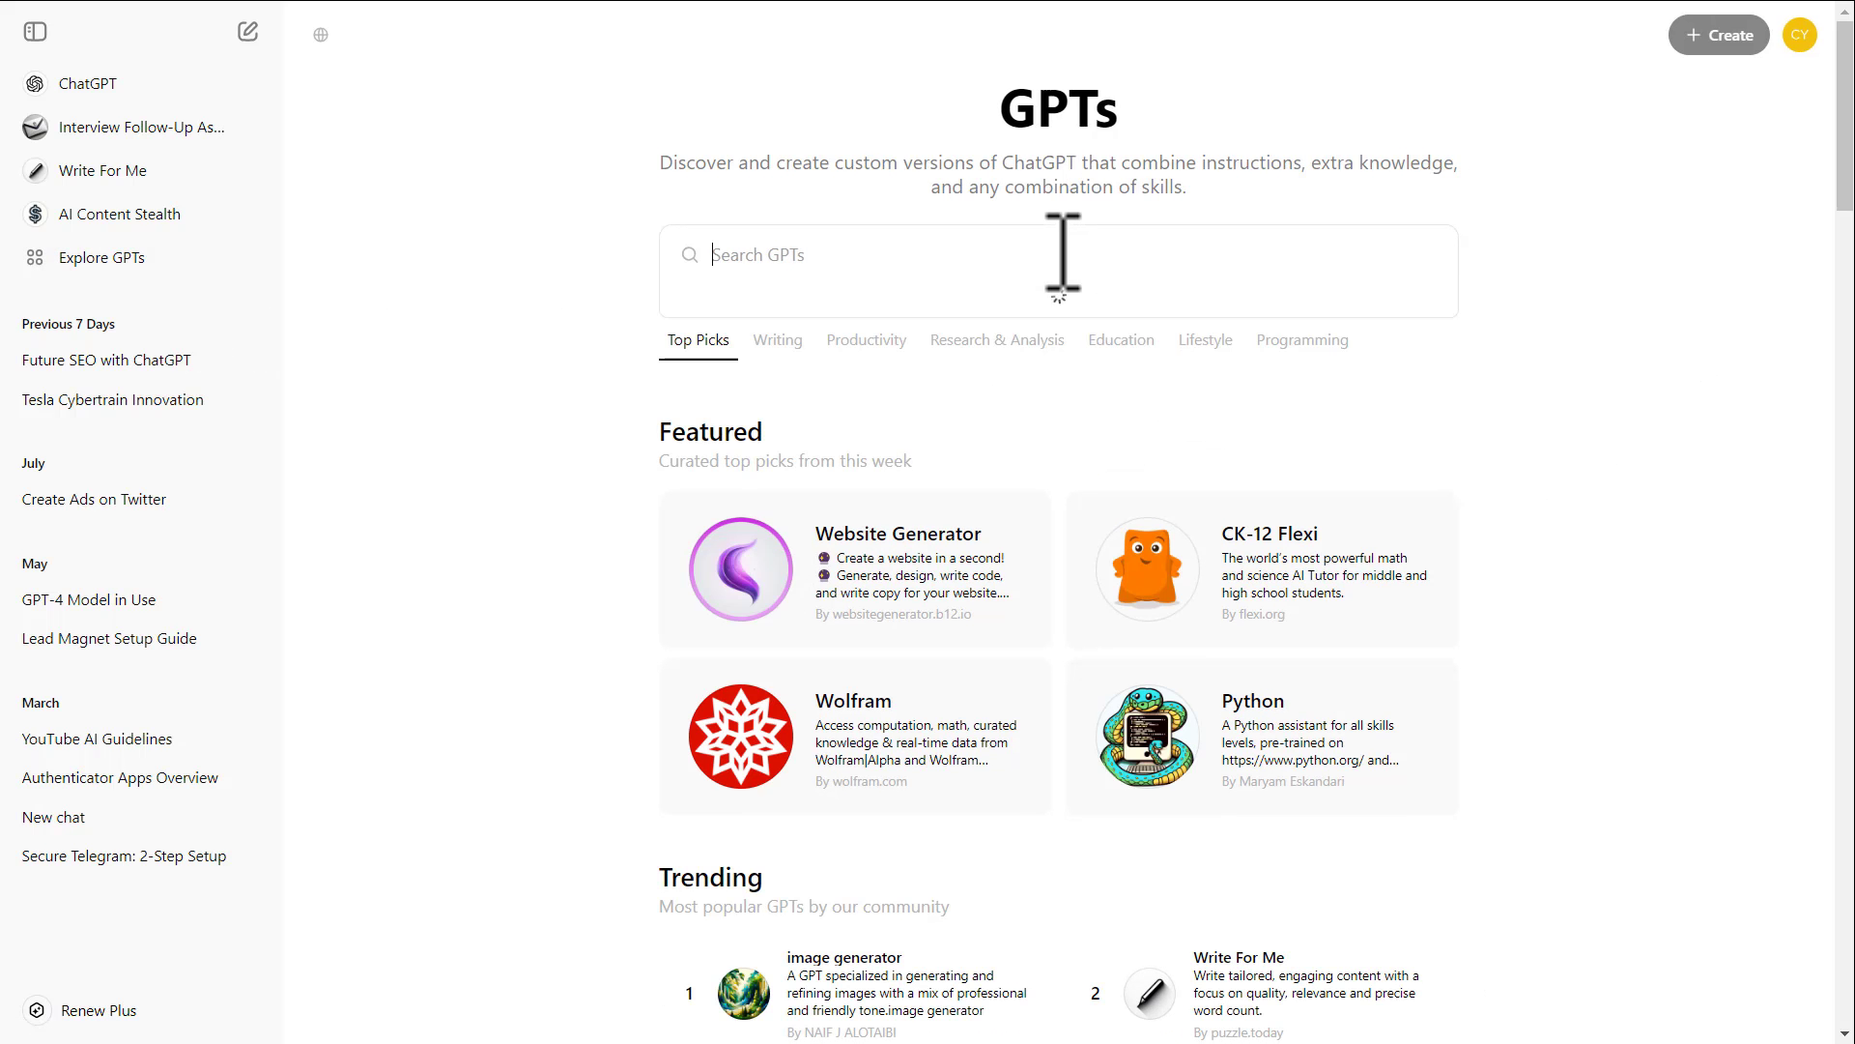
pyautogui.write('Consistent characters')
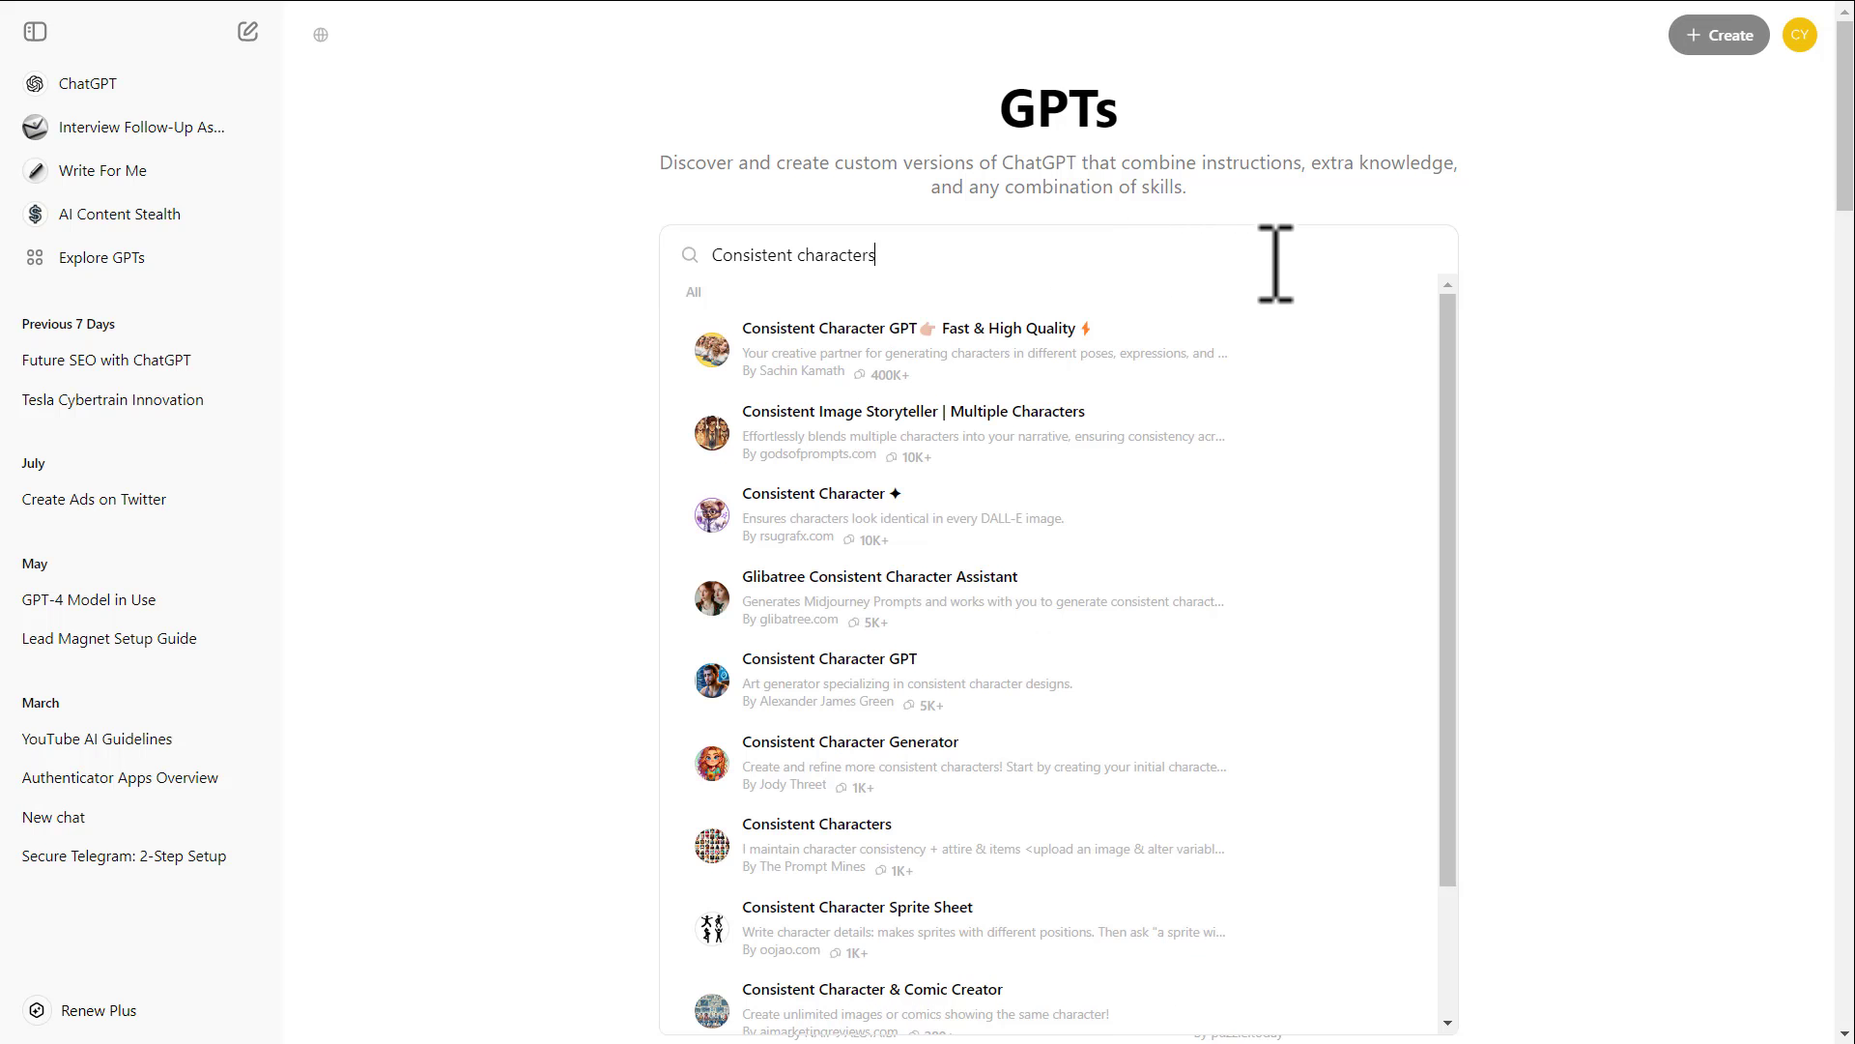
pyautogui.scroll(-3)
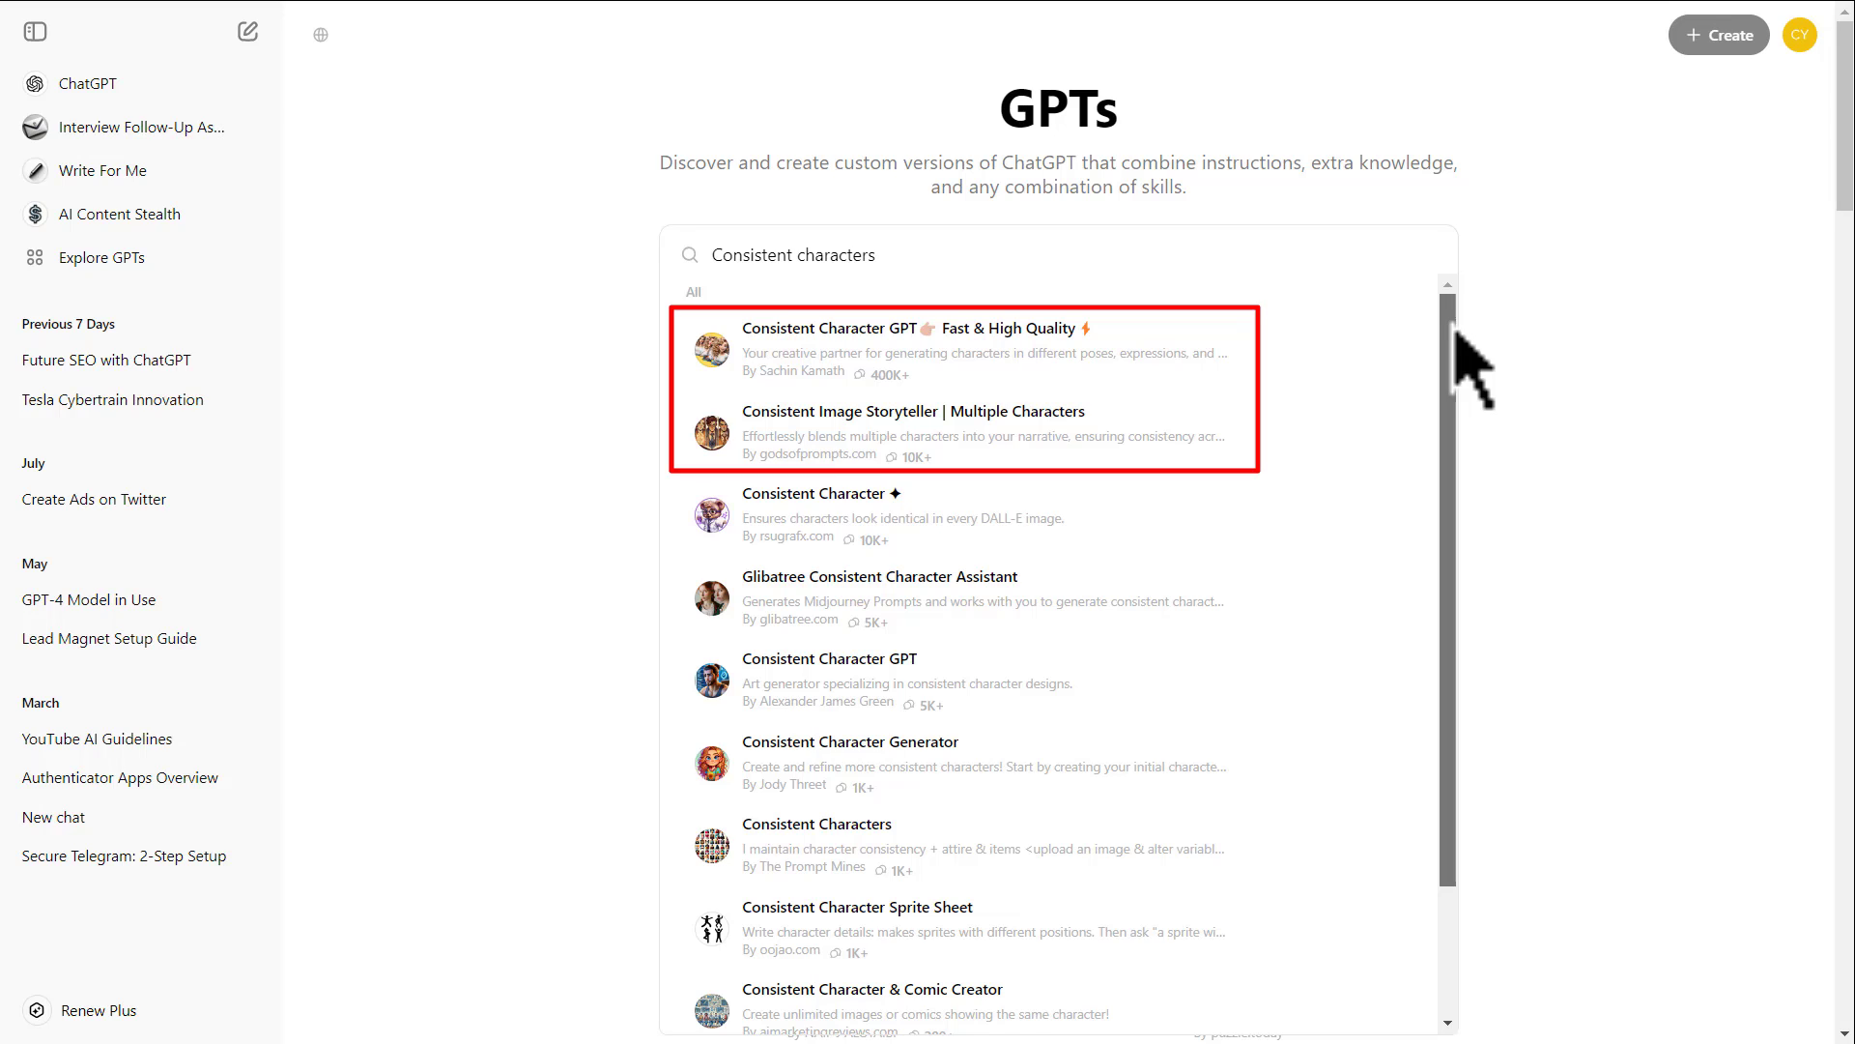
pyautogui.moveTo(970, 349)
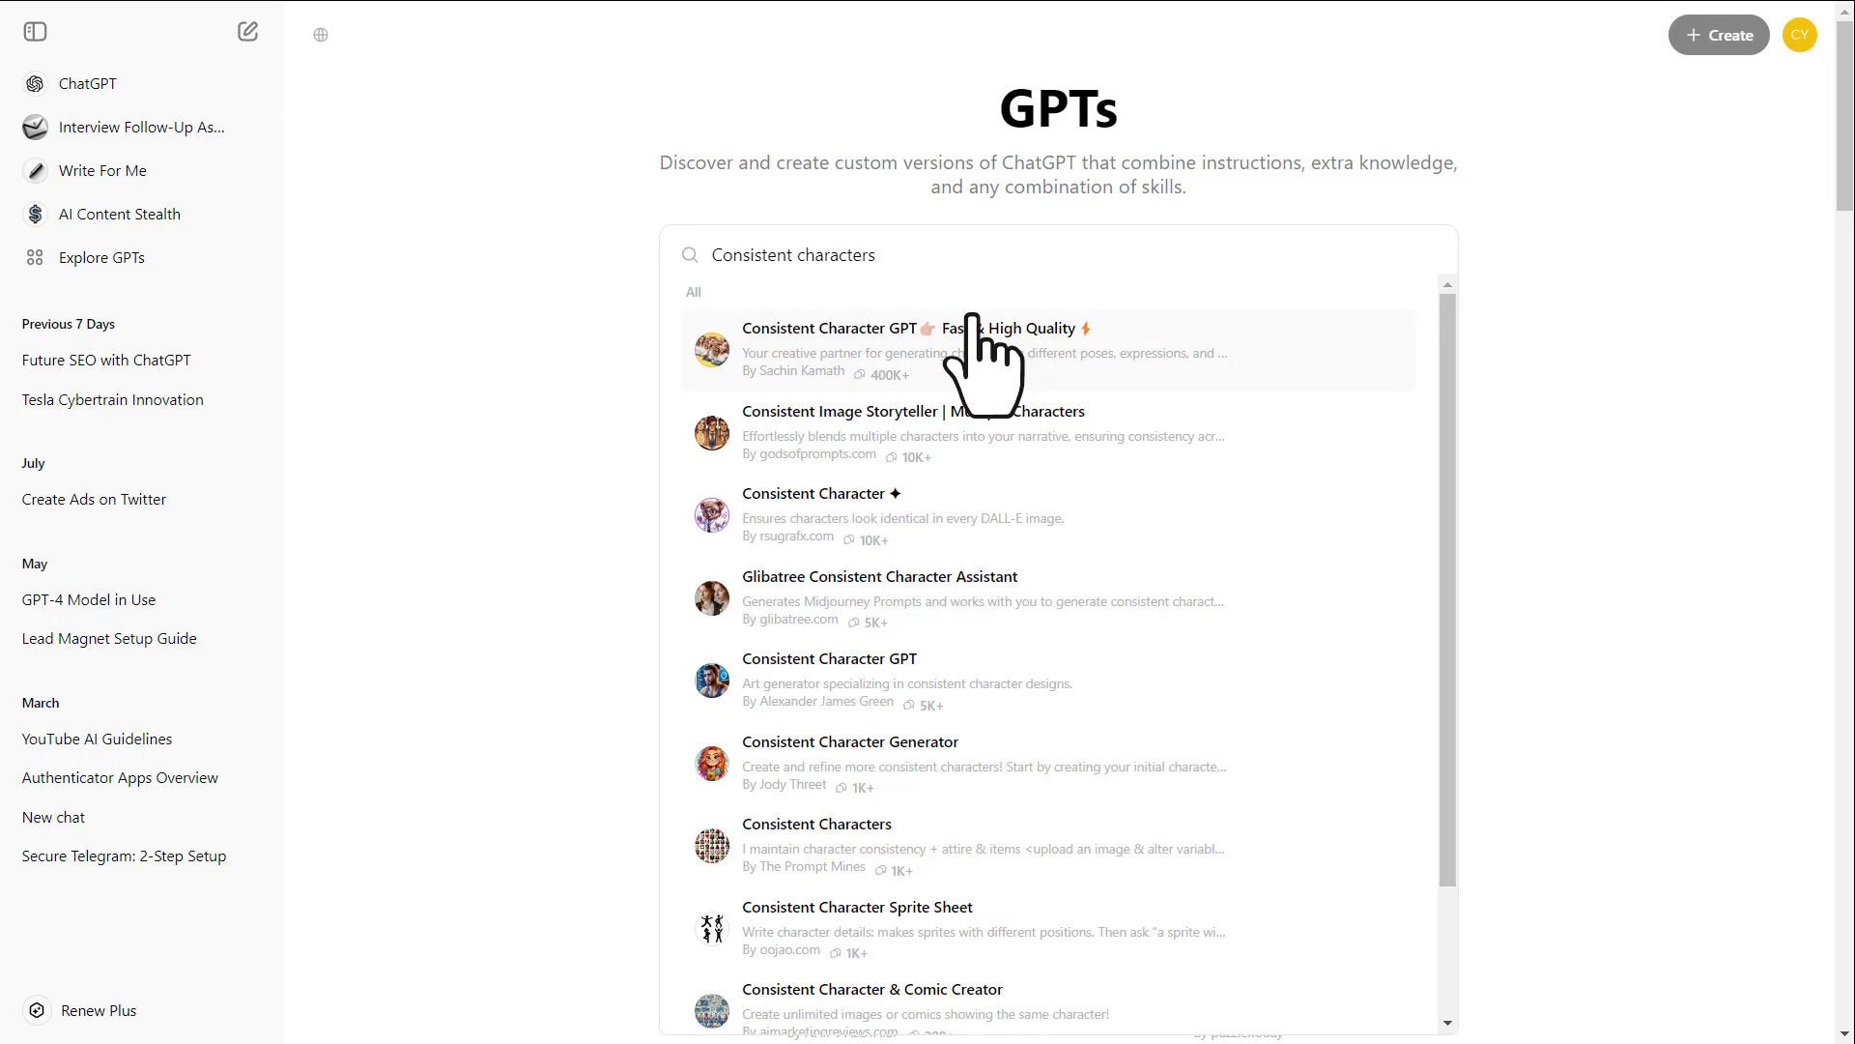
pyautogui.moveTo(997, 426)
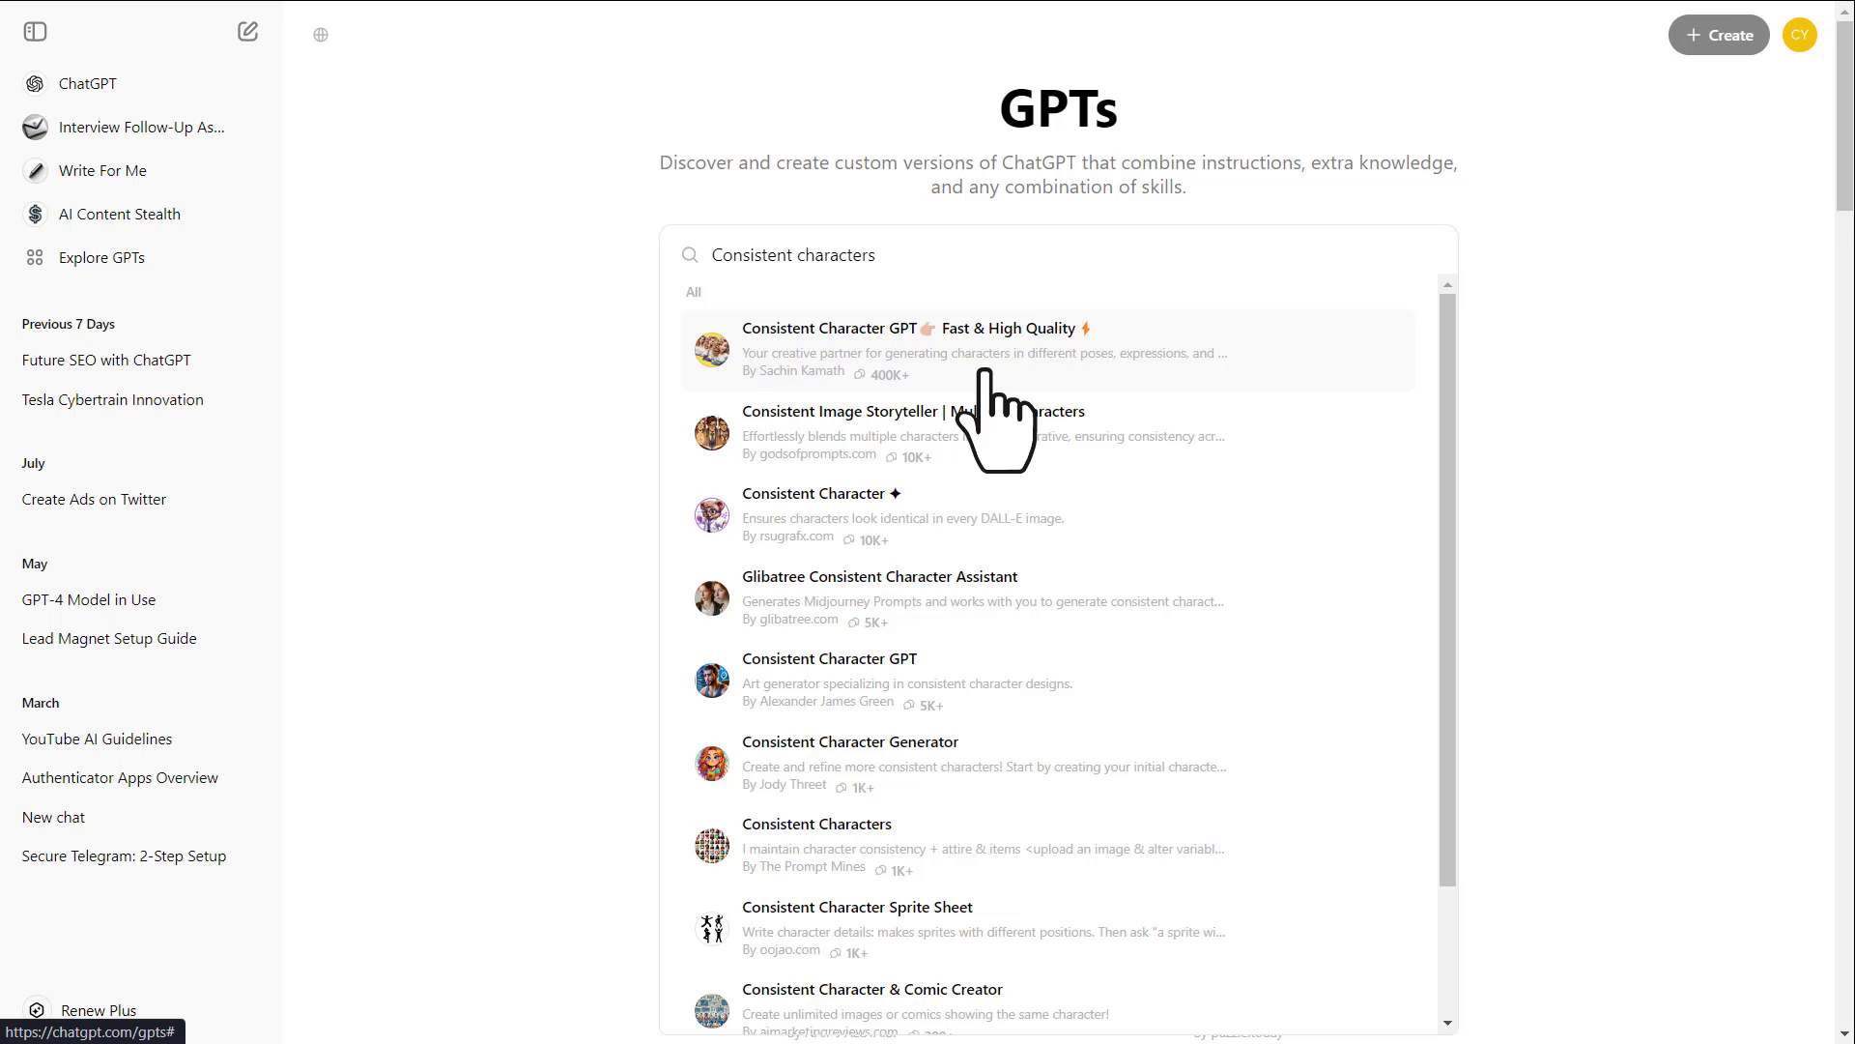
# - Start a chat with the Consistent Character GPT Fast & High Quality from its details dialog
pyautogui.click(982, 349)
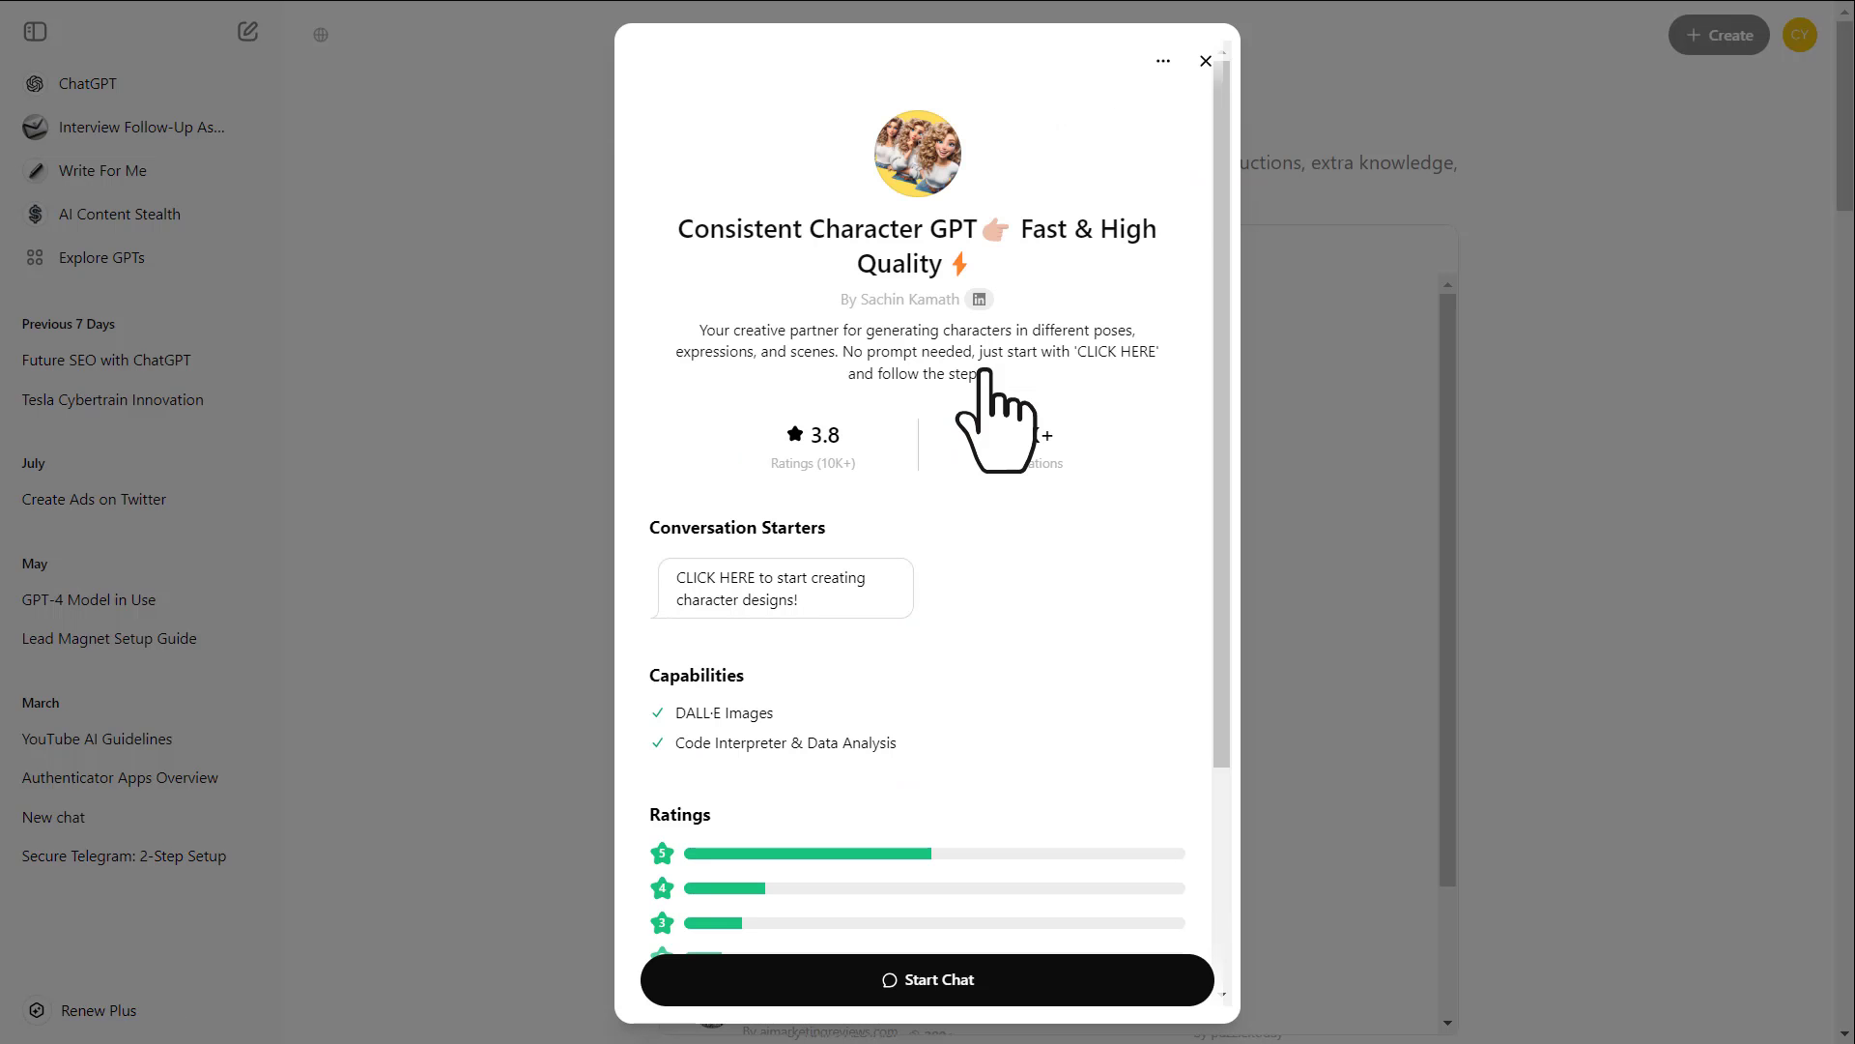
pyautogui.moveTo(1038, 810)
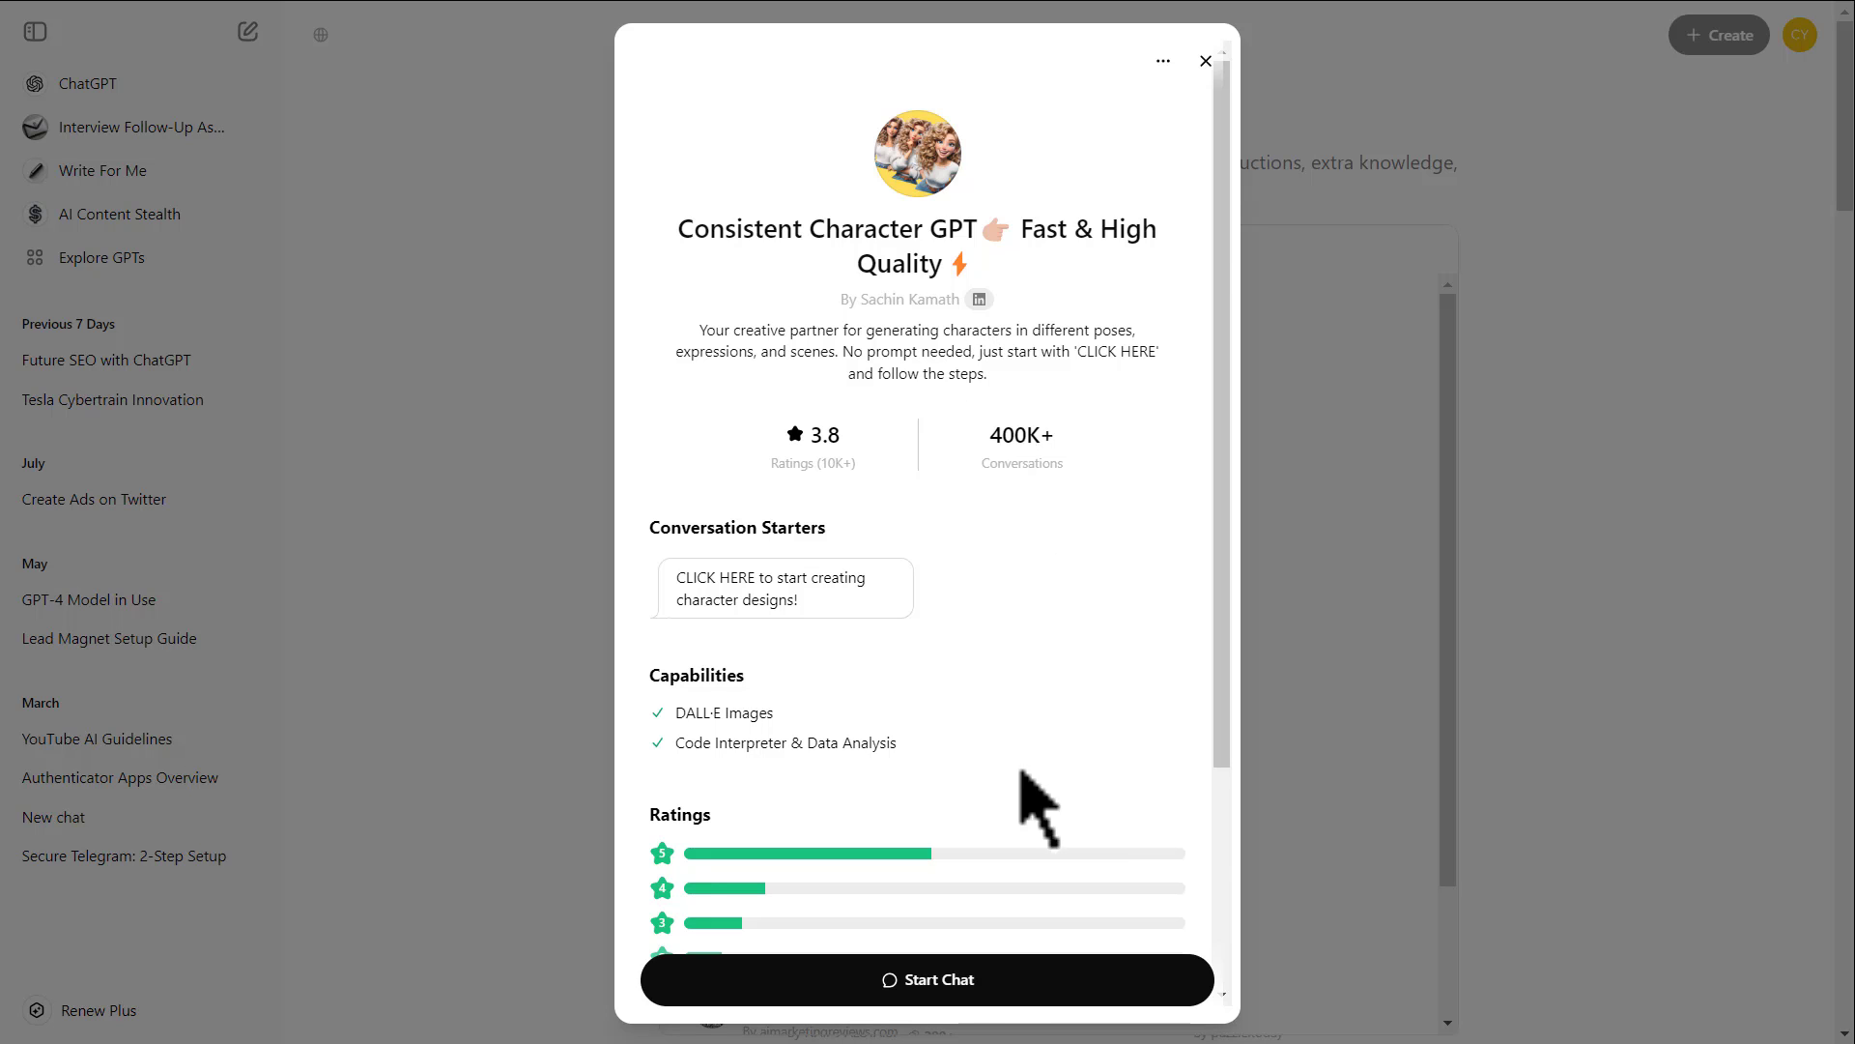
pyautogui.click(927, 978)
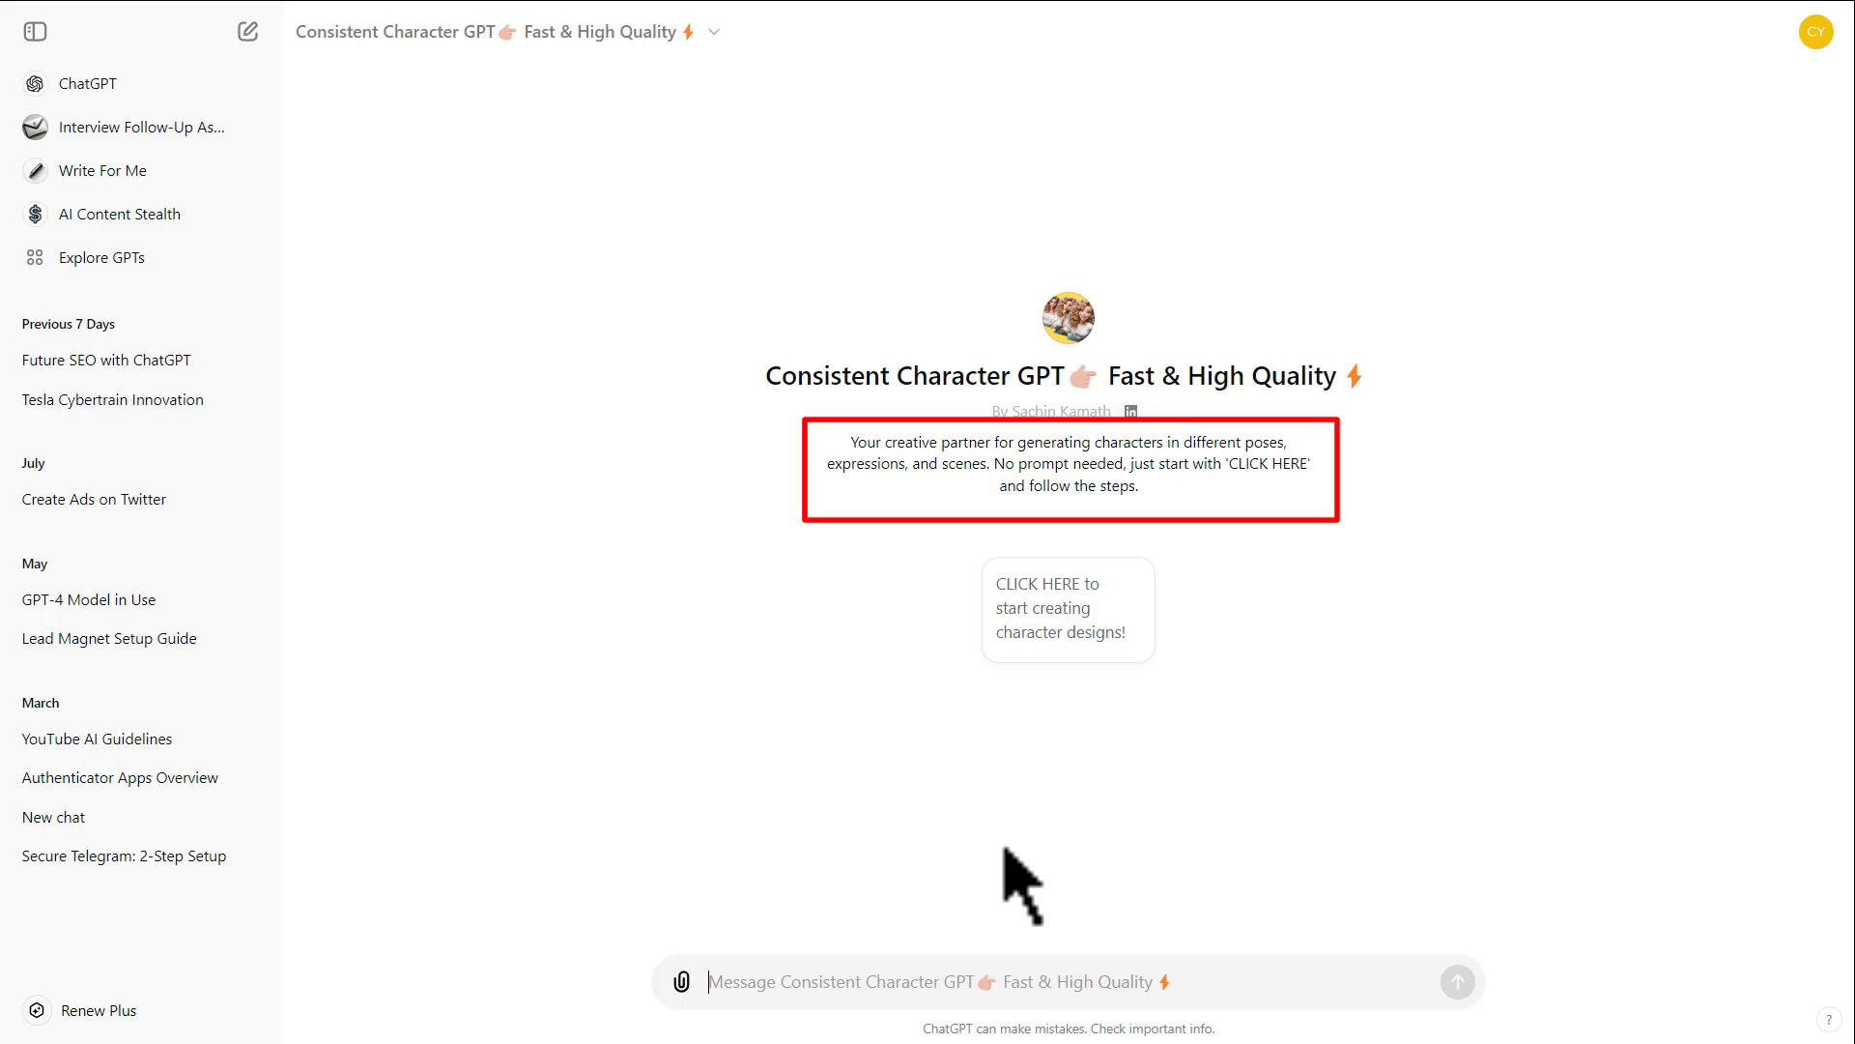
# - Collapse the sidebar, send the CLICK HERE starter, and answer that the character is female
pyautogui.click(24, 33)
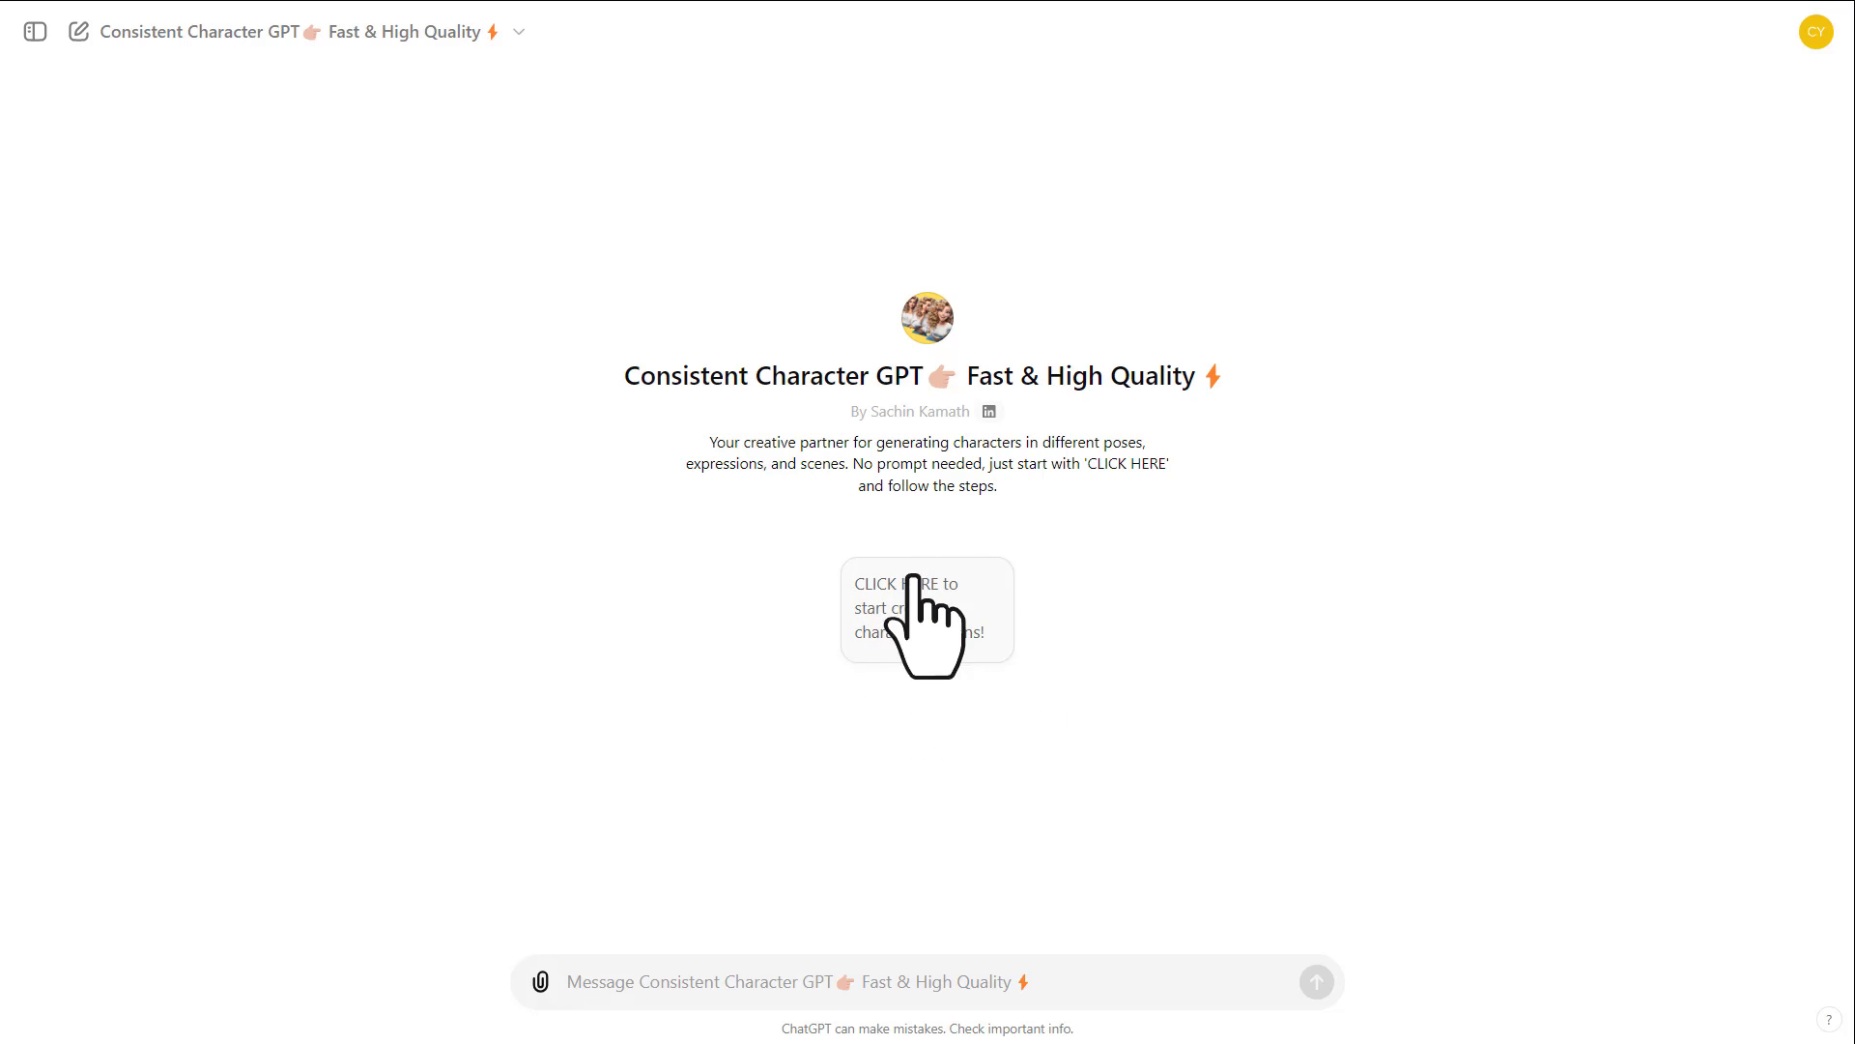
pyautogui.click(926, 612)
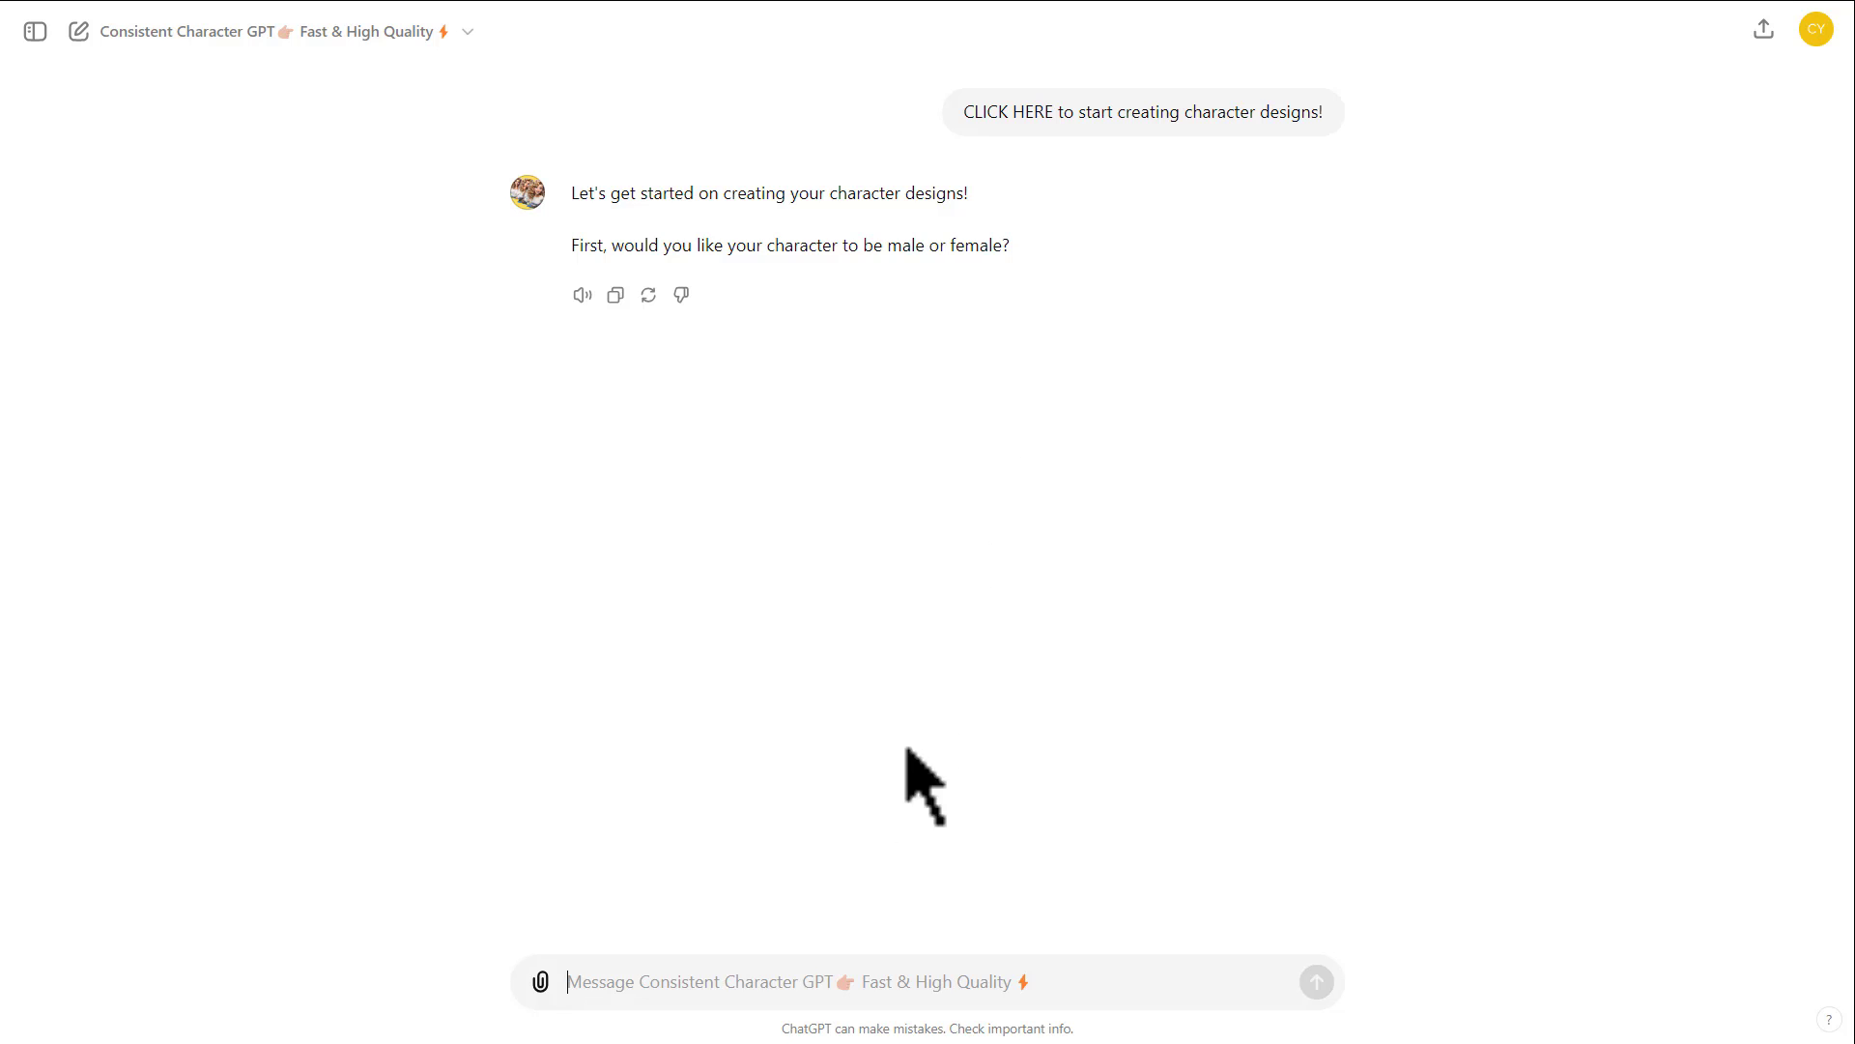
pyautogui.write('female')
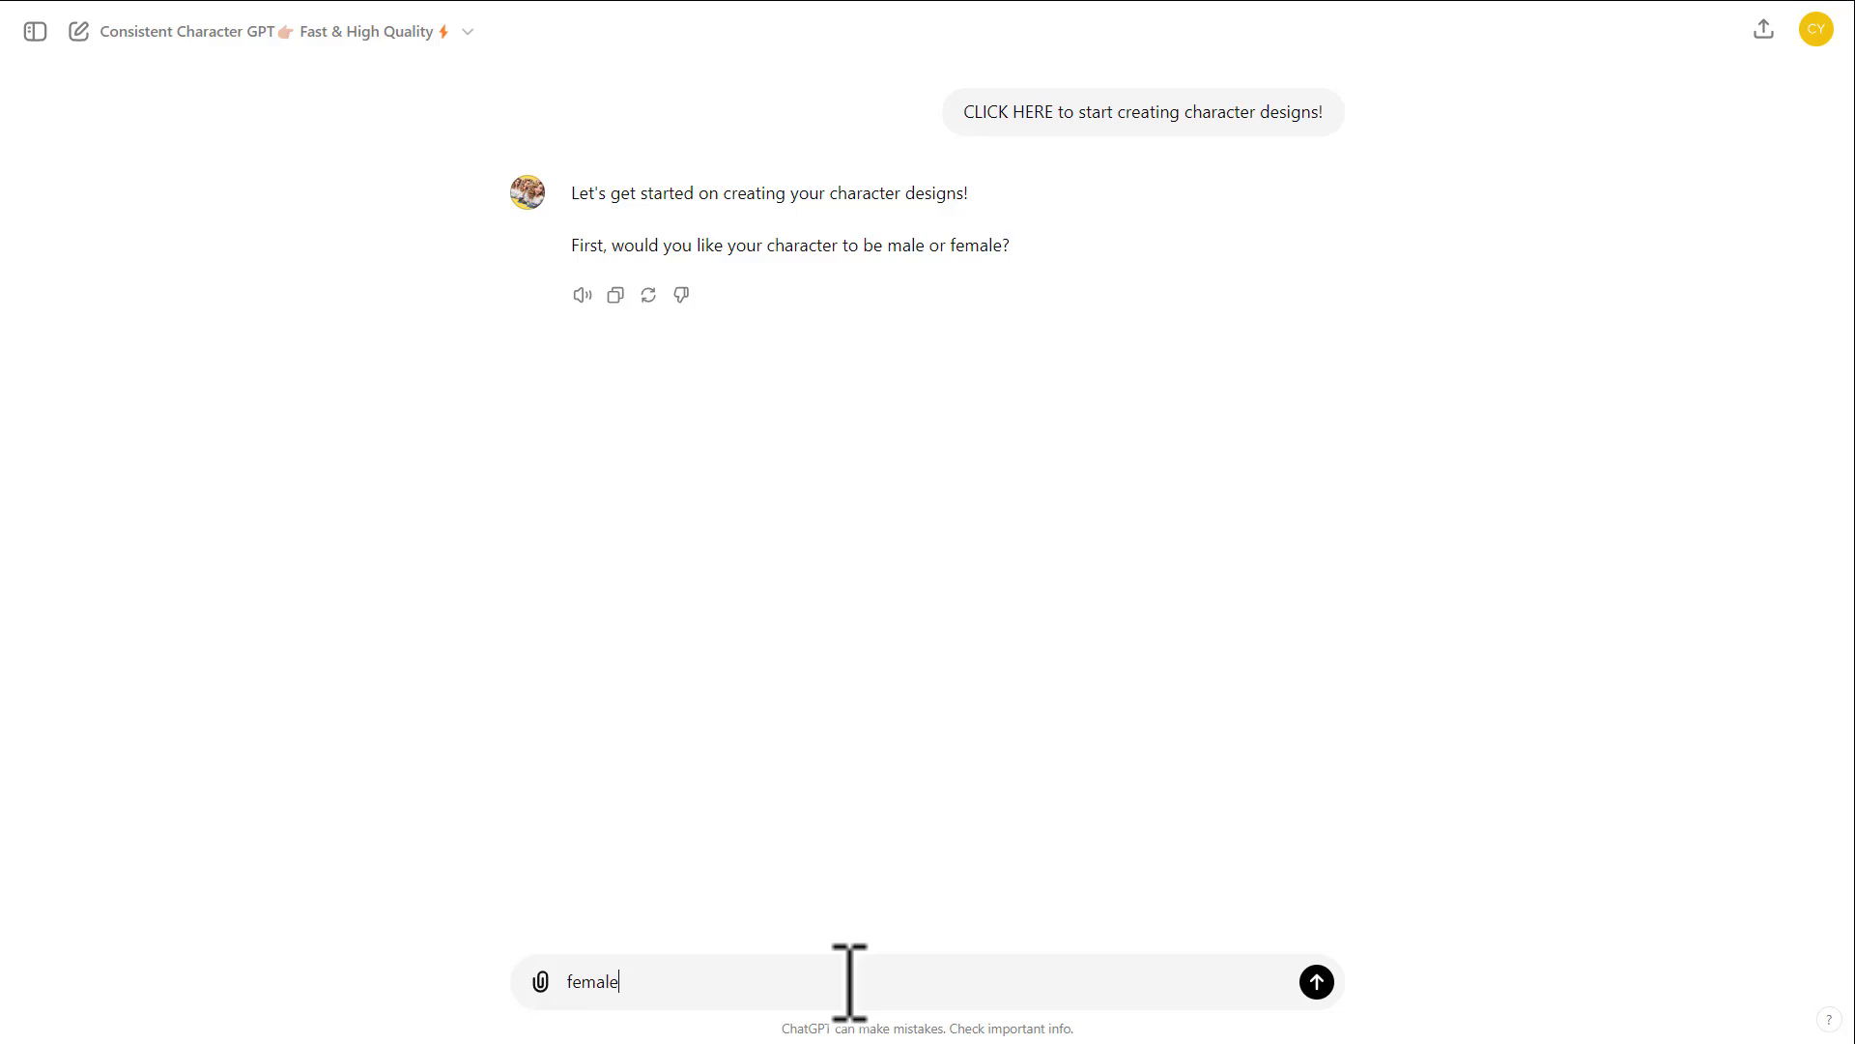
pyautogui.click(1315, 982)
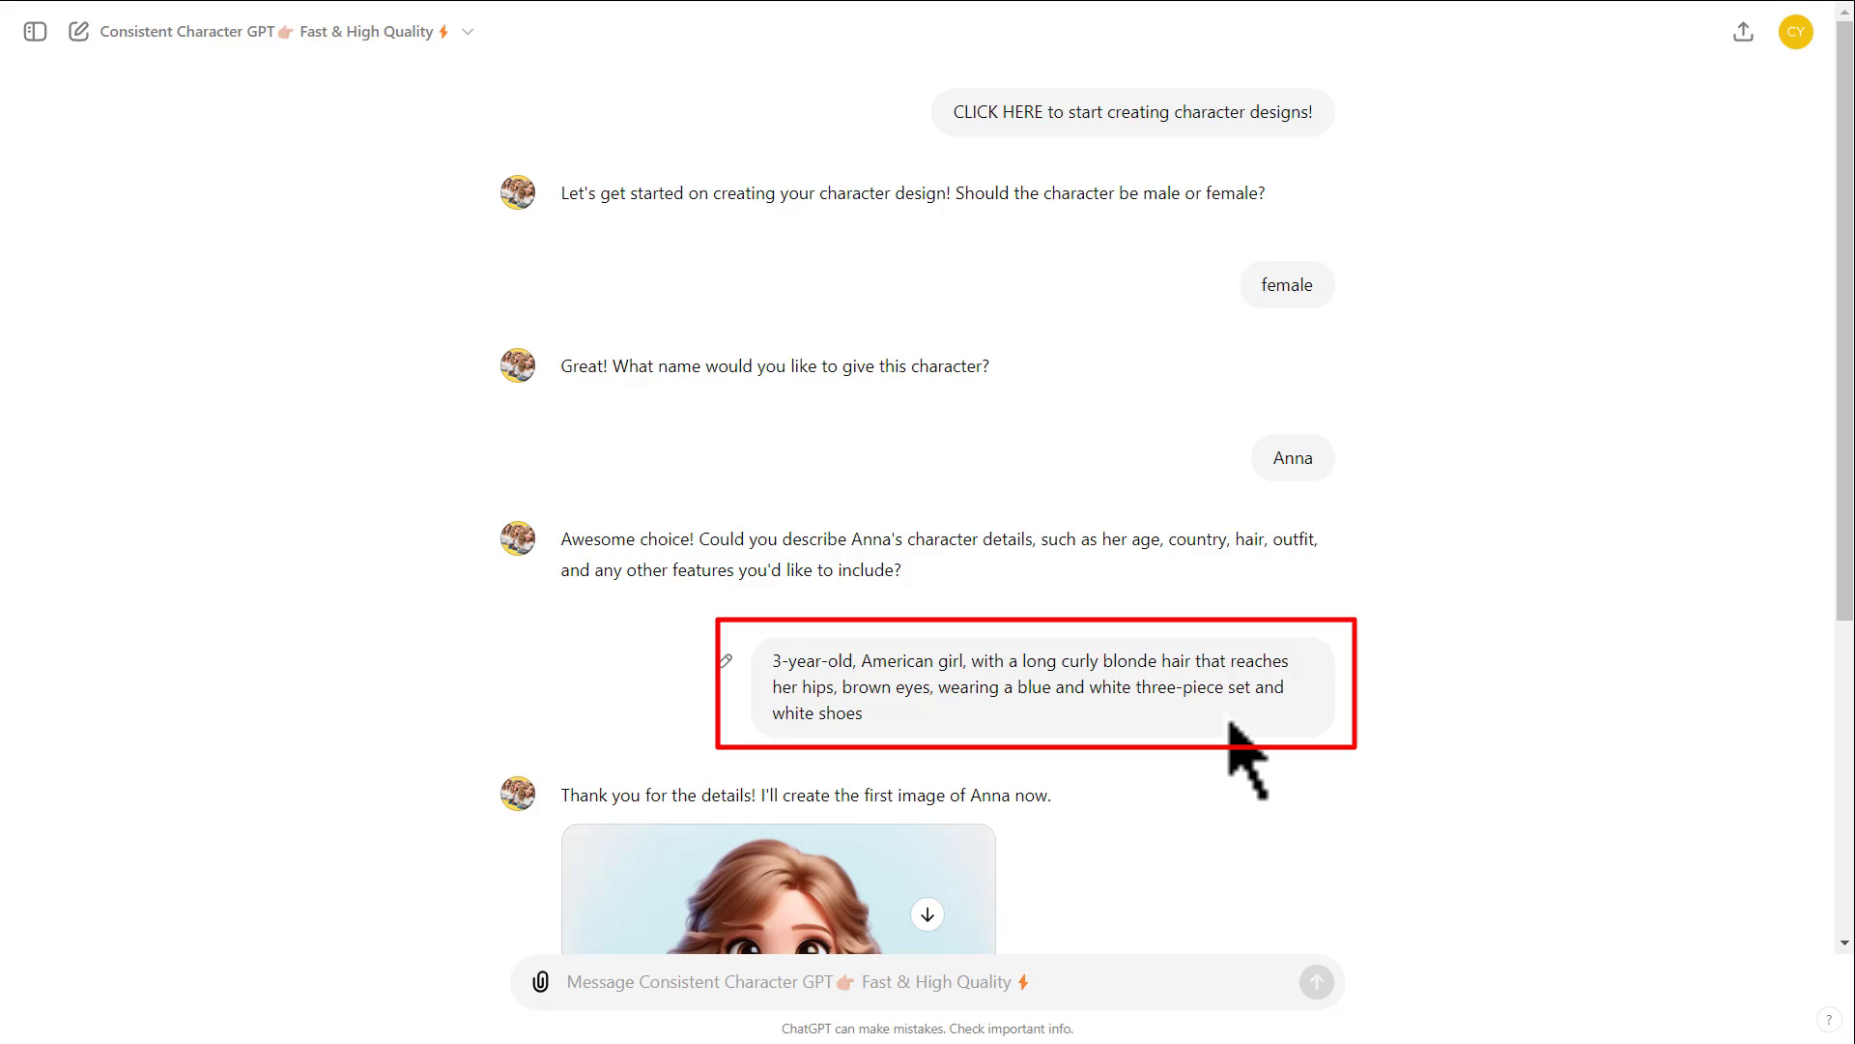
pyautogui.moveTo(1227, 721)
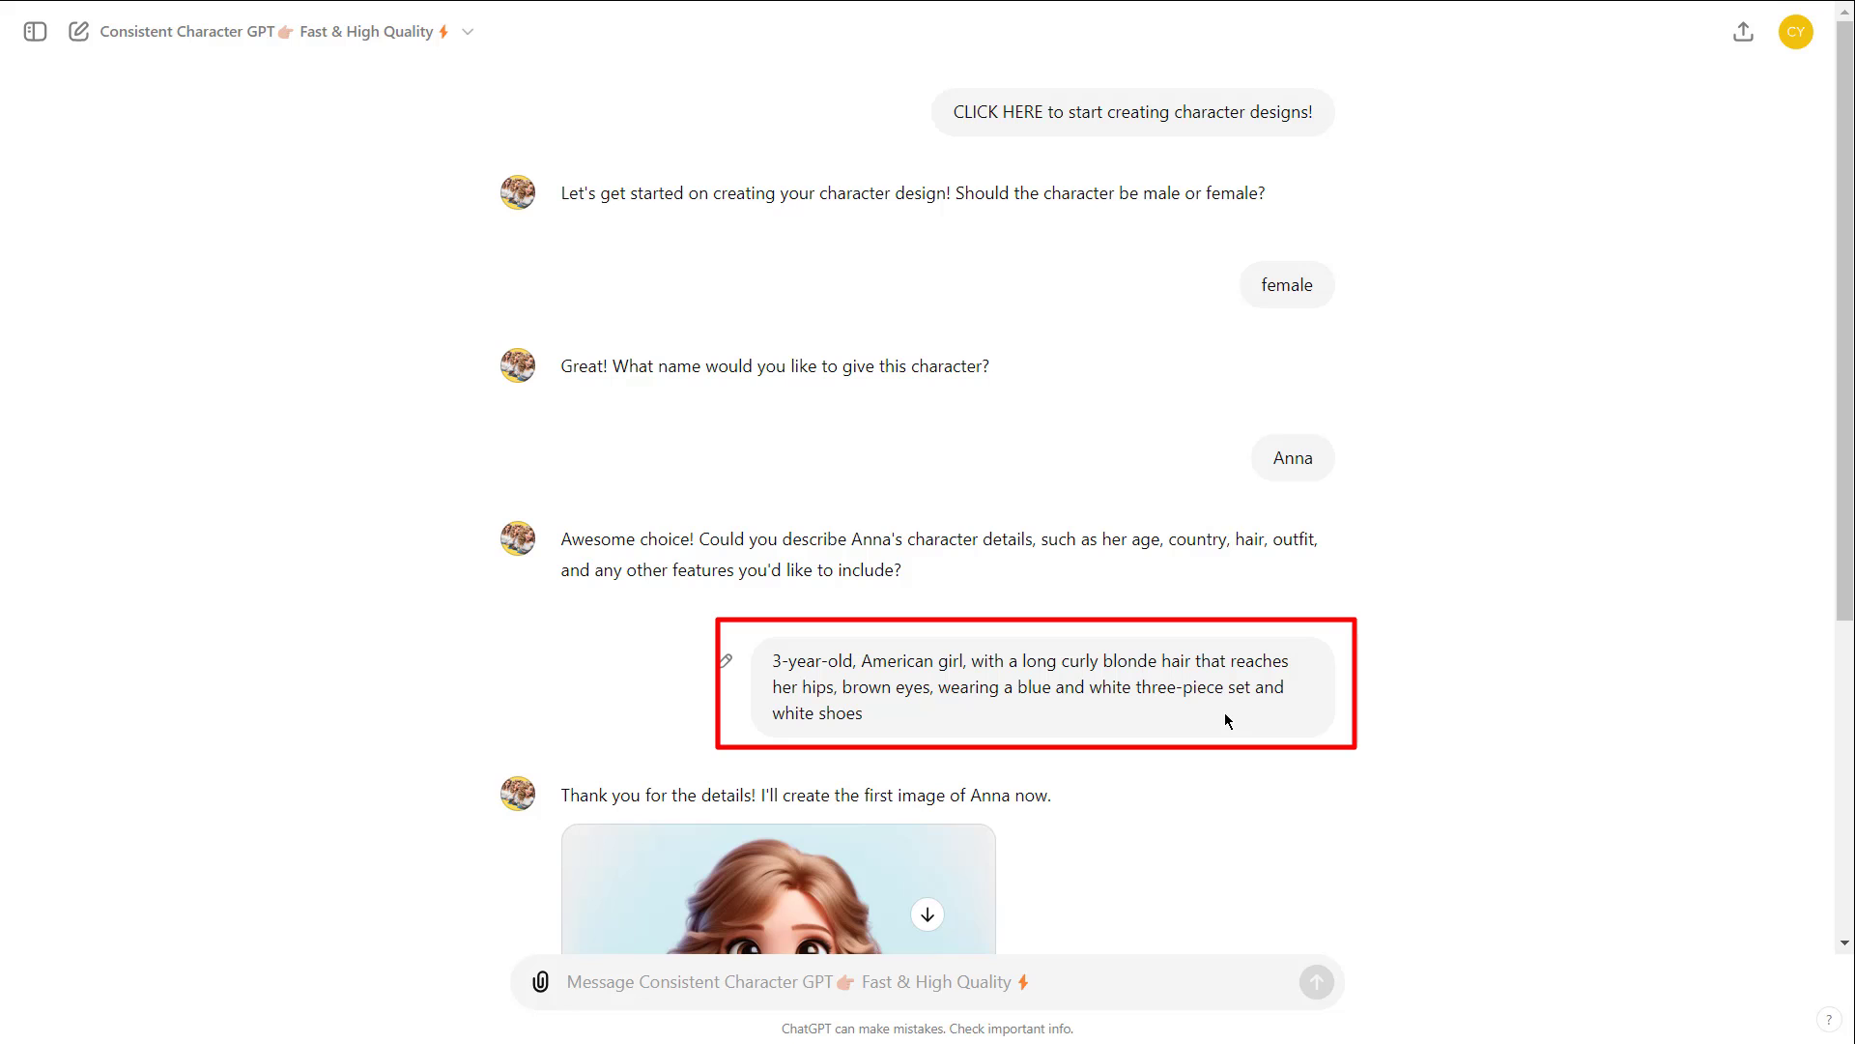
pyautogui.scroll(-3)
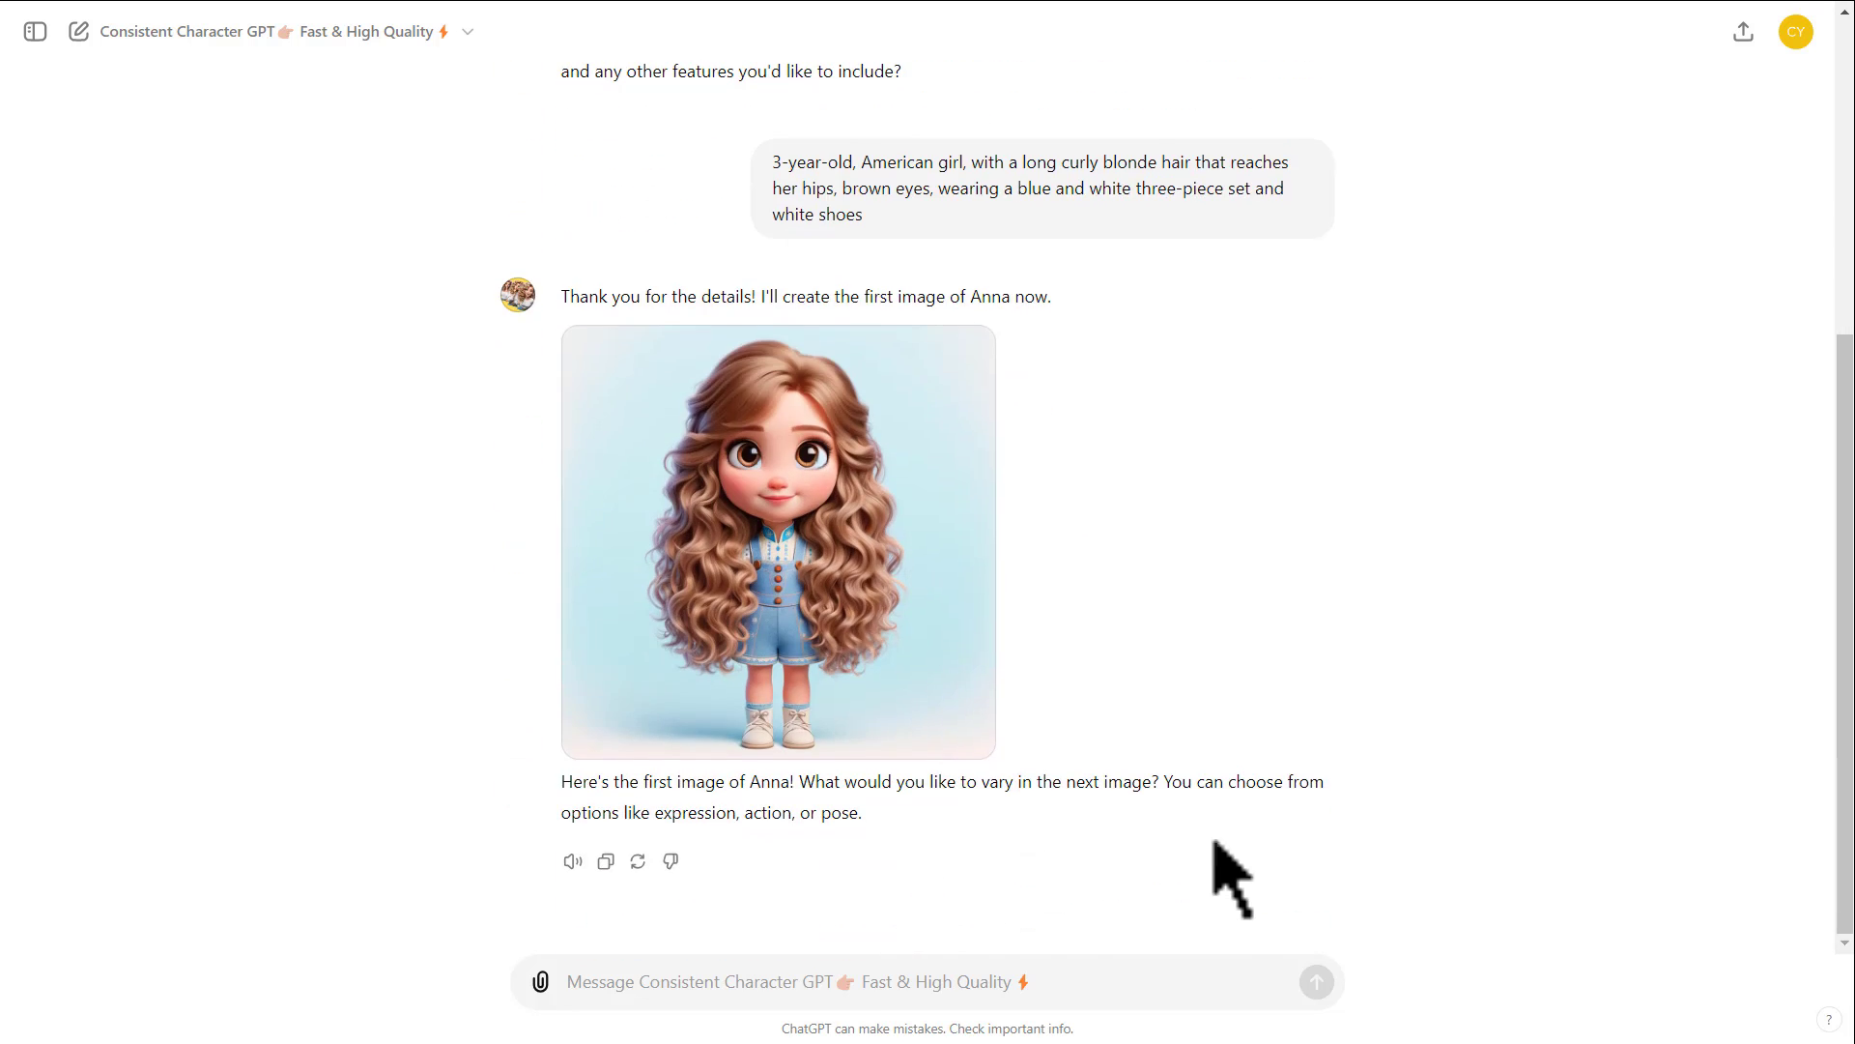
pyautogui.click(777, 541)
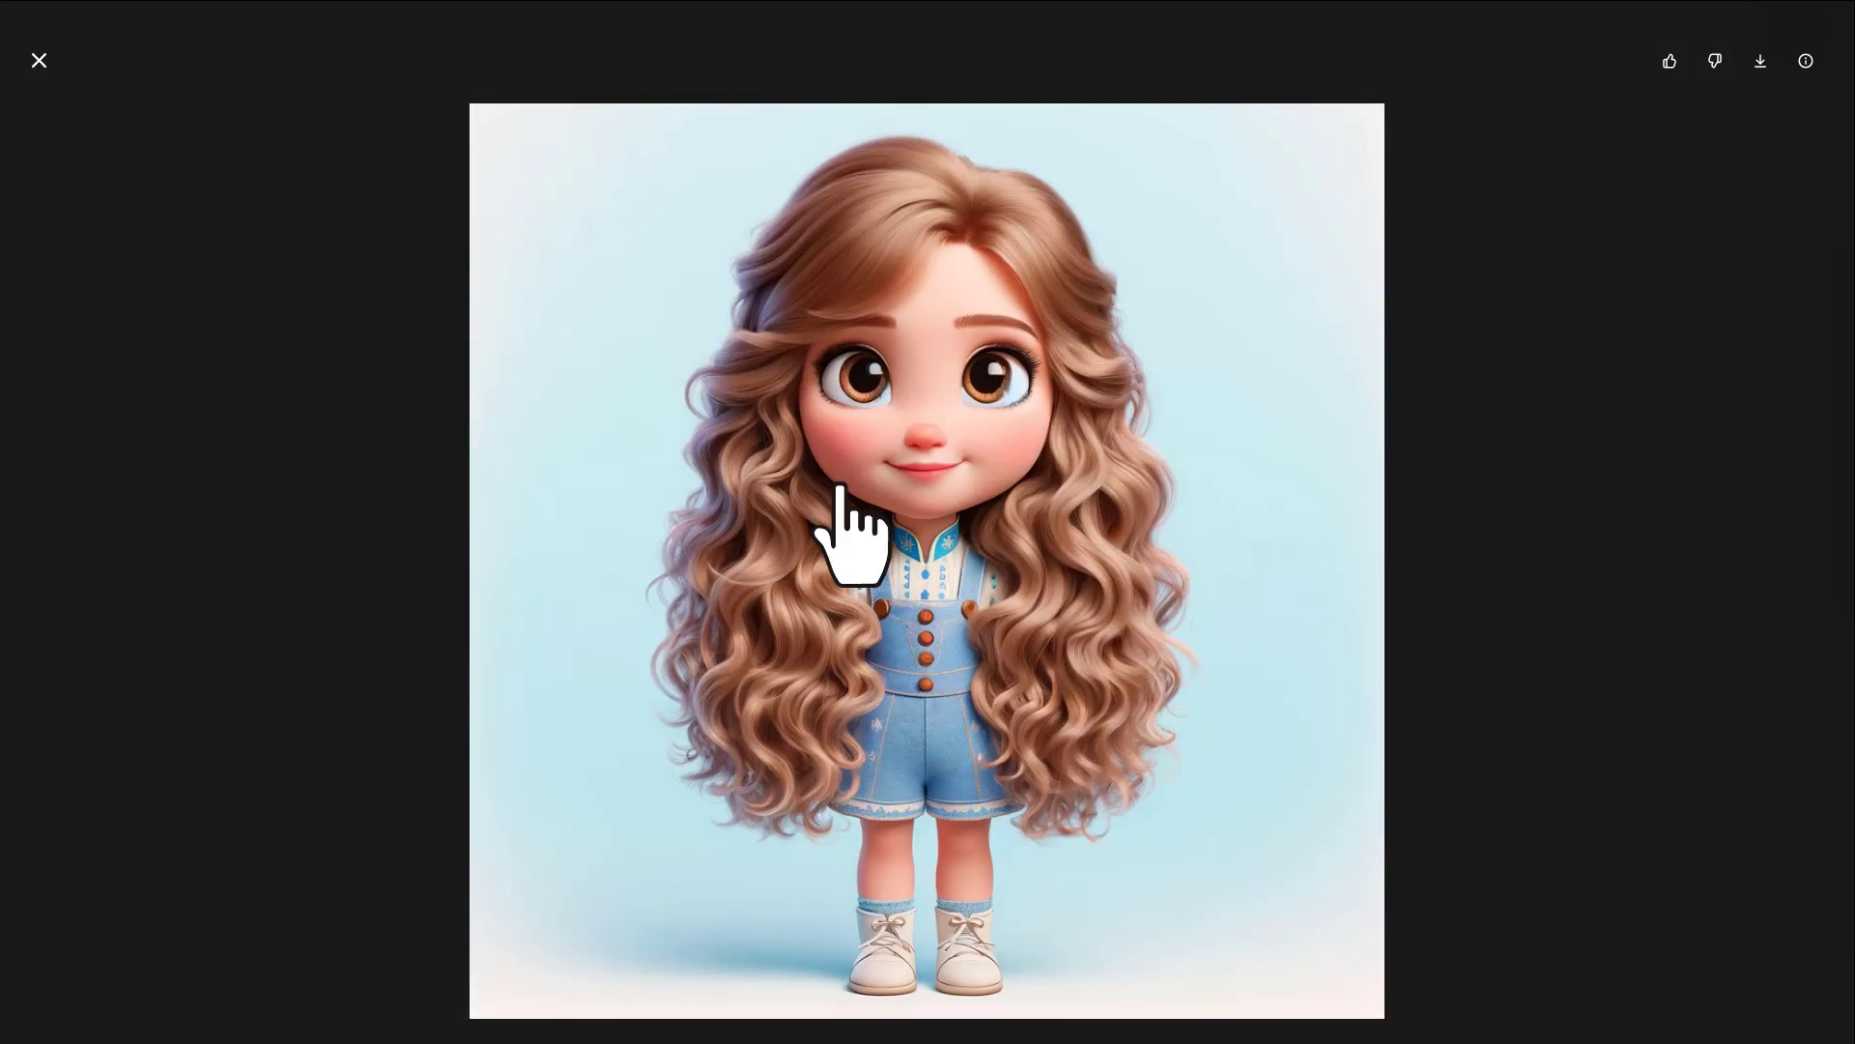
pyautogui.click(39, 60)
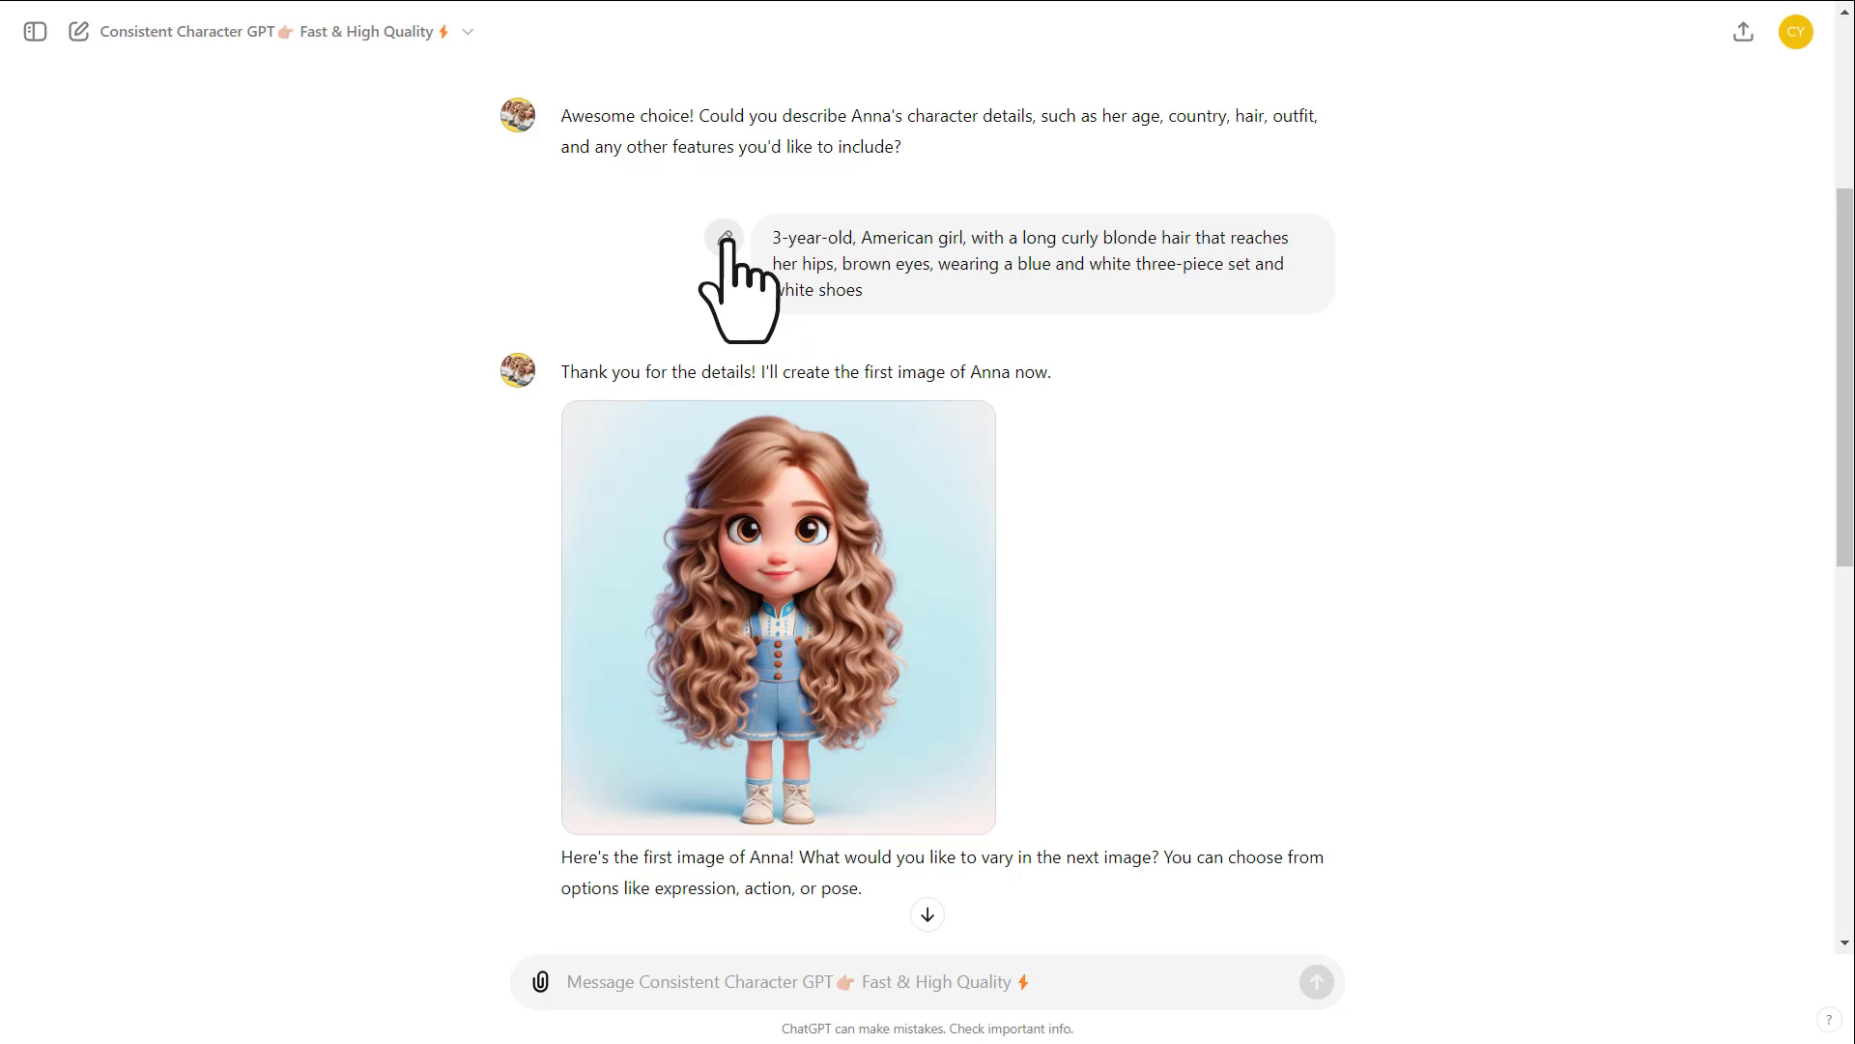
pyautogui.click(725, 236)
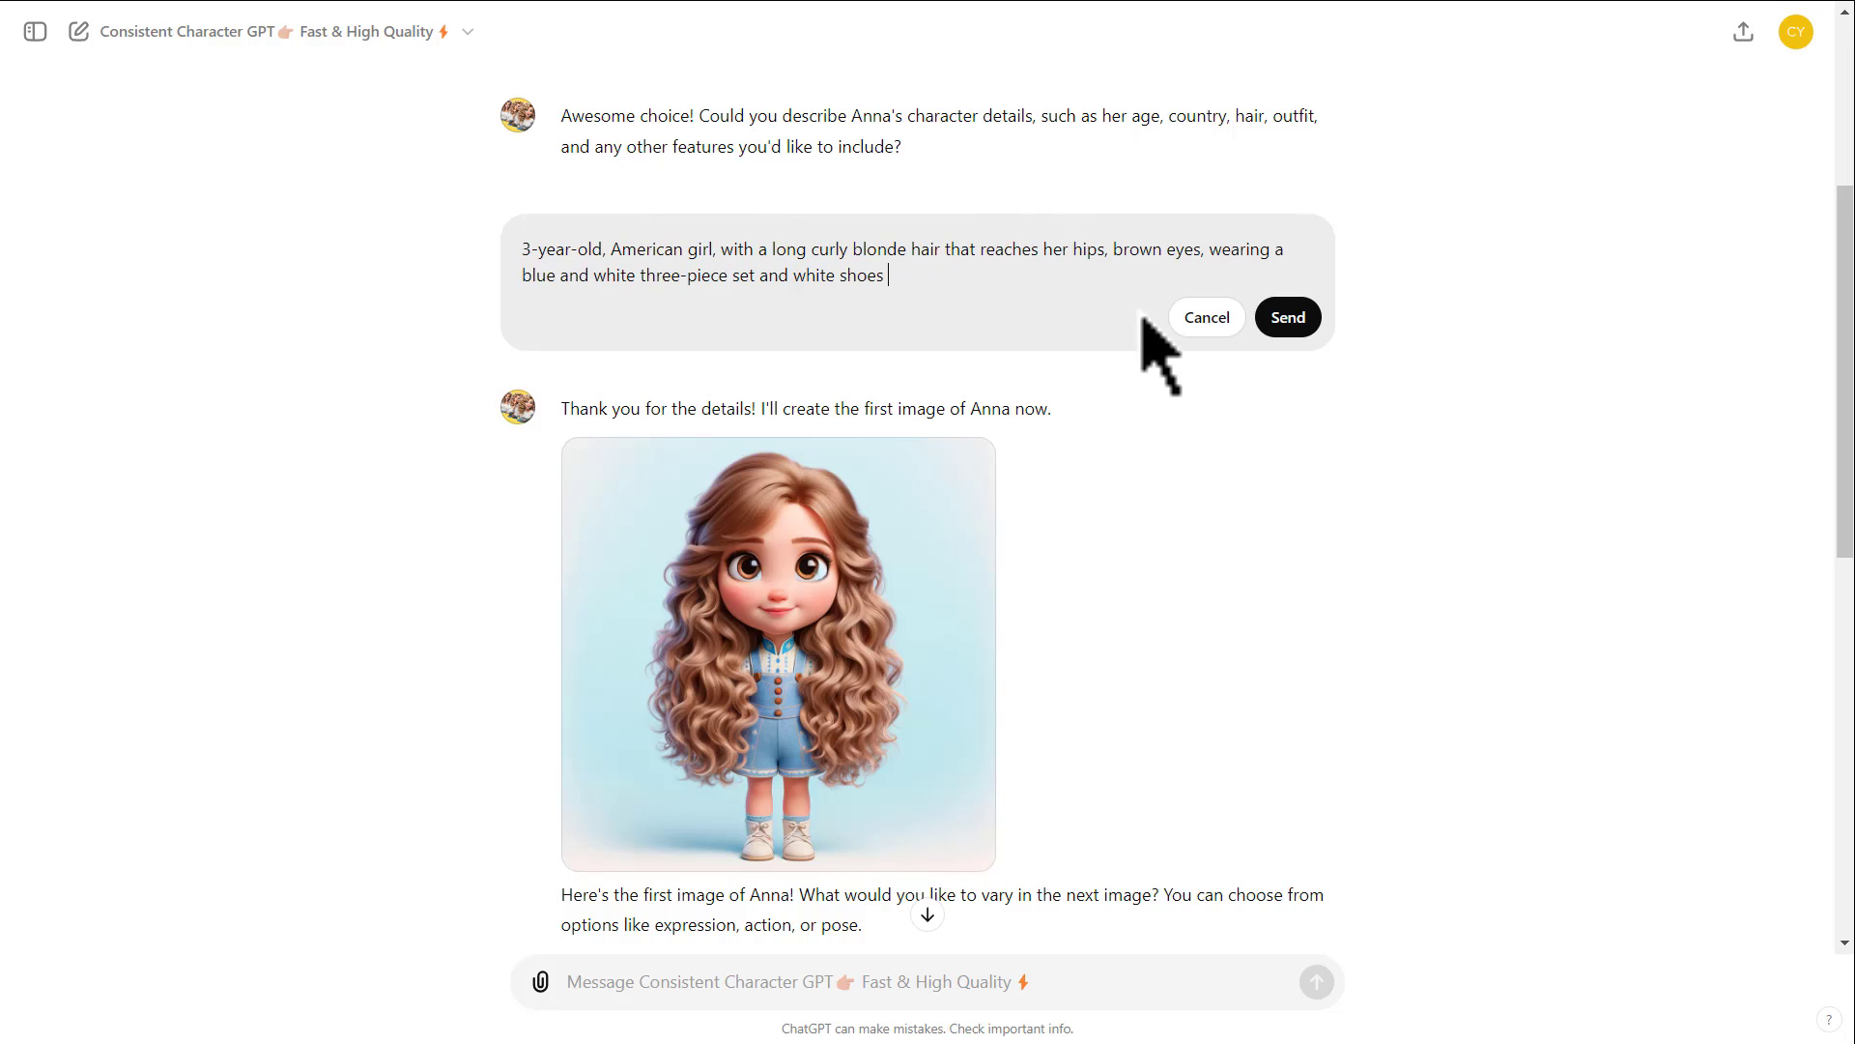
pyautogui.click(1288, 315)
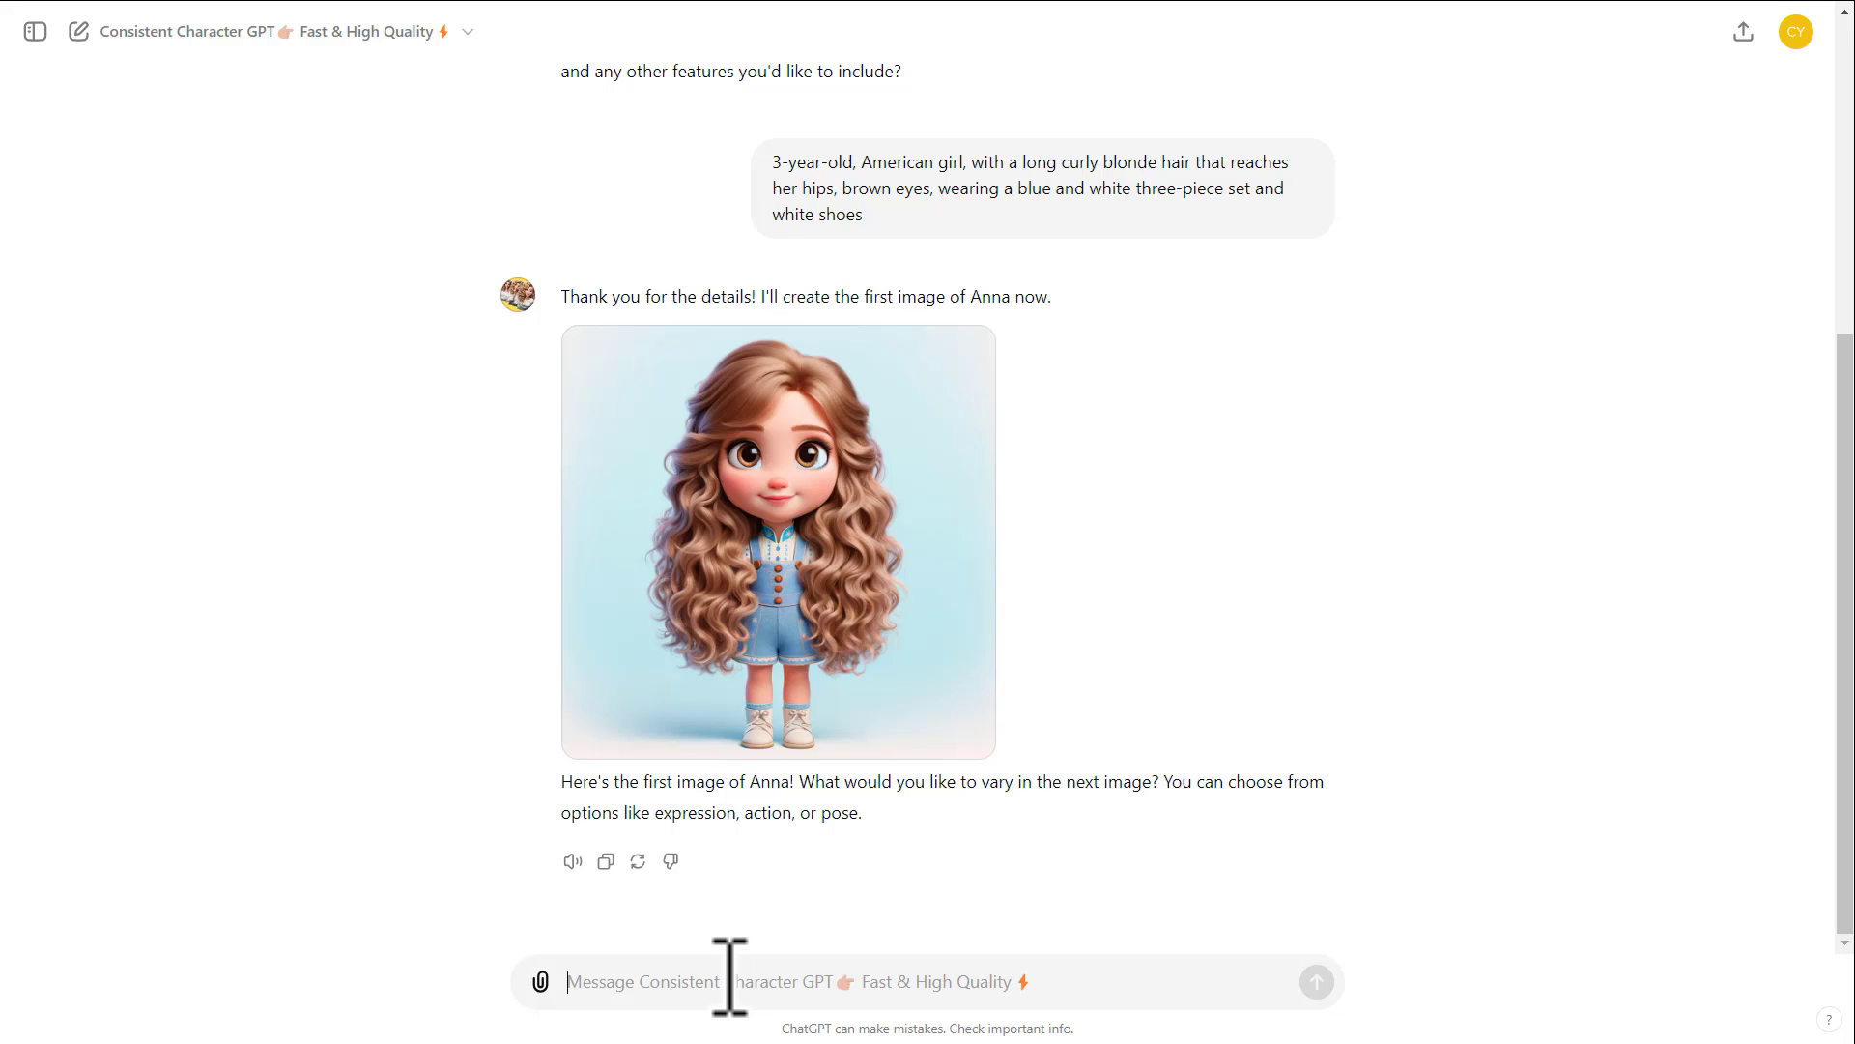
# - Request a variation of Anna going to school
pyautogui.write('going')
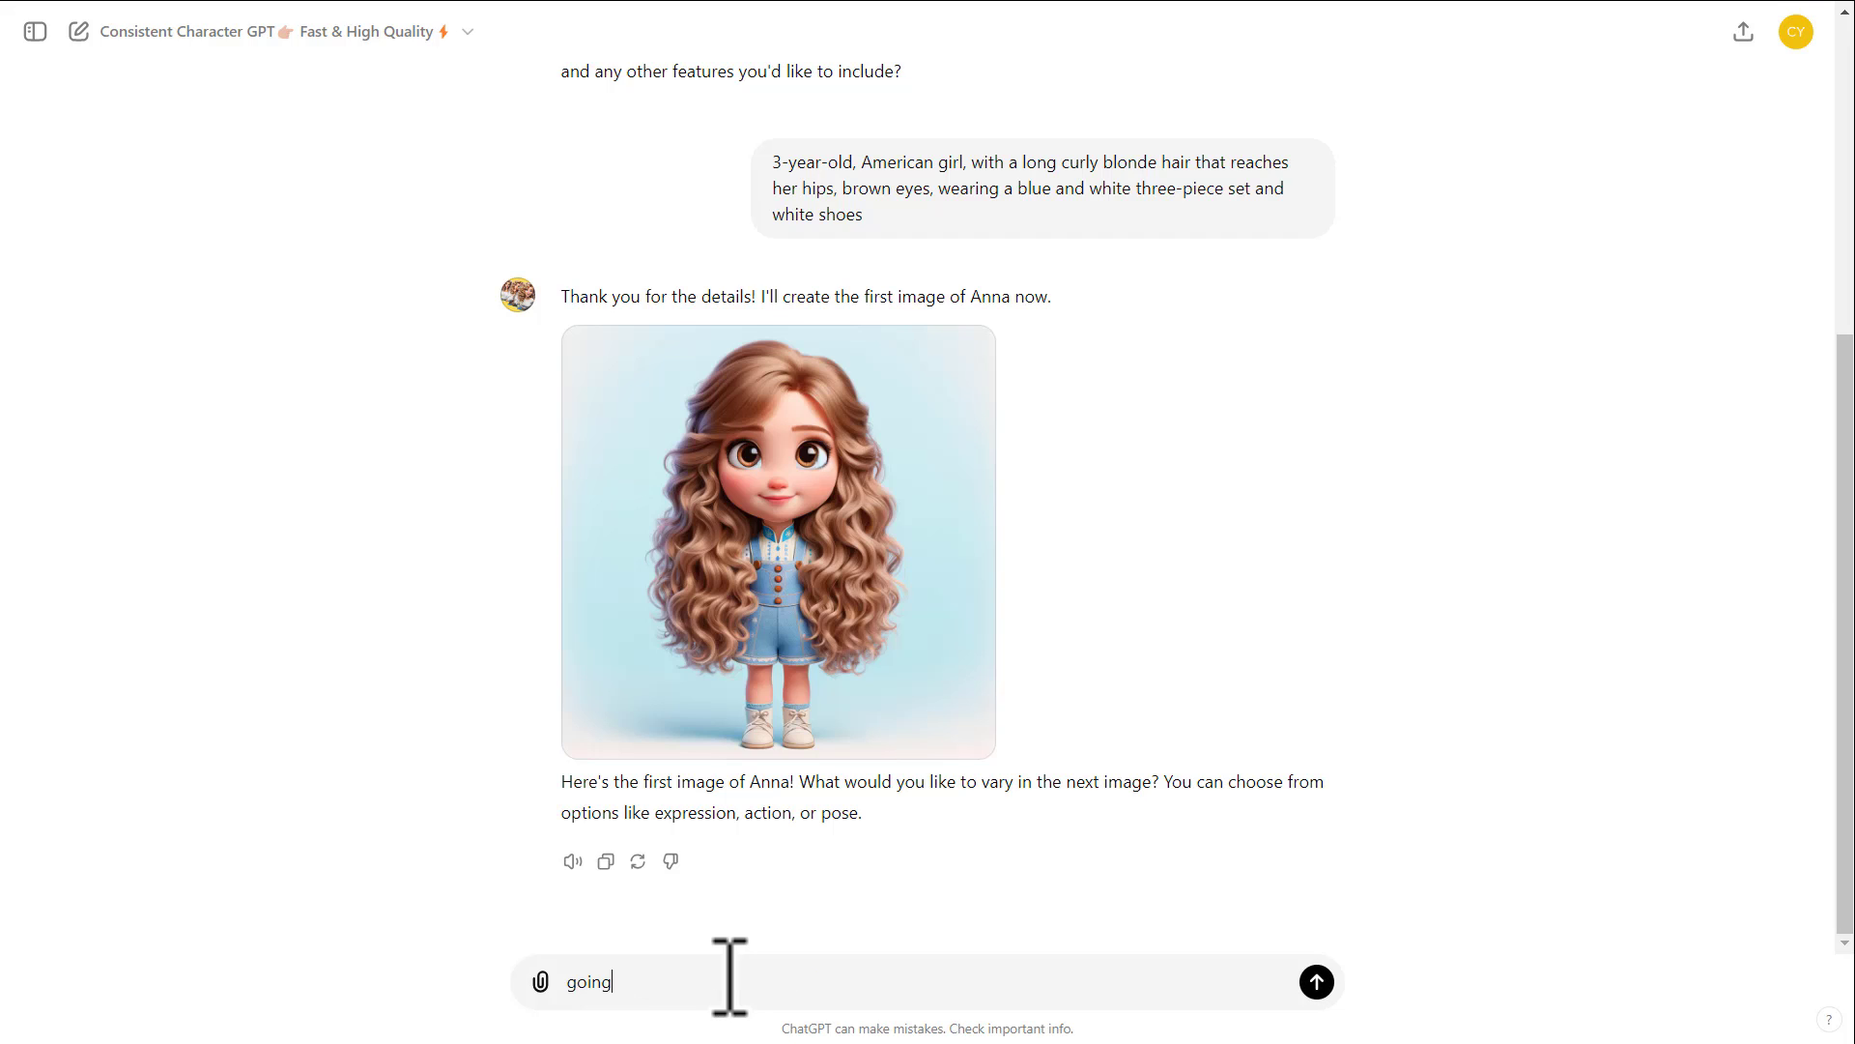
pyautogui.write('to school')
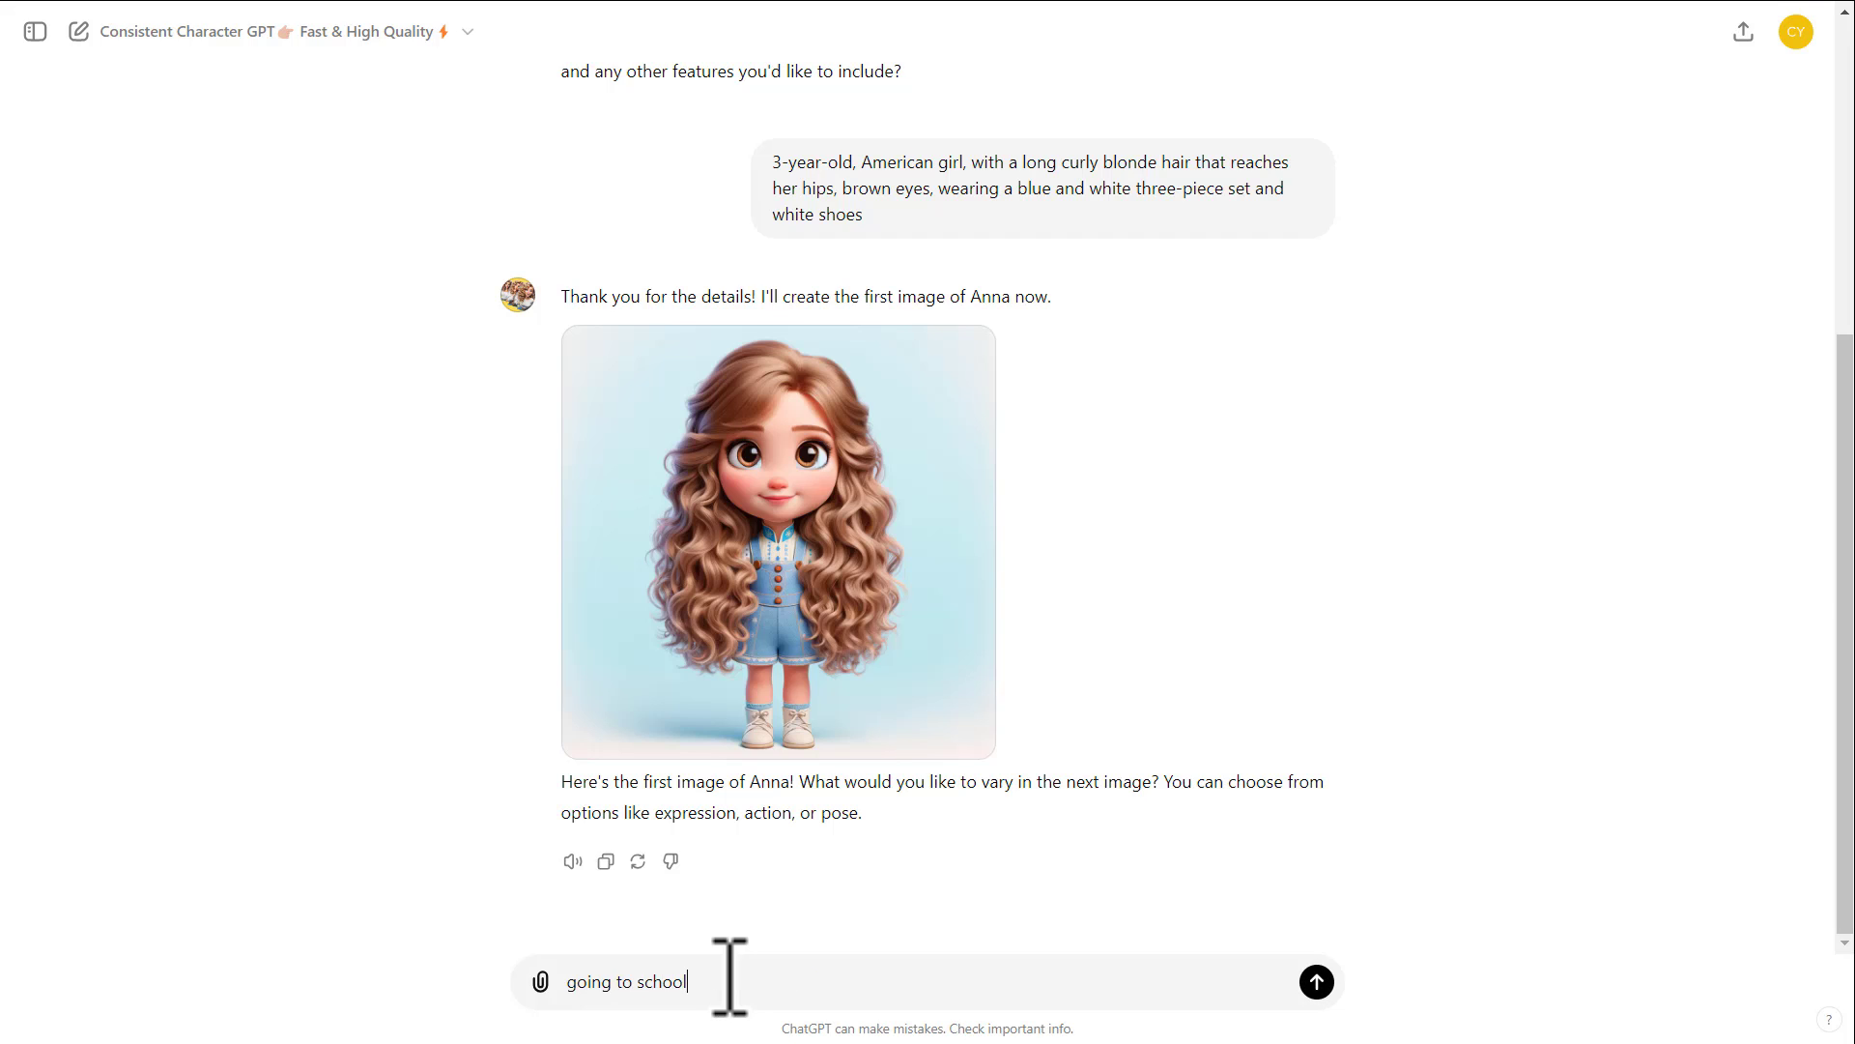
pyautogui.click(1316, 982)
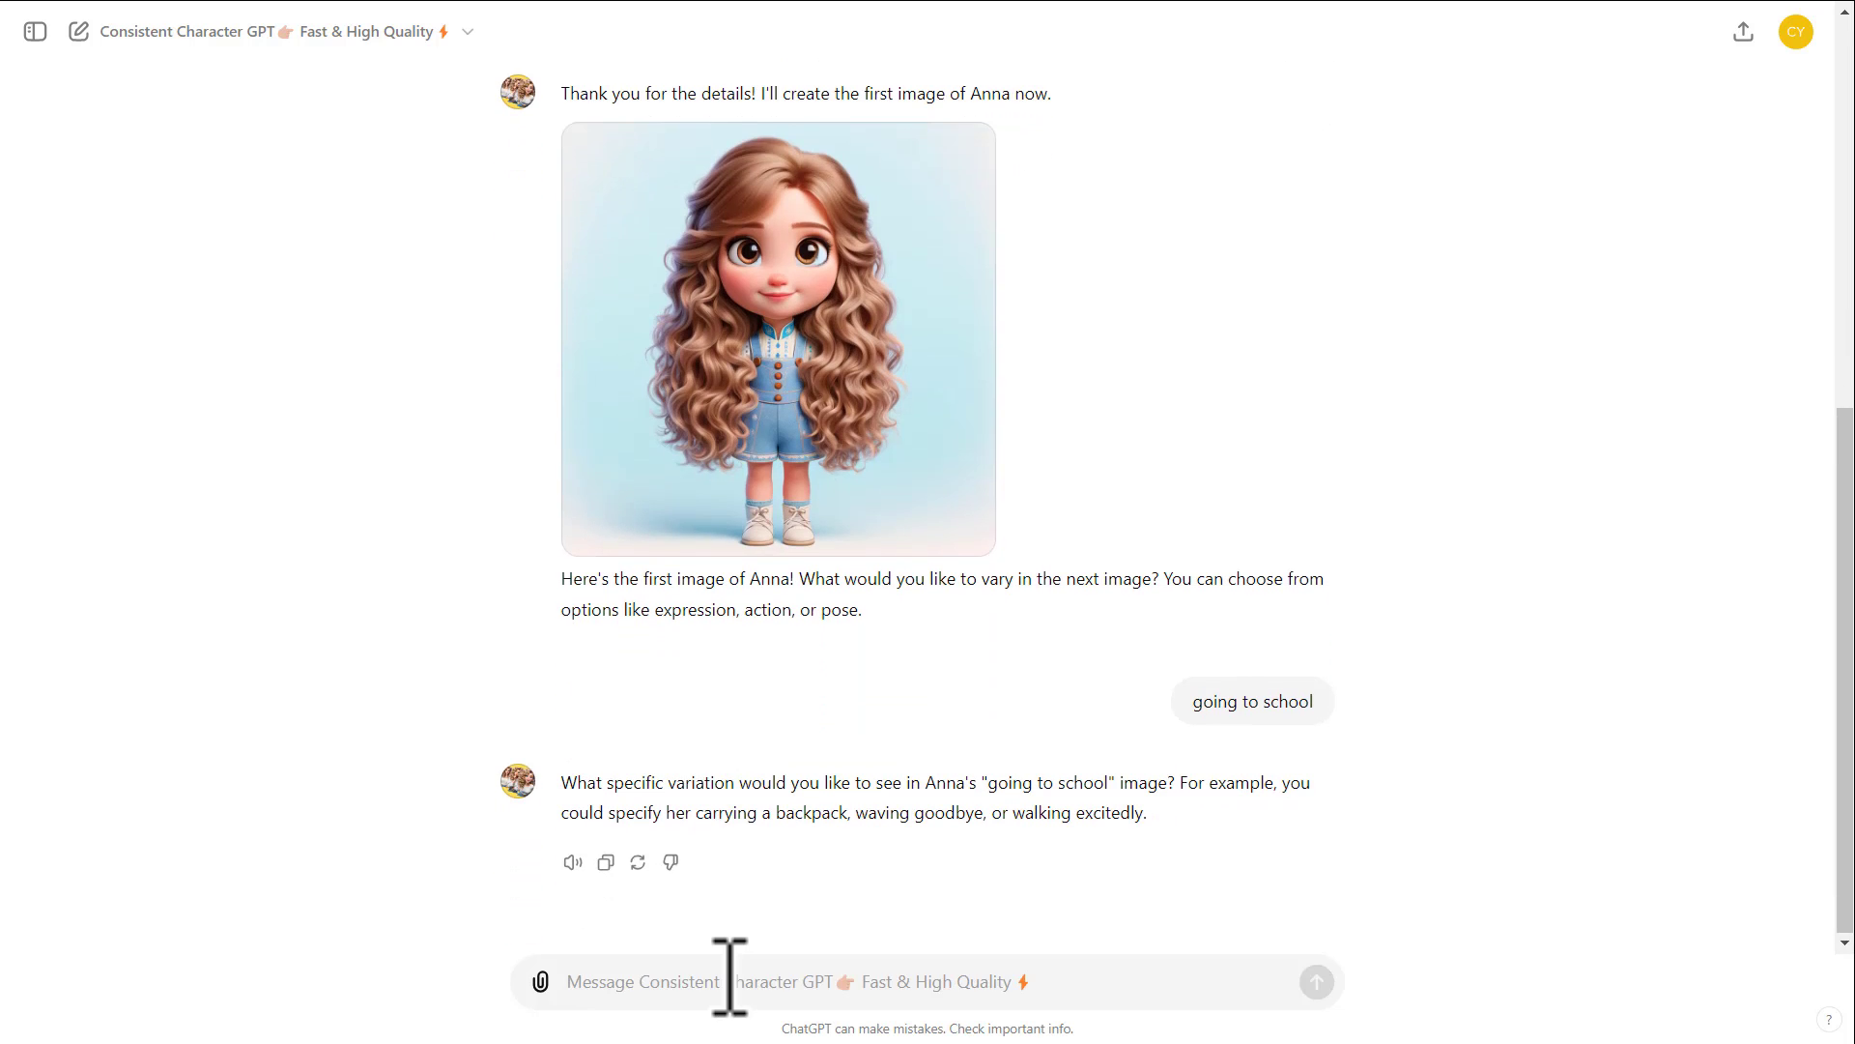
# - Request Anna walking carrying a backpack
pyautogui.write('walking carry')
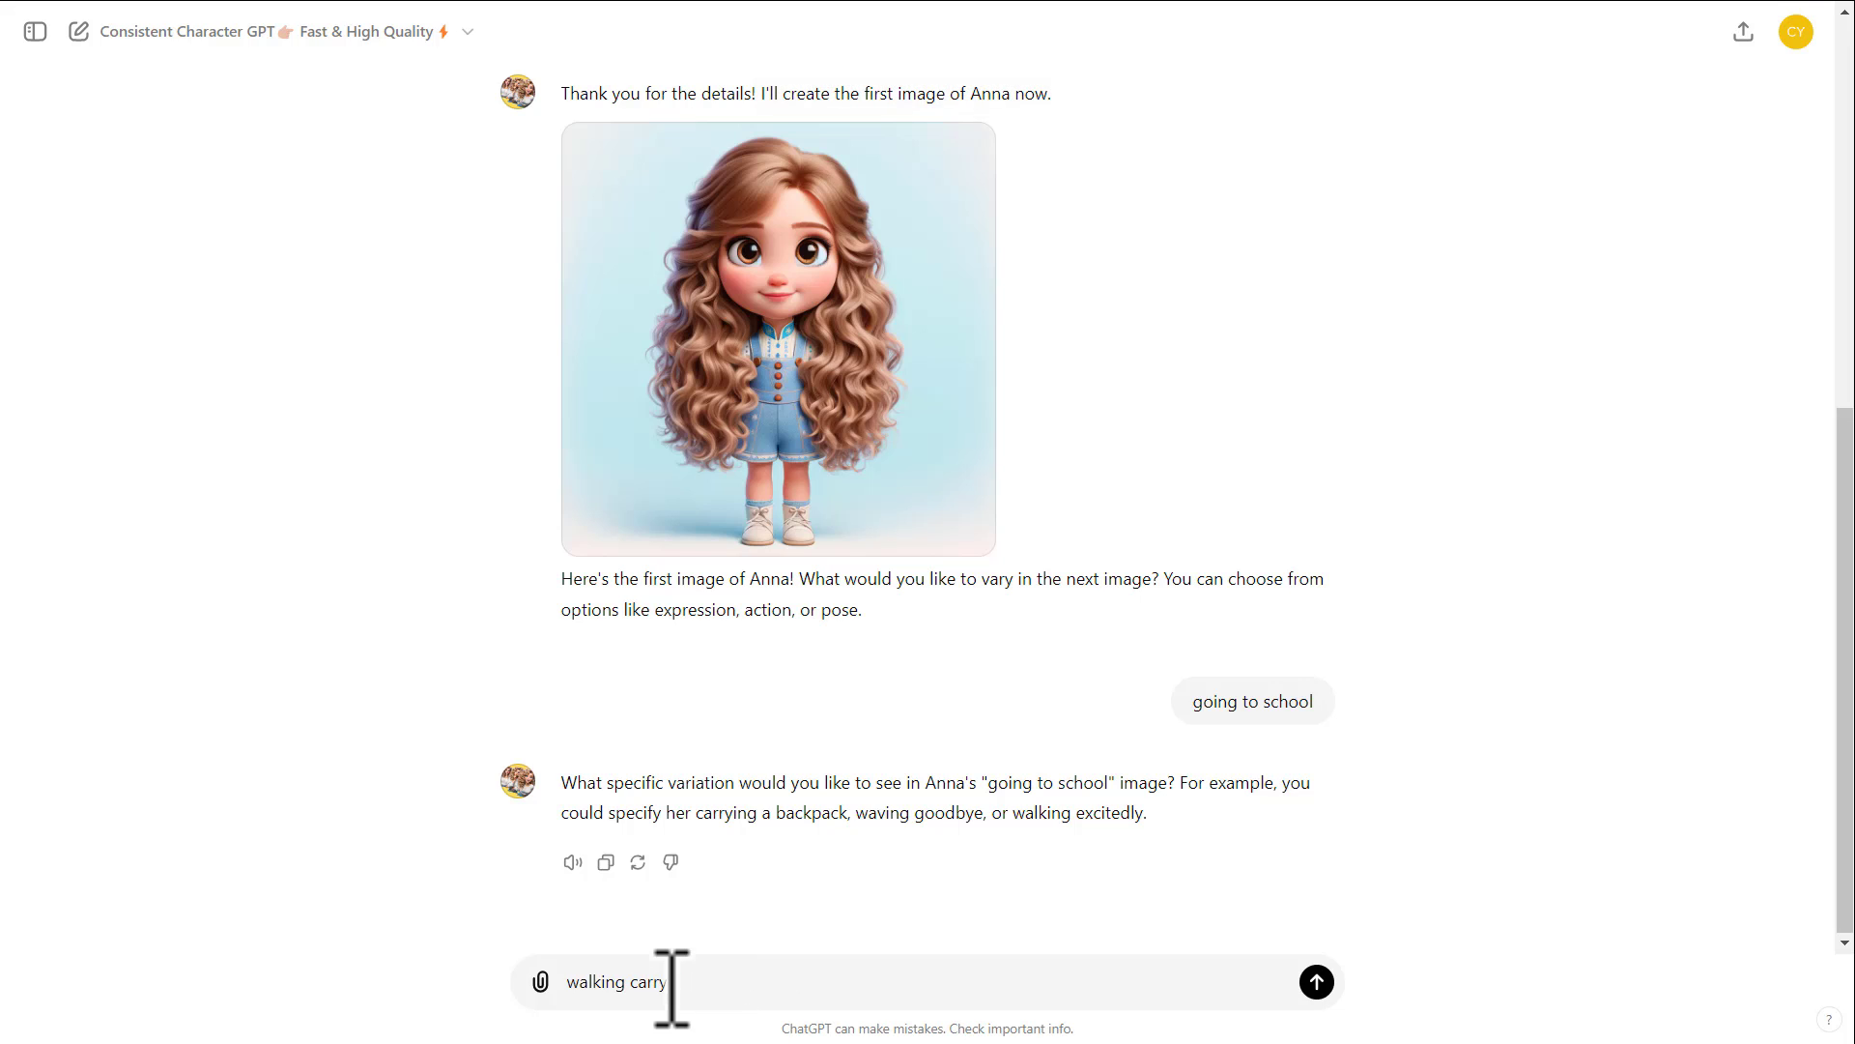
pyautogui.write('ing a backpack')
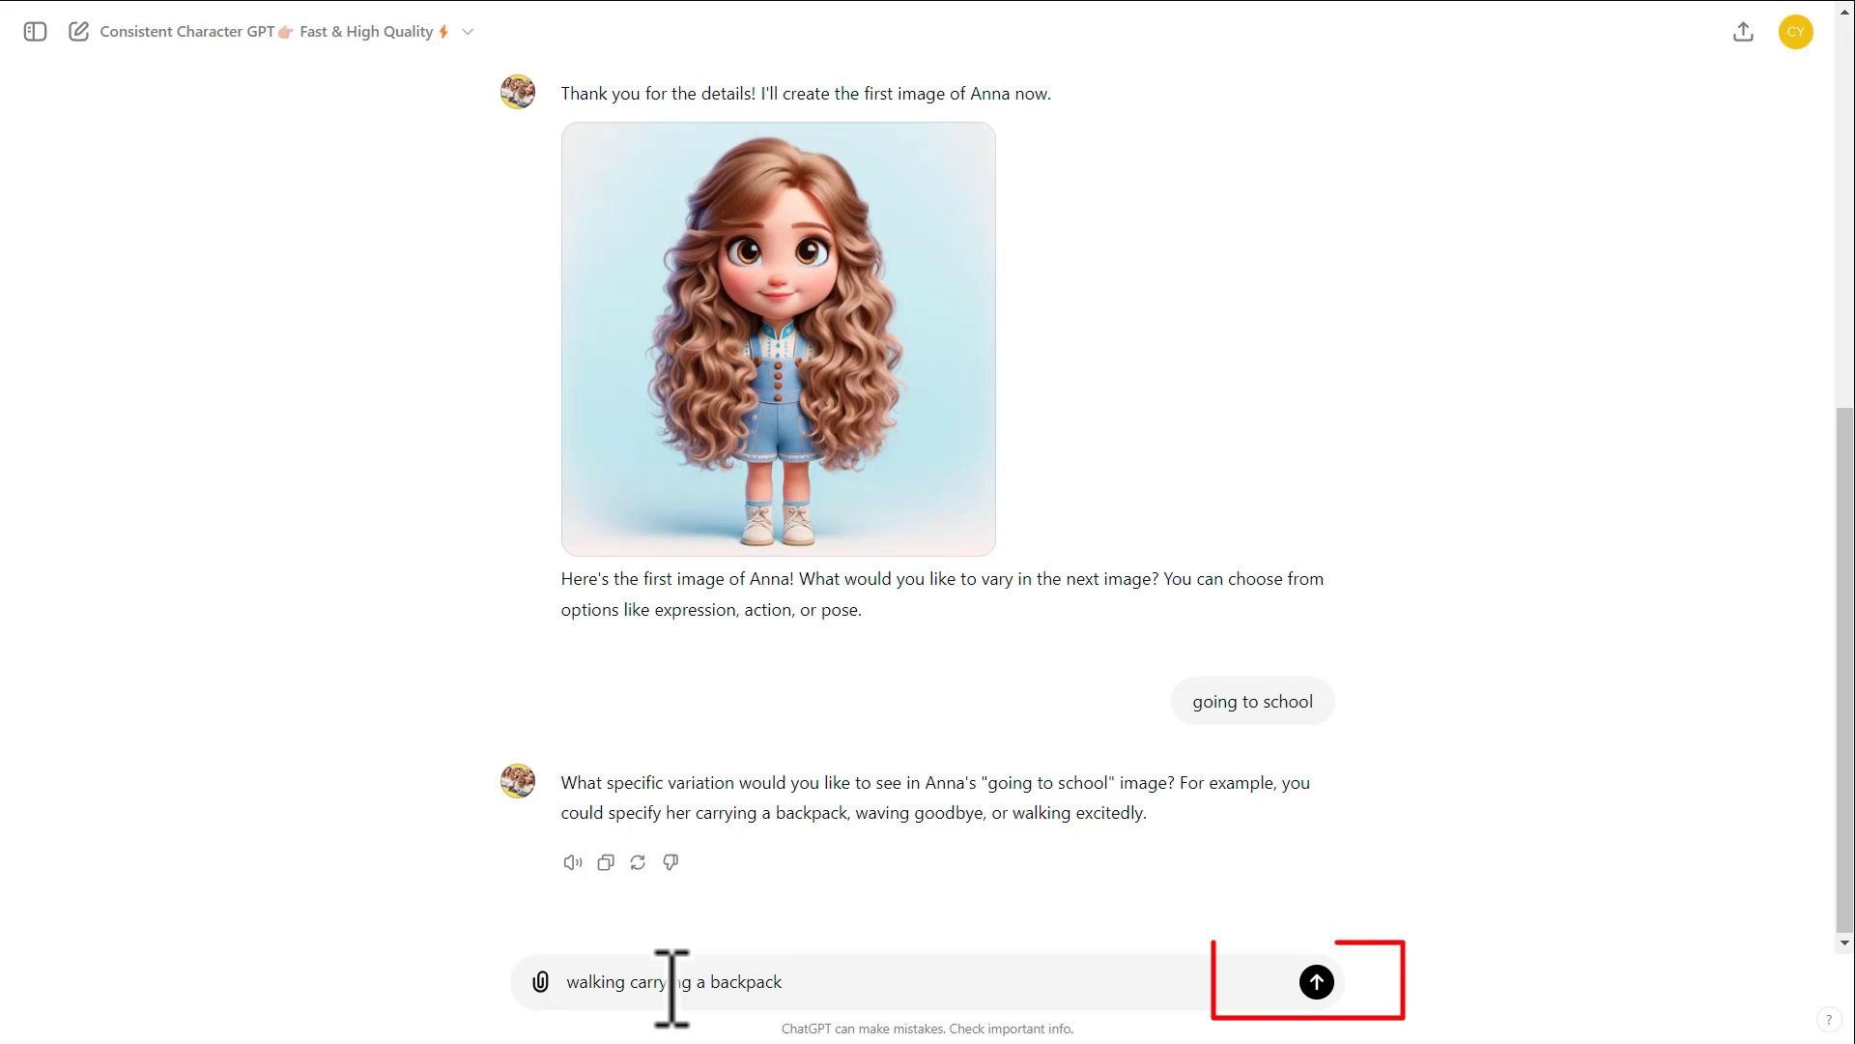
pyautogui.click(1315, 982)
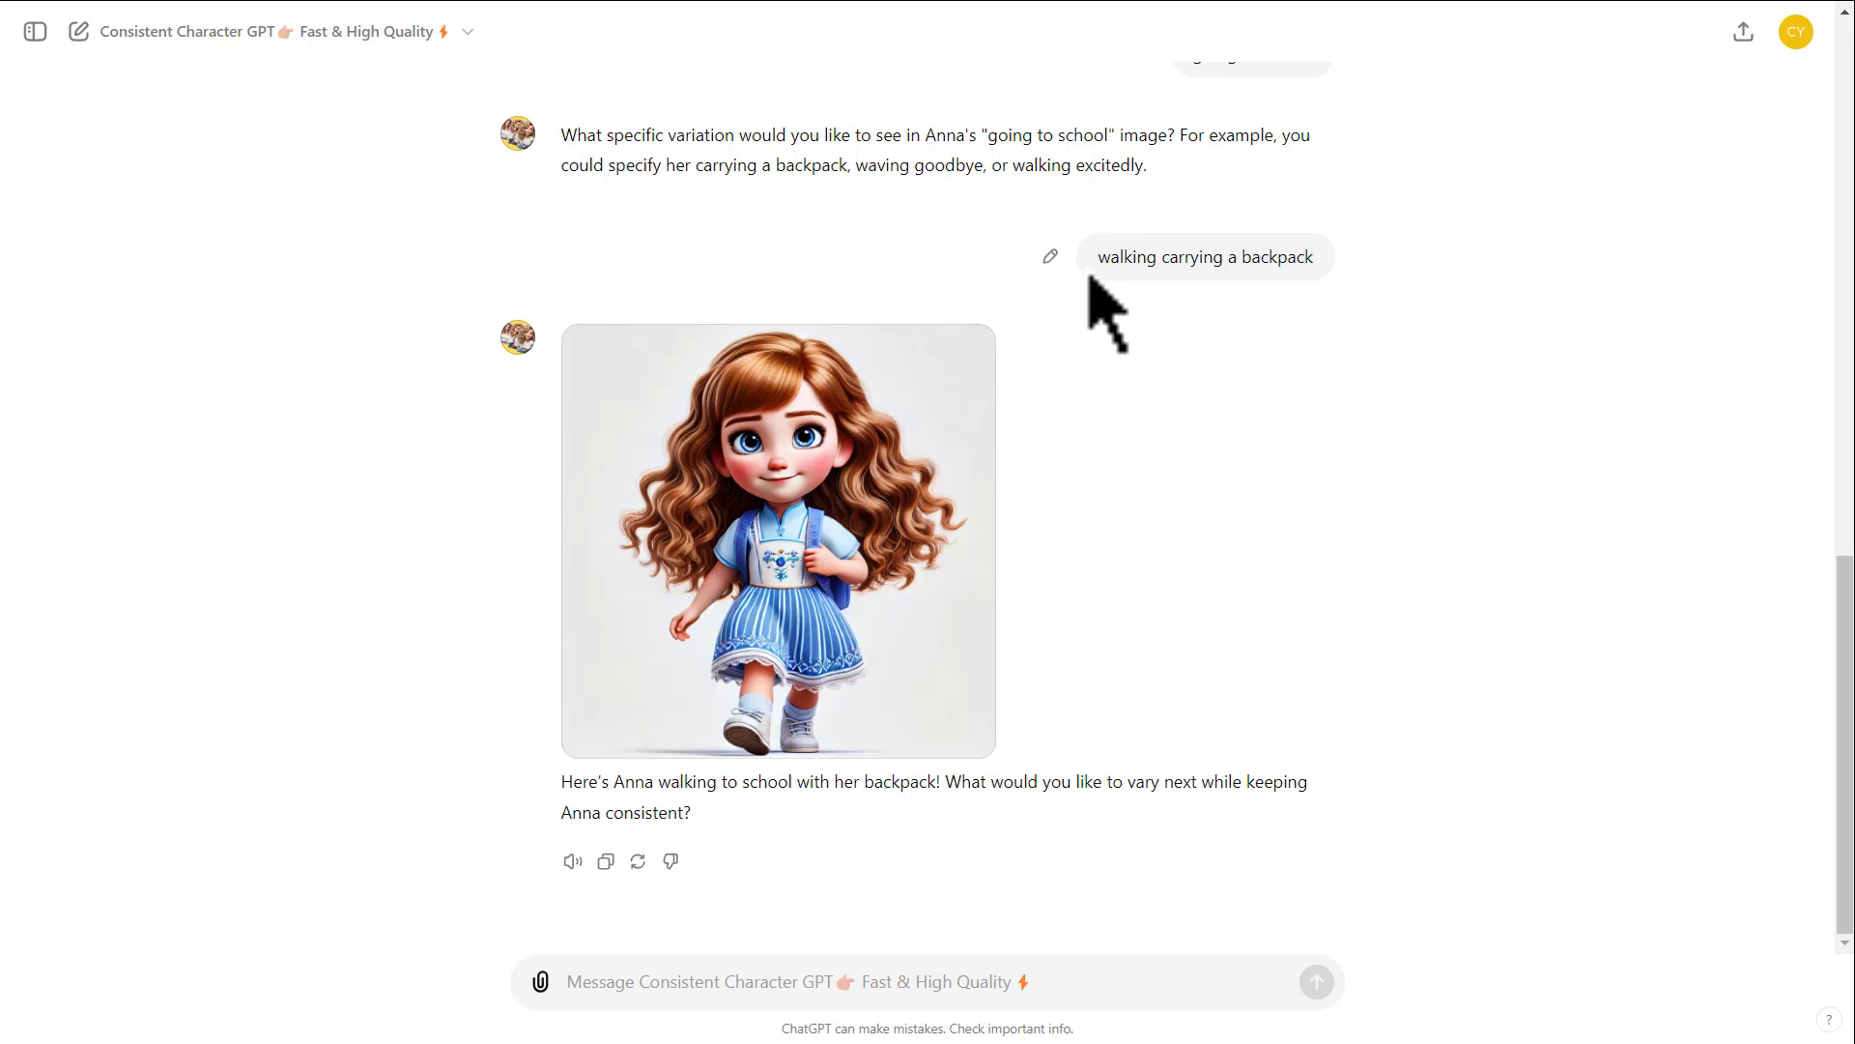
# - Reopen the backpack request for editing and select its whole text
pyautogui.click(1048, 255)
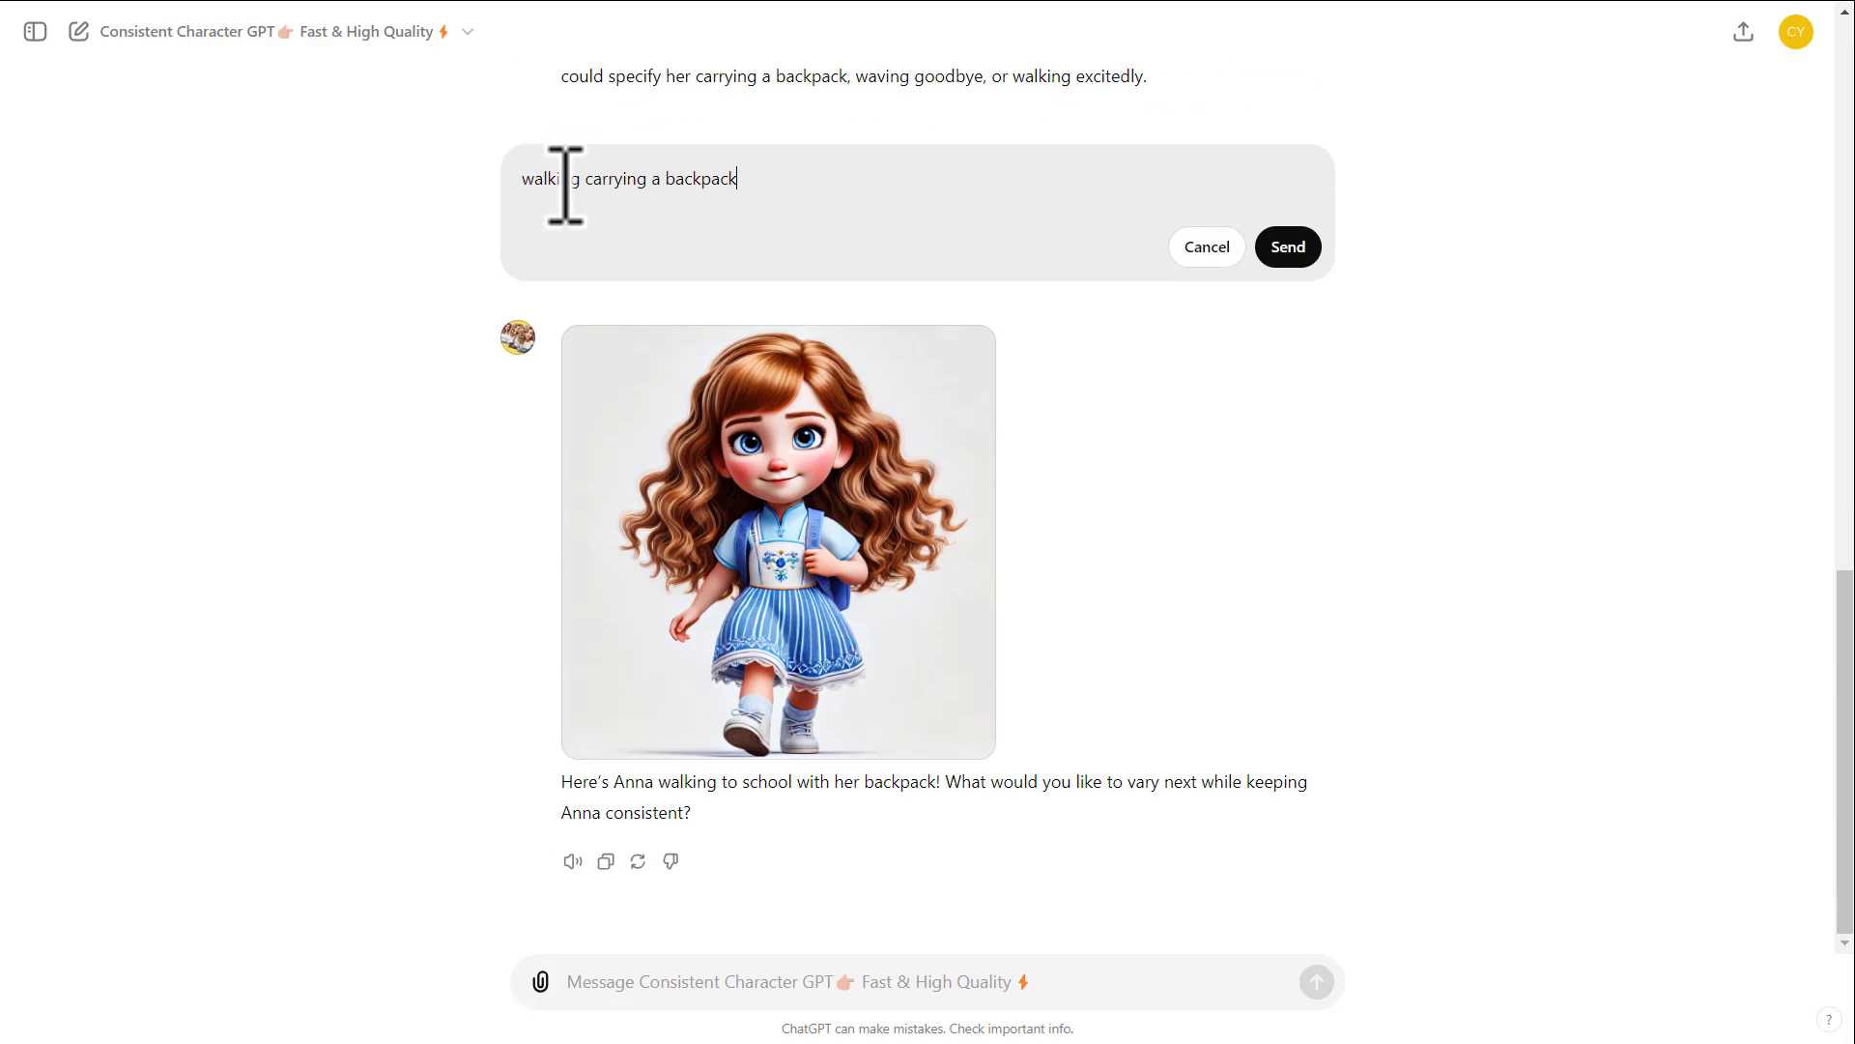
pyautogui.tripleClick(626, 178)
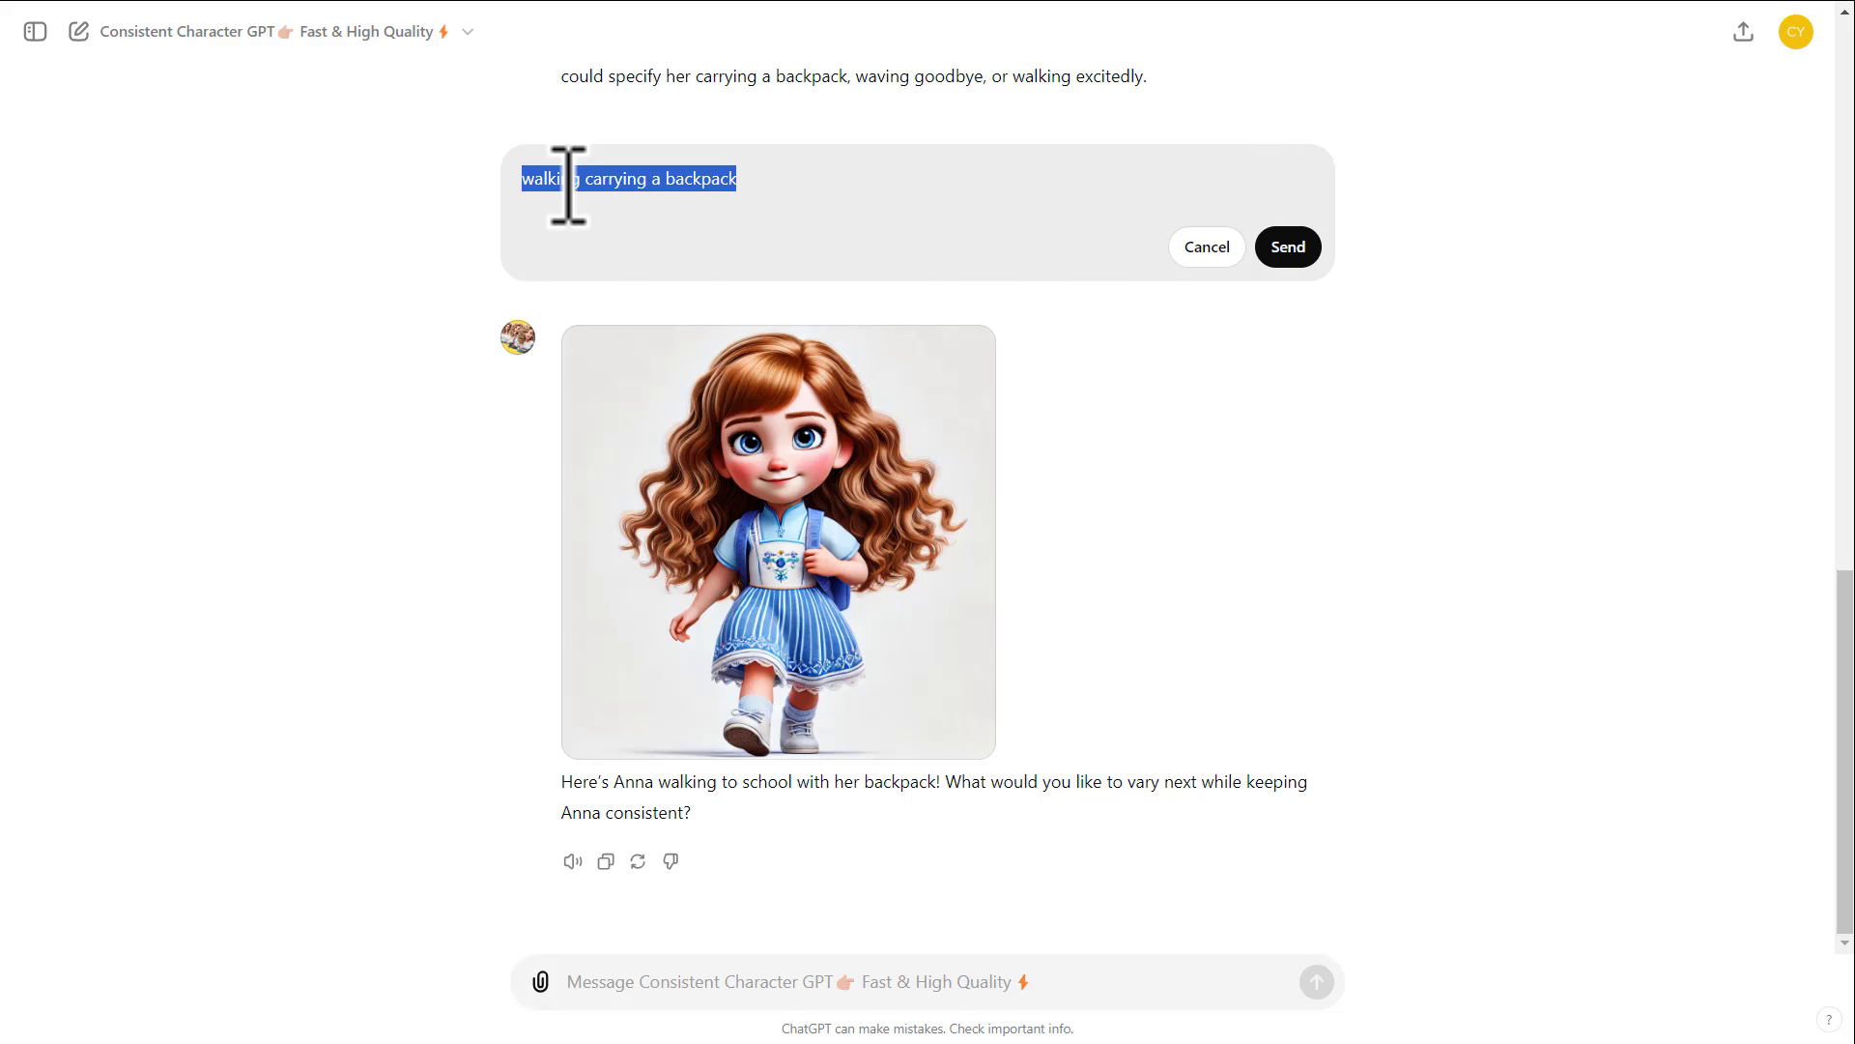
pyautogui.click(1288, 247)
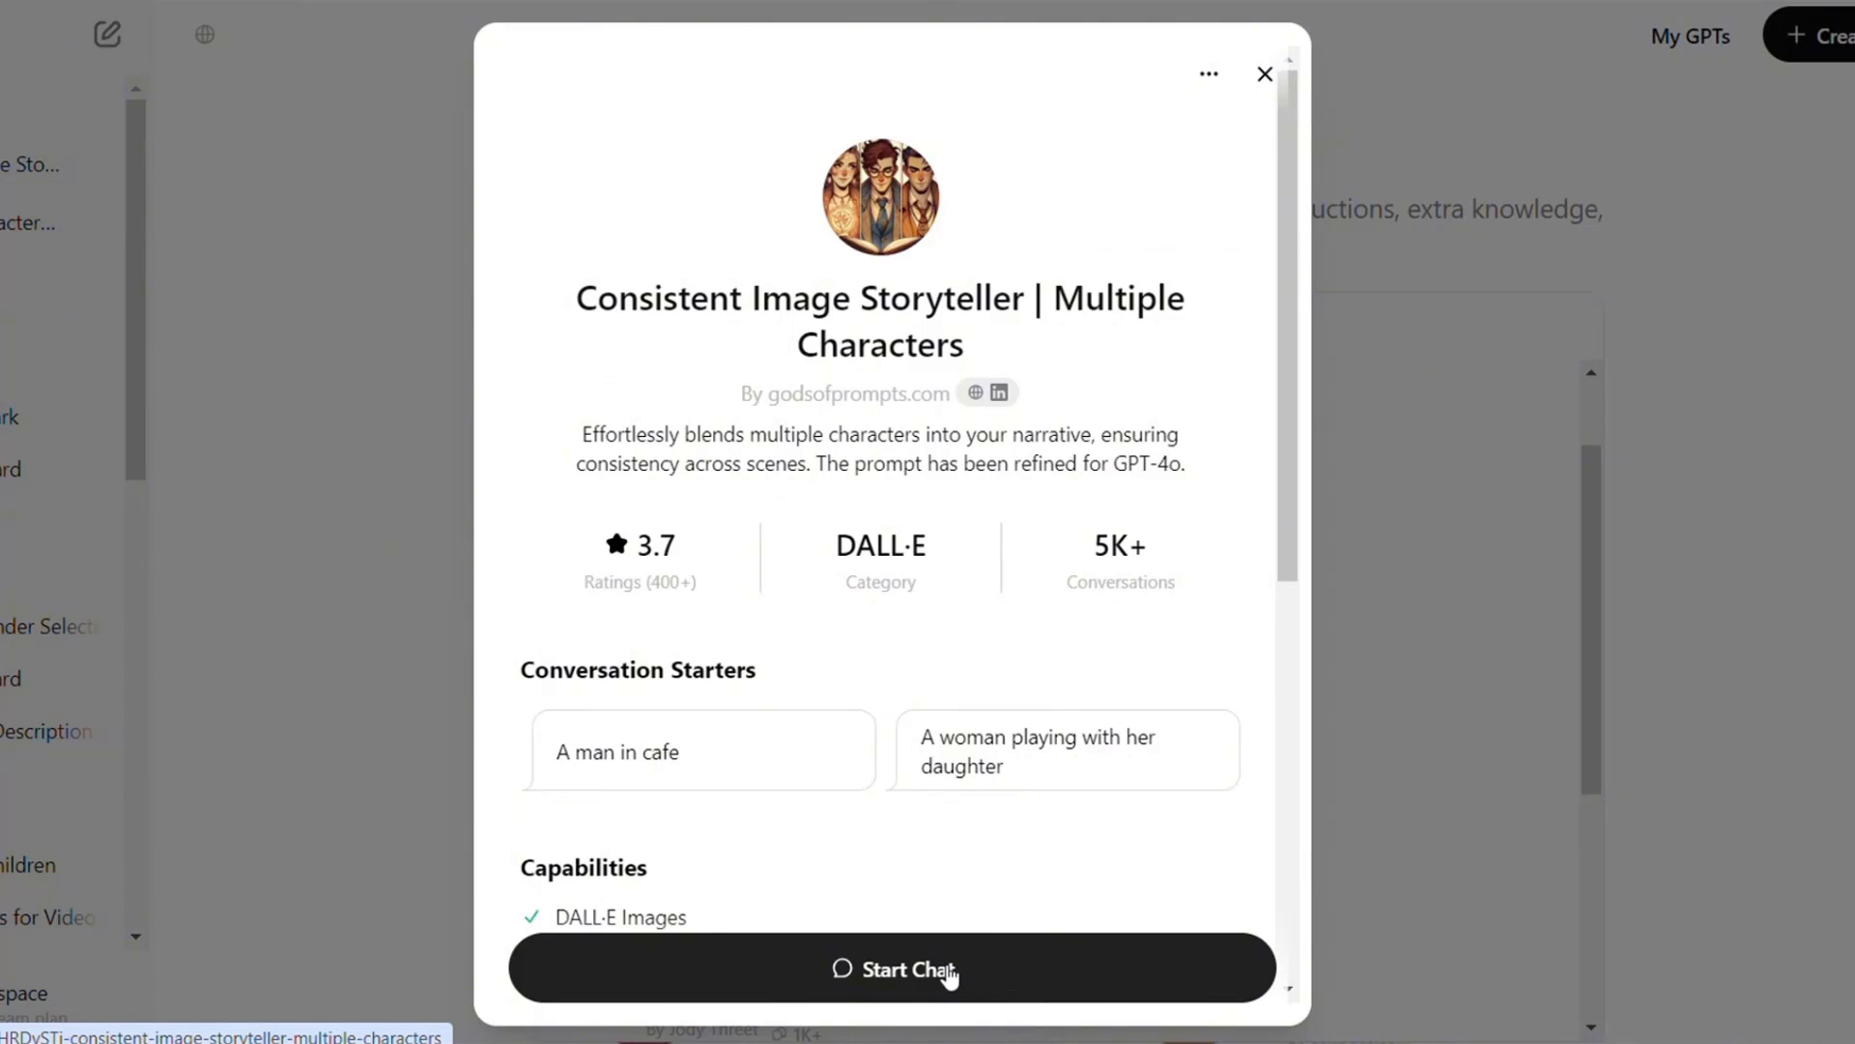
# - Start a Consistent Image Storyteller chat and send the Nolan and Lina description
pyautogui.click(893, 968)
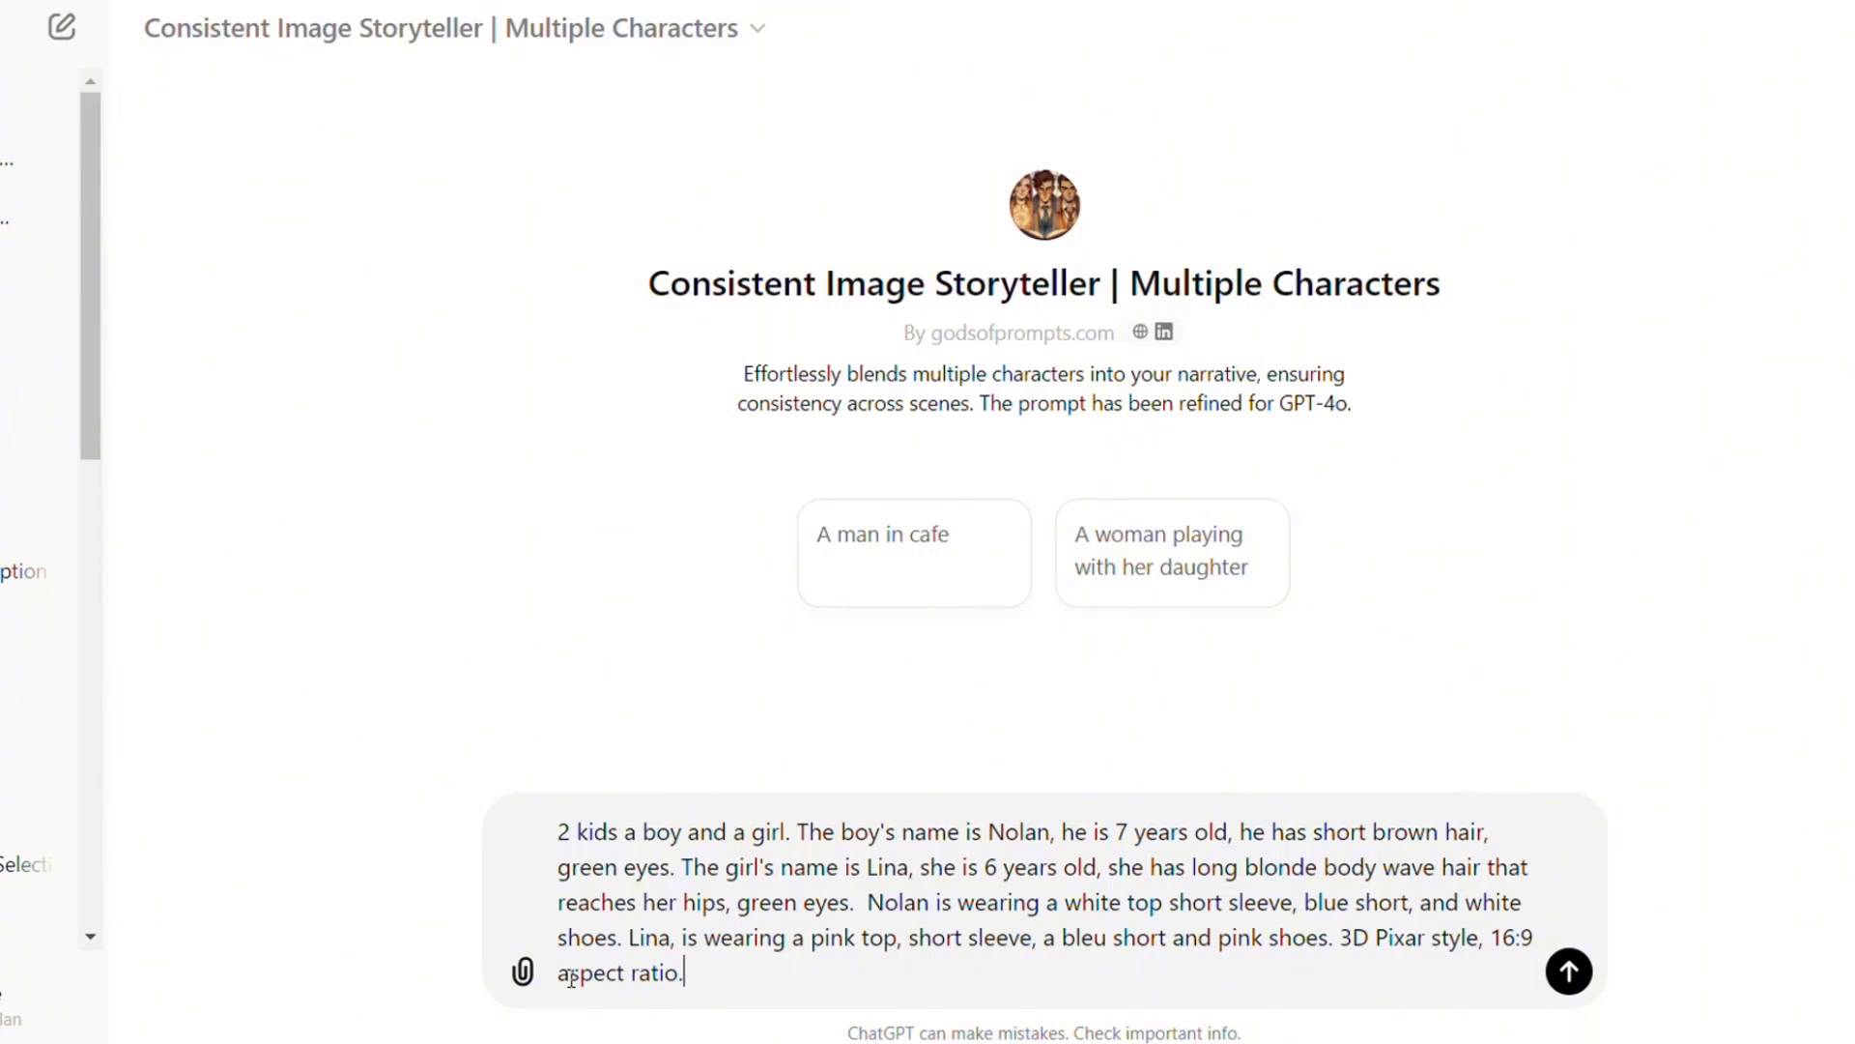
pyautogui.click(1570, 973)
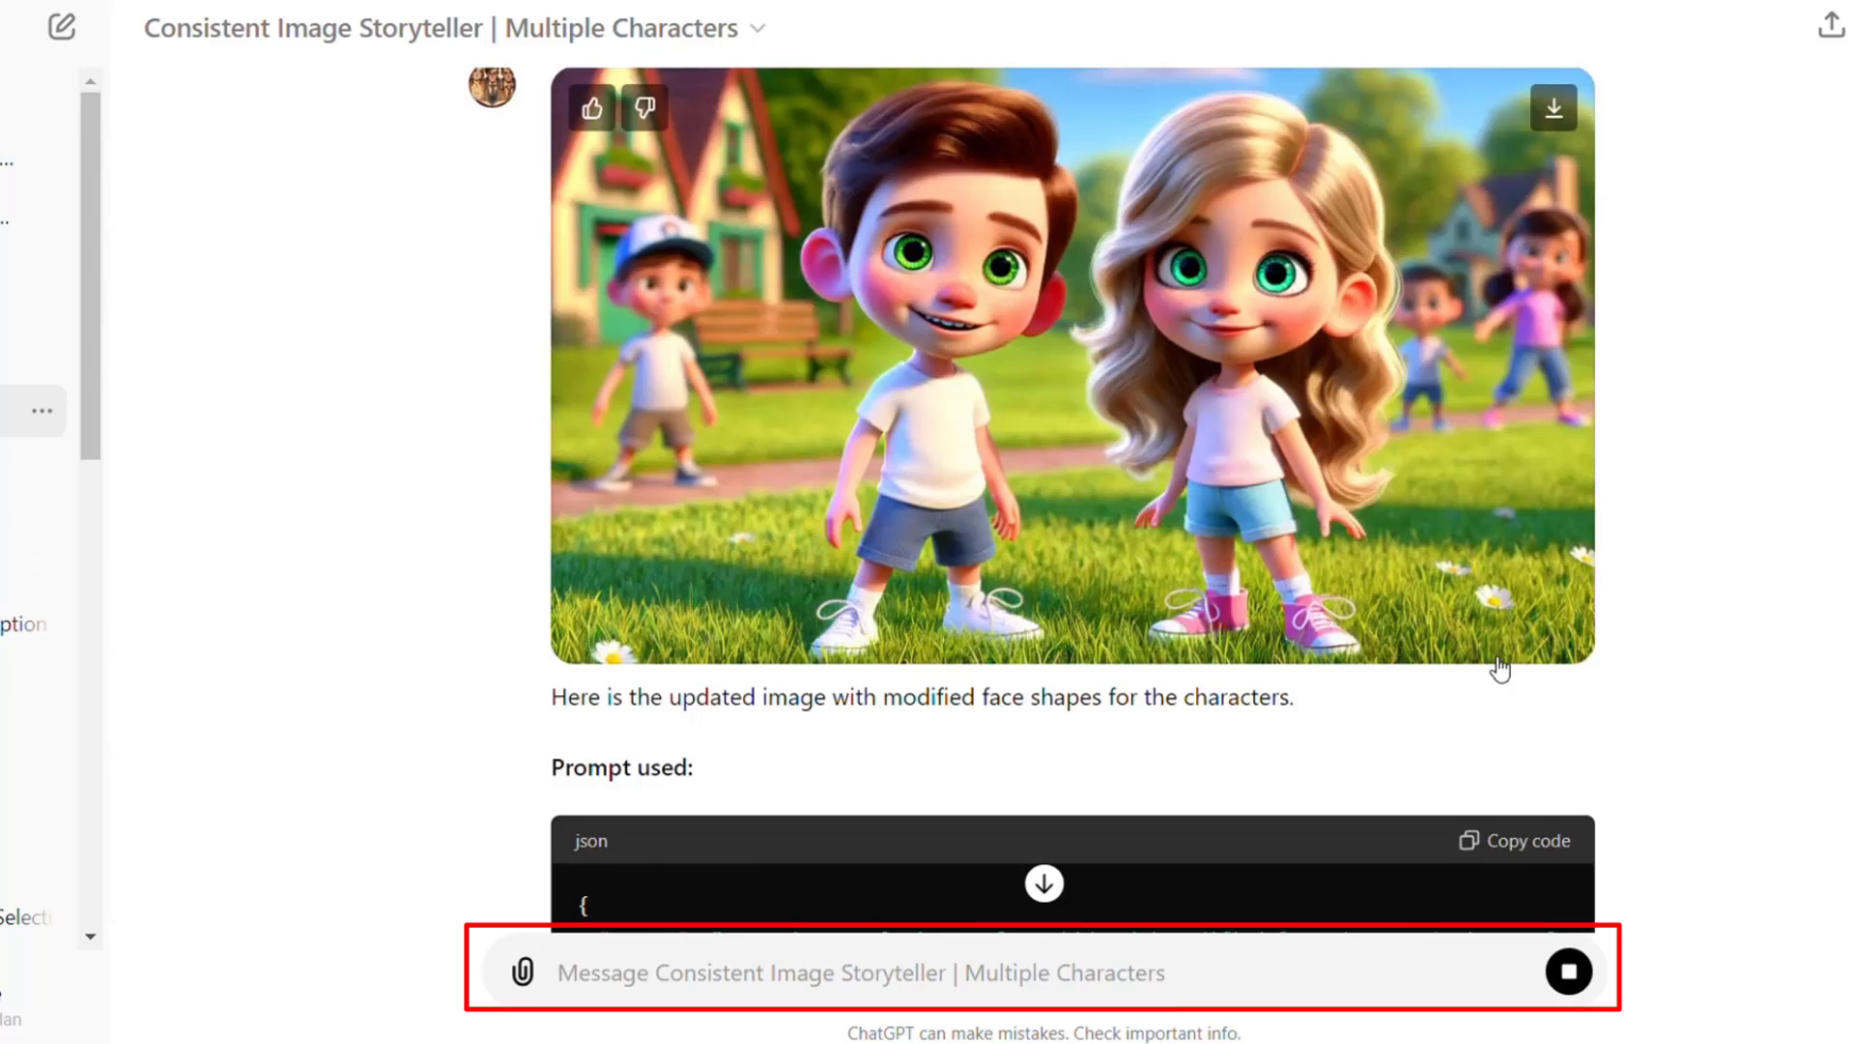
# - Begin a follow-up message with 'Consistent character,' for the Nolan and Lina redraw
pyautogui.write('Consistent c')
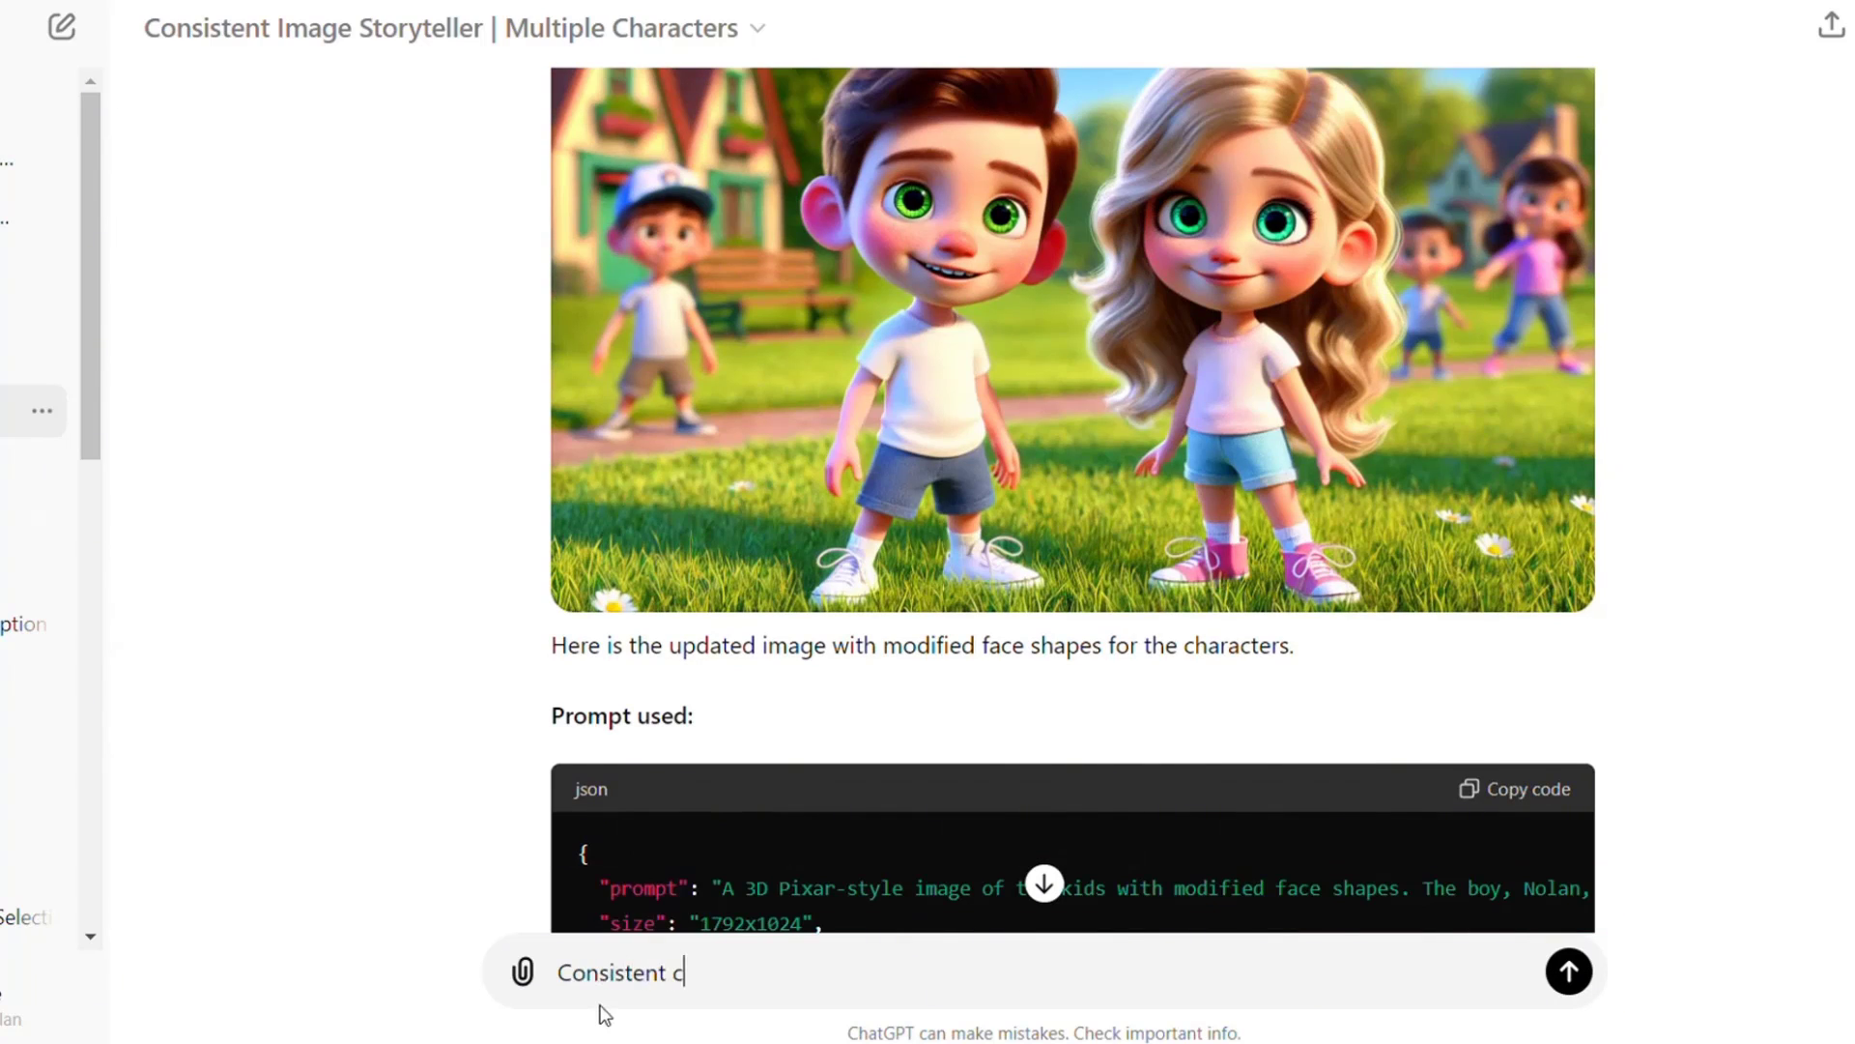
pyautogui.write('haracter,')
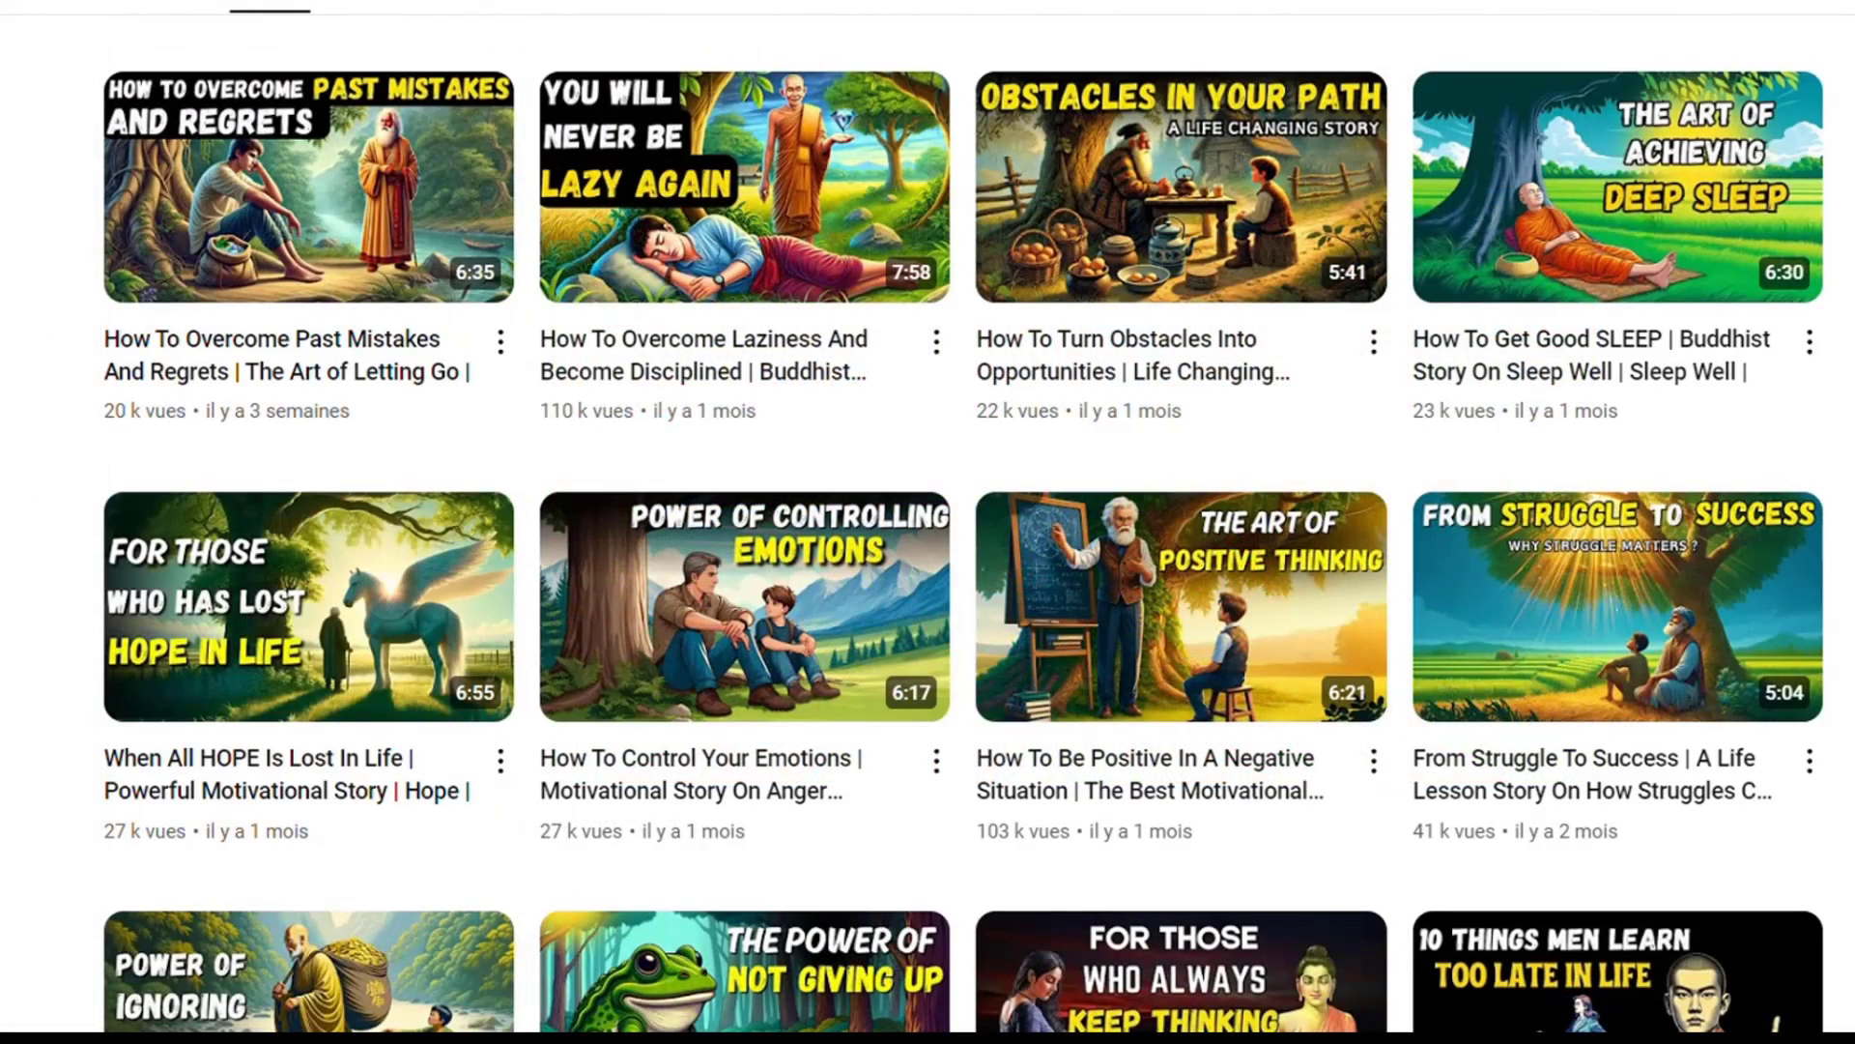
pyautogui.scroll(-3)
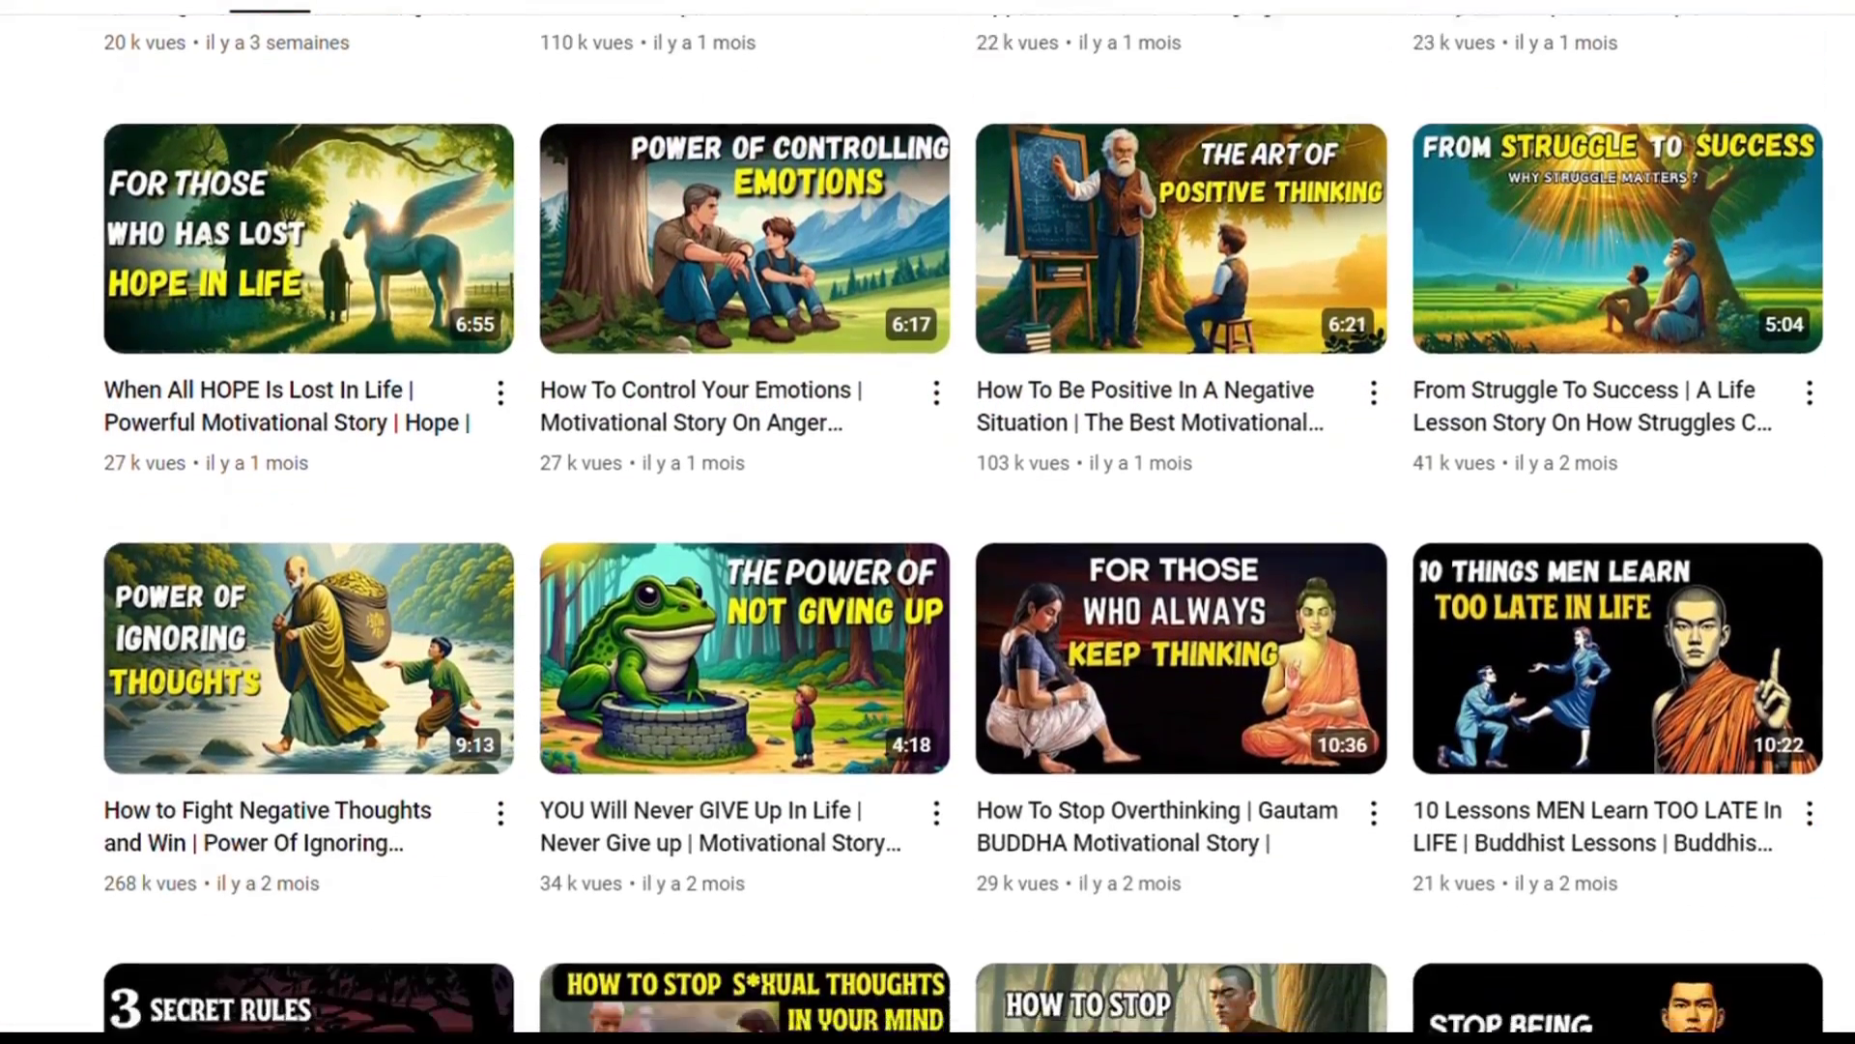
pyautogui.scroll(-3)
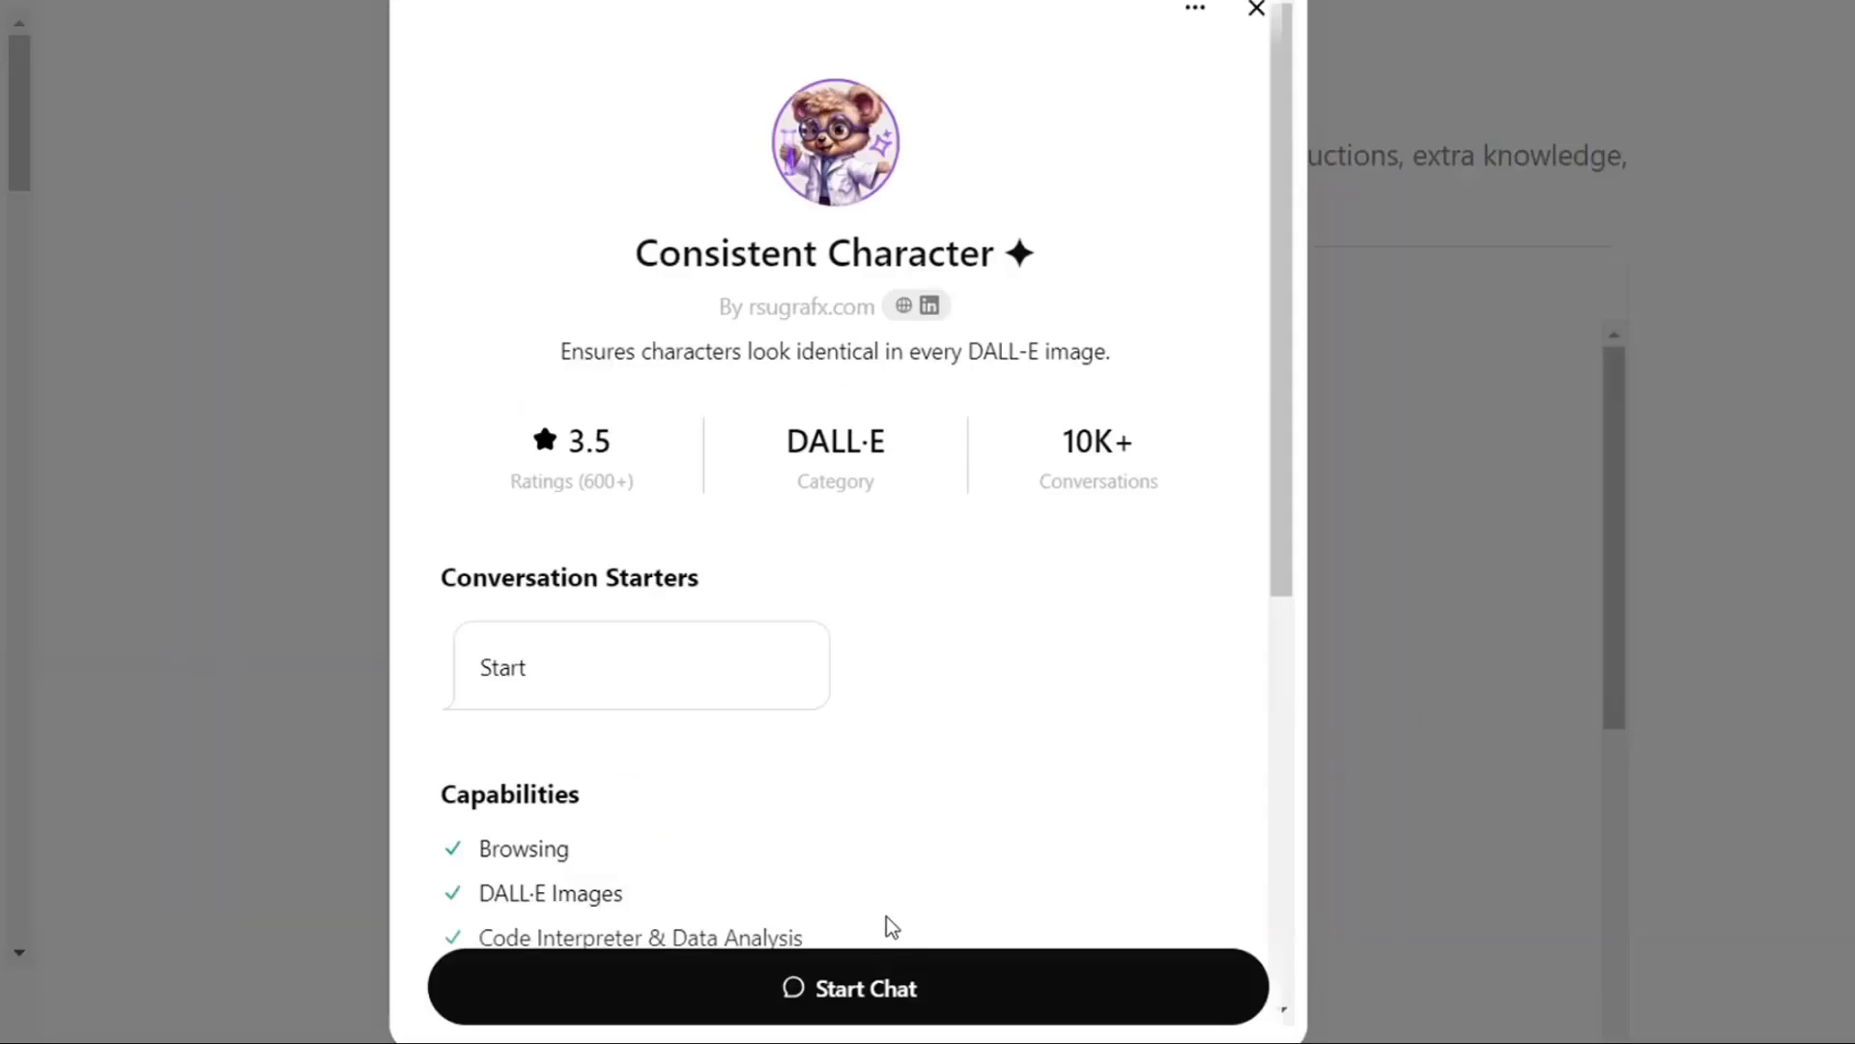
# - Send the pirate princess Lila description, then begin a follow-up 'Lila cutting her hair'
pyautogui.click(848, 988)
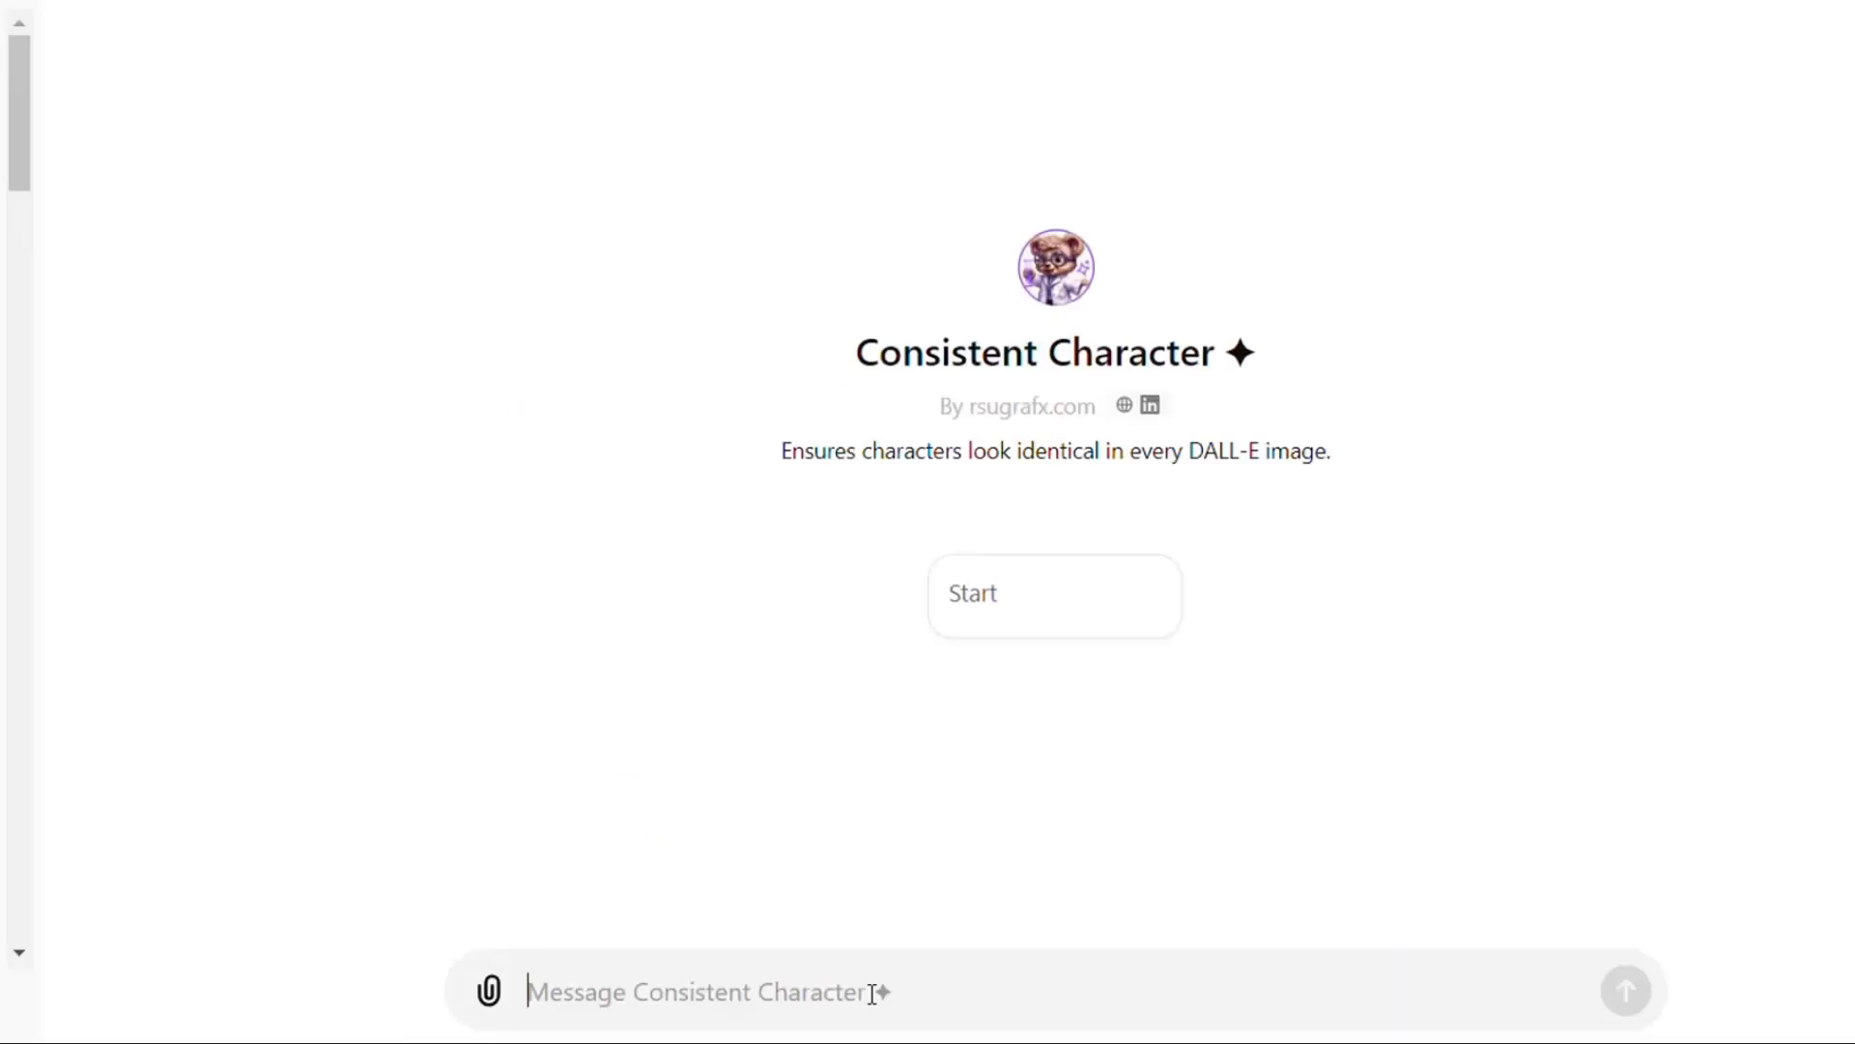
pyautogui.write('Lila, a young pirate princess with long, curly brown hair tied in a high ponytail, wears a black tricorn hat adorned with a red feather. She is dressed in a white blouse with ruffled sleeves, a red waistcoat, and dark brown pants tucked into black leather boots with silver buckles. She is exploring')
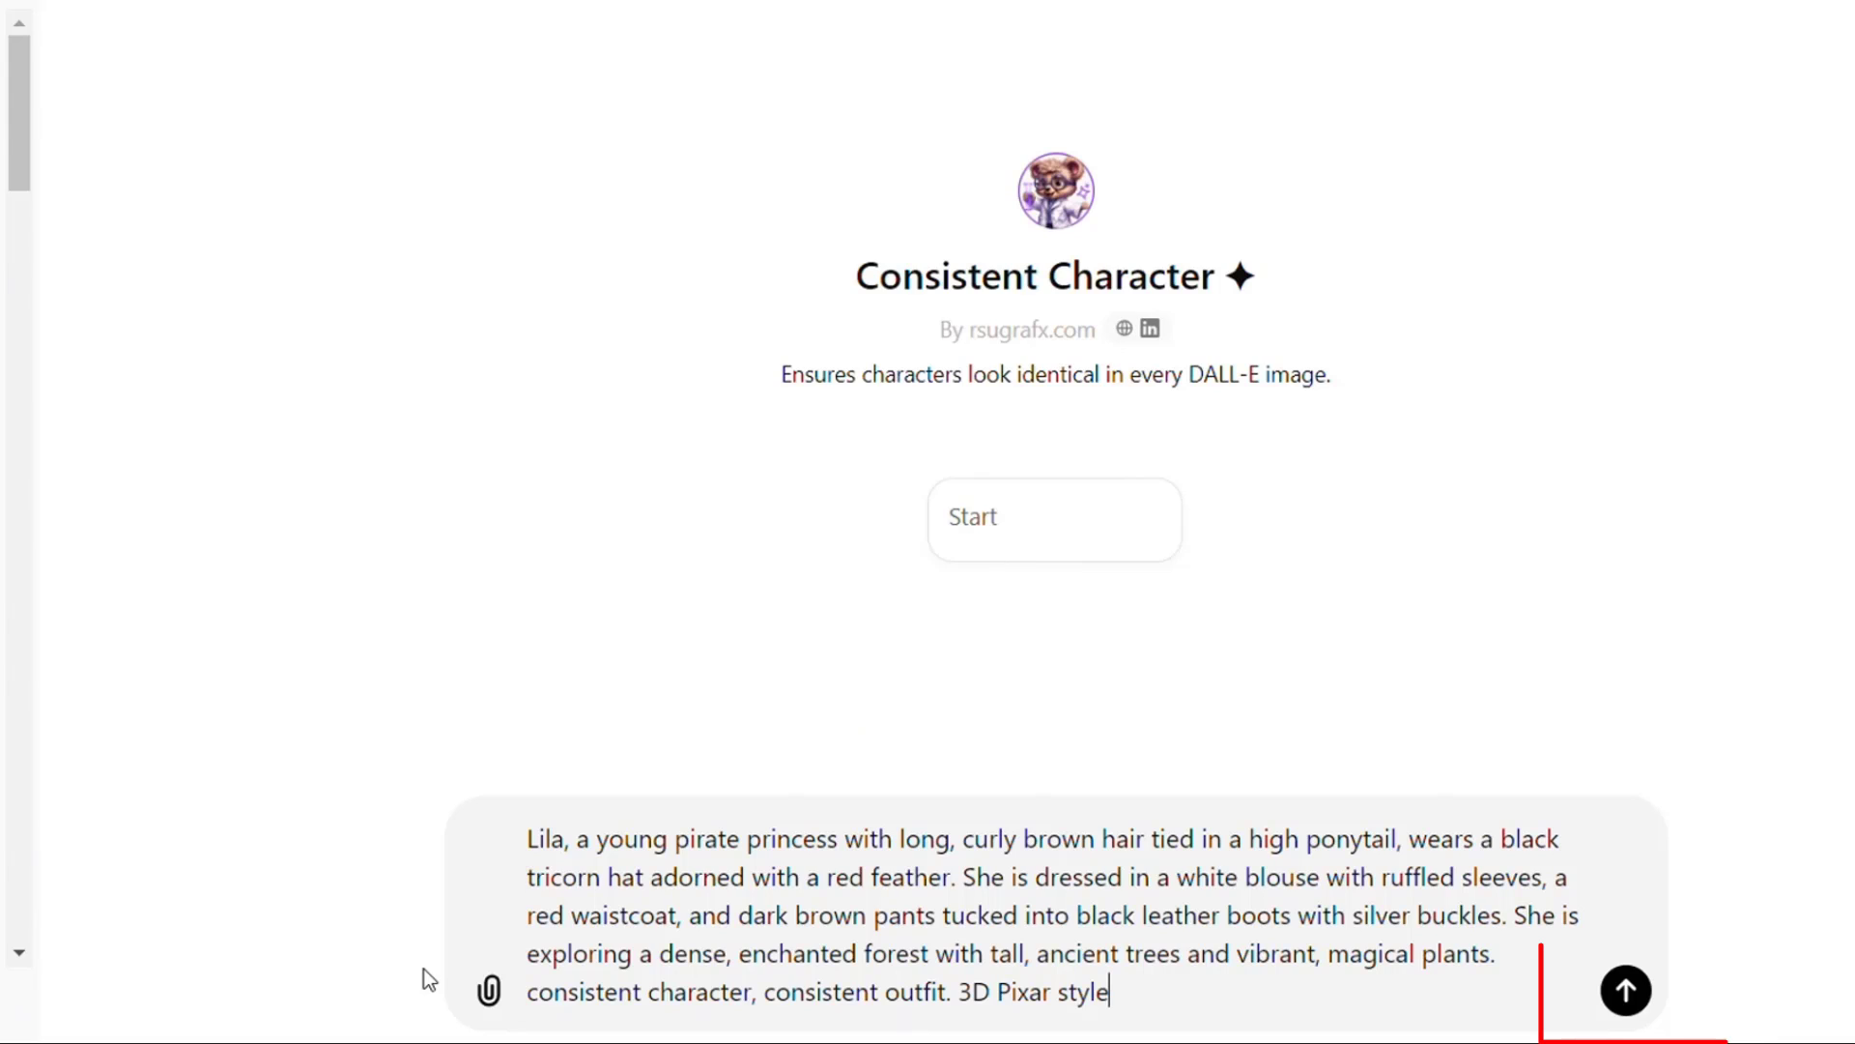
pyautogui.click(1625, 989)
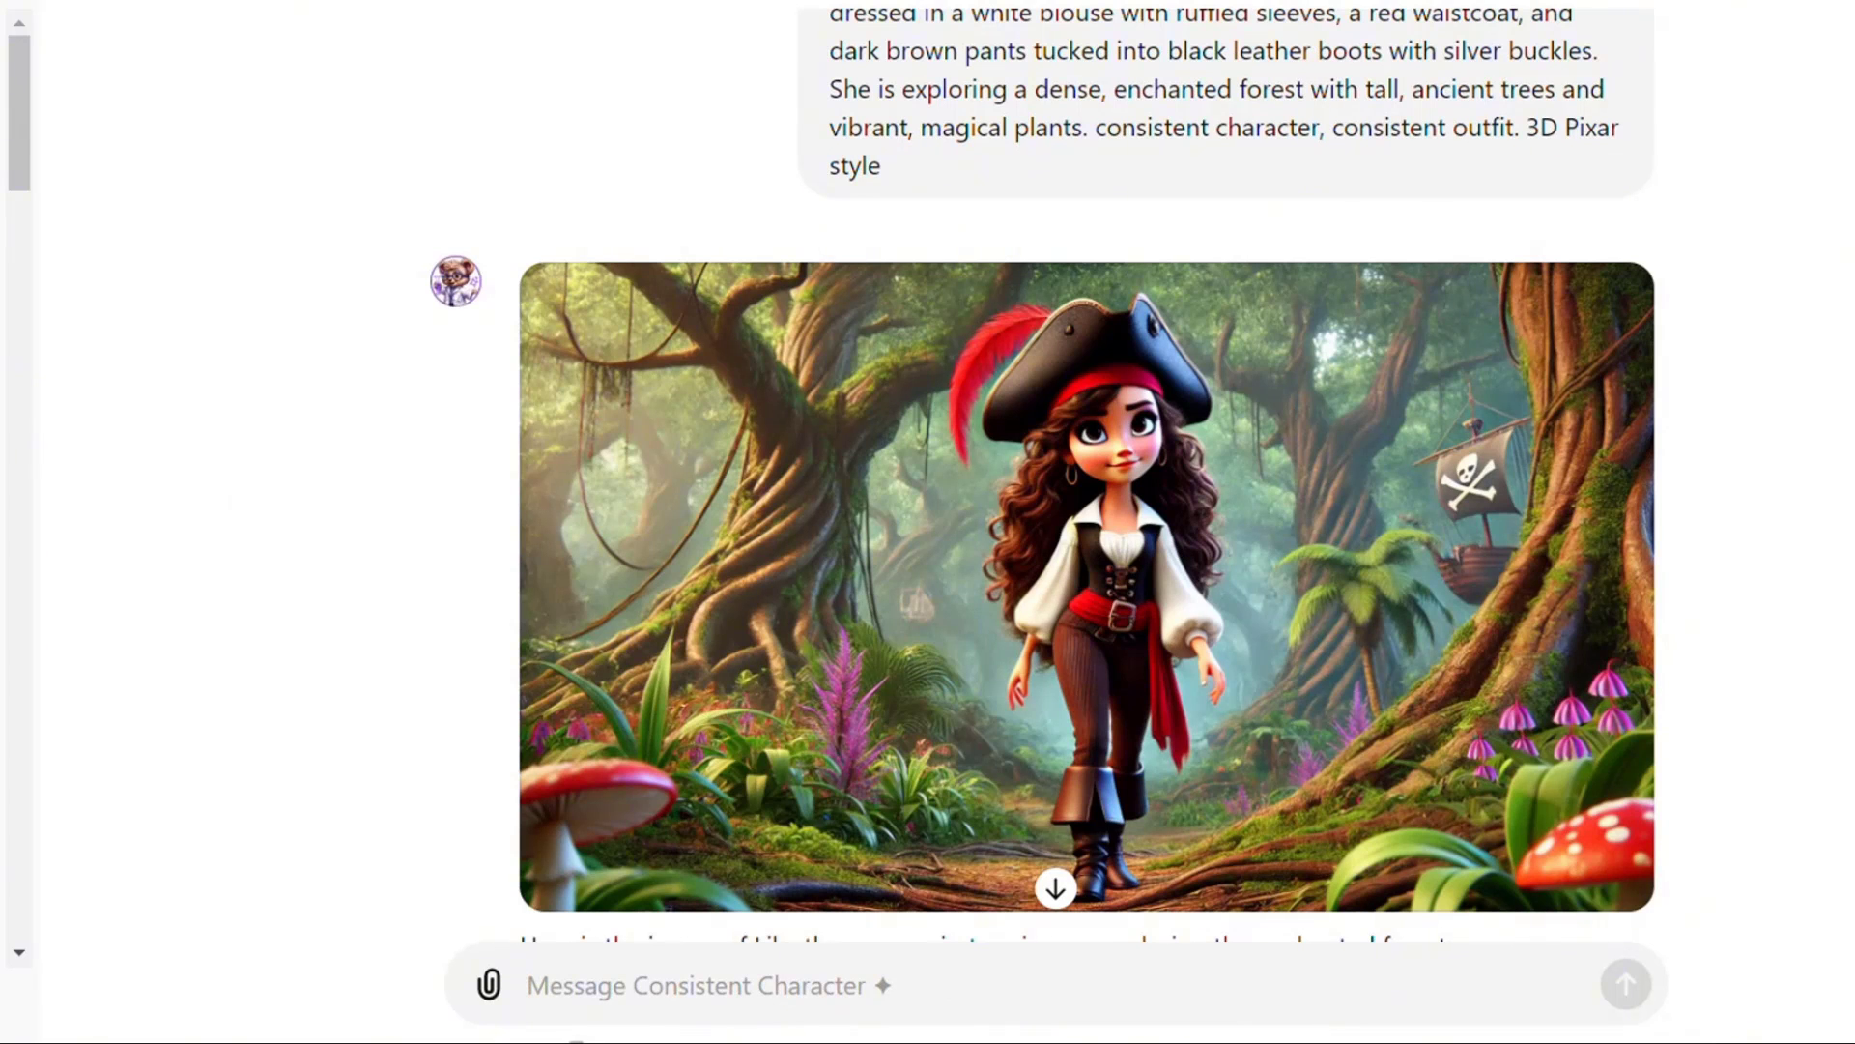
pyautogui.write('Lila cutting her hair')
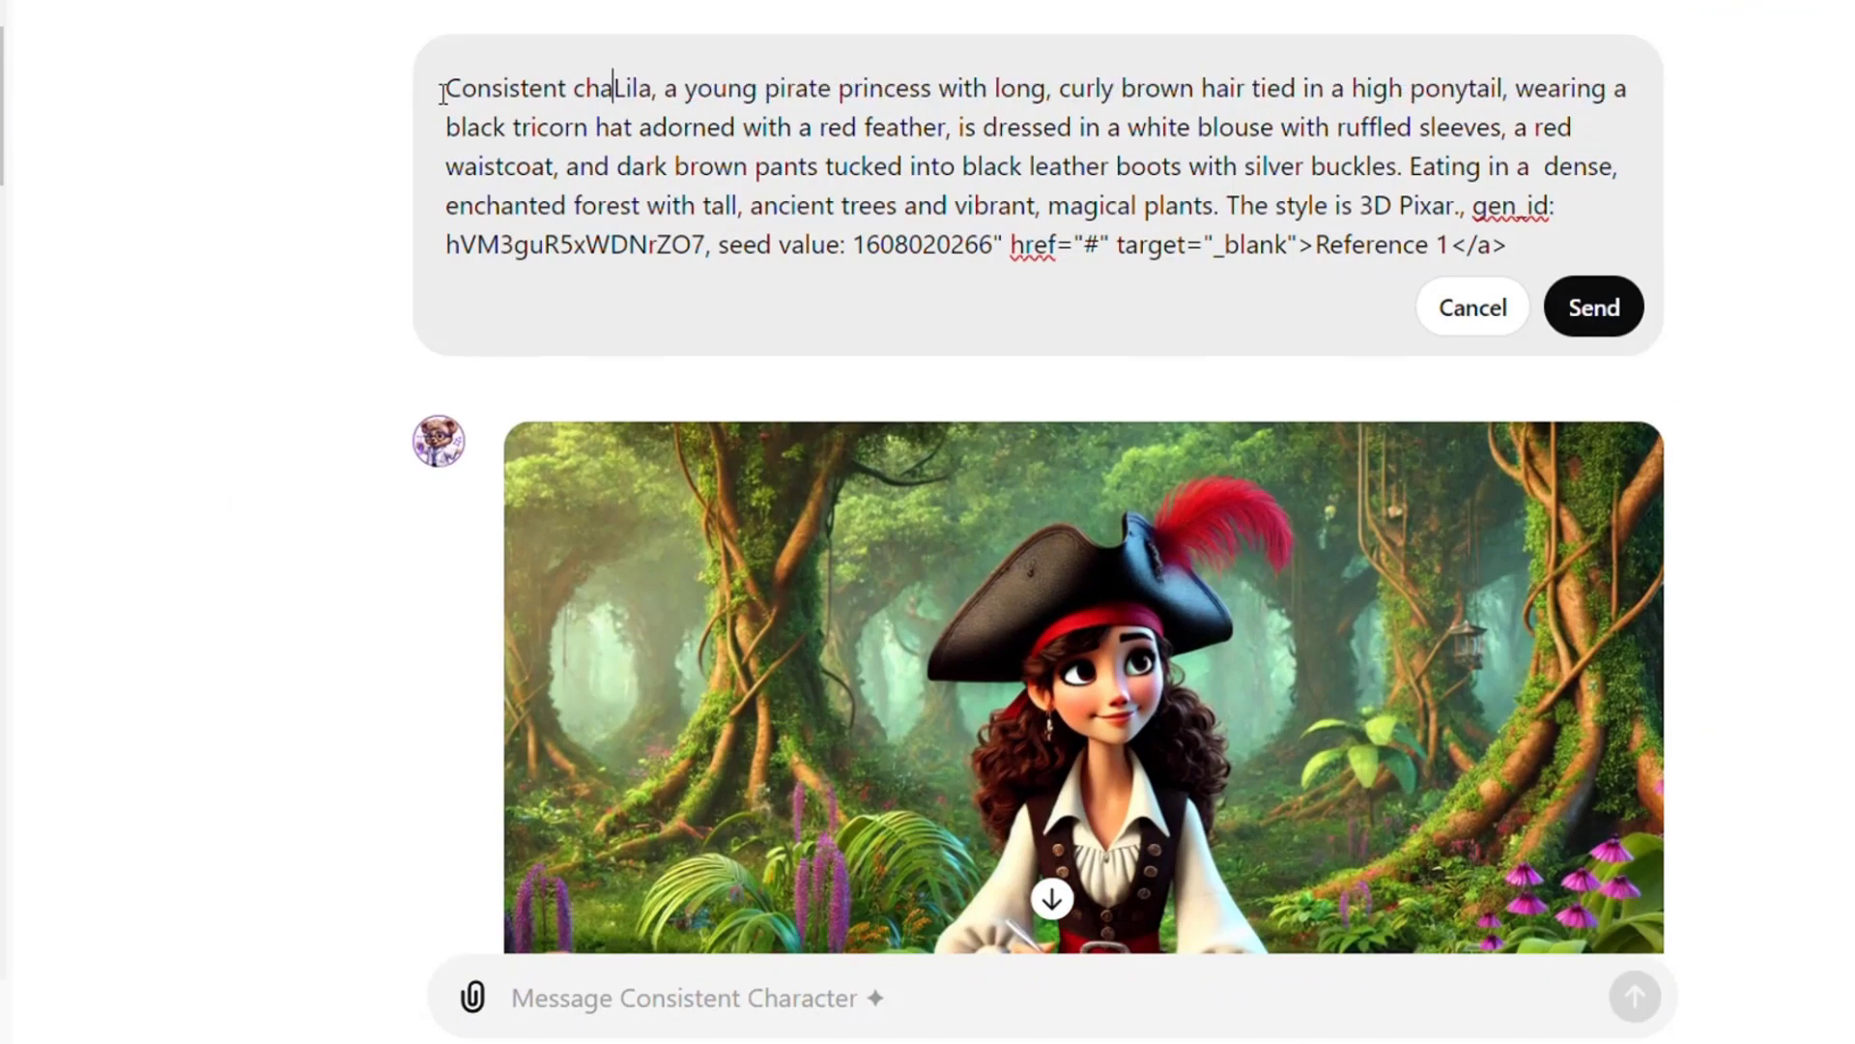
# - Prepend 'Consistent character, consistent outfit.' to the Lila eating request and resend it
pyautogui.write('character, consistent outfit.')
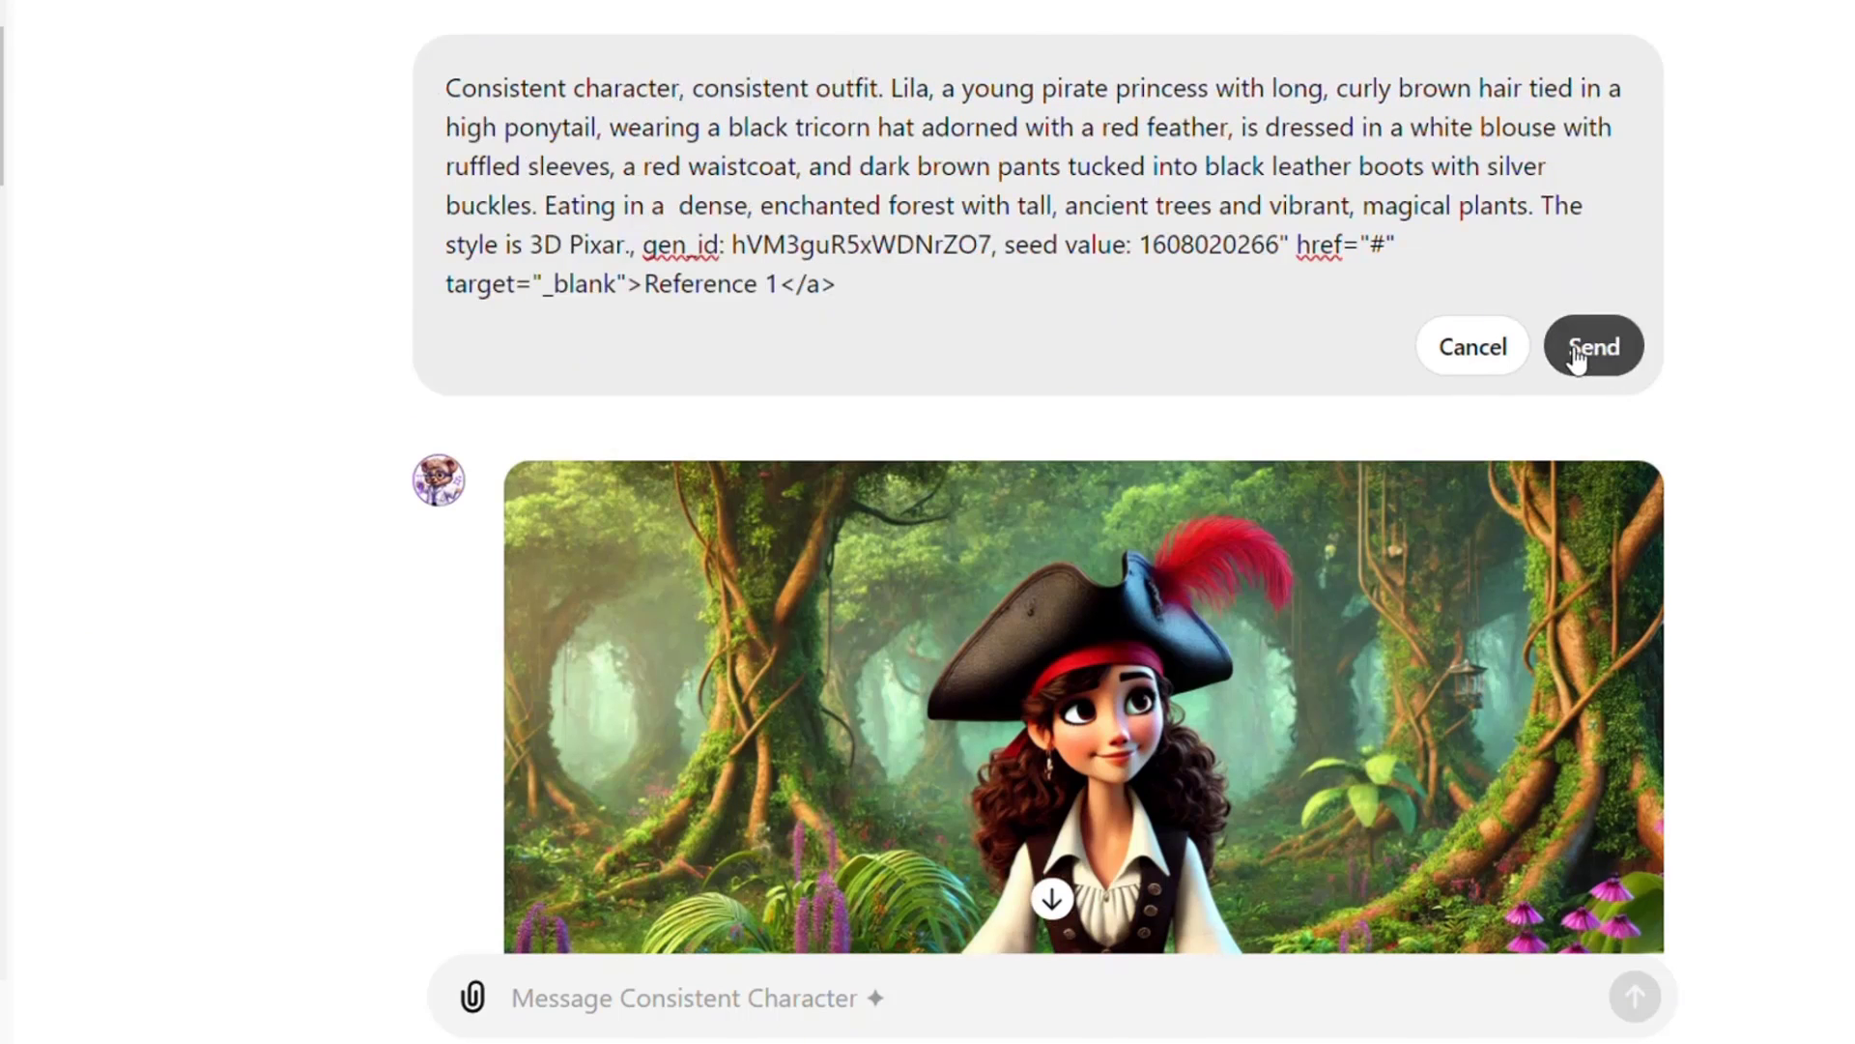
pyautogui.click(1591, 346)
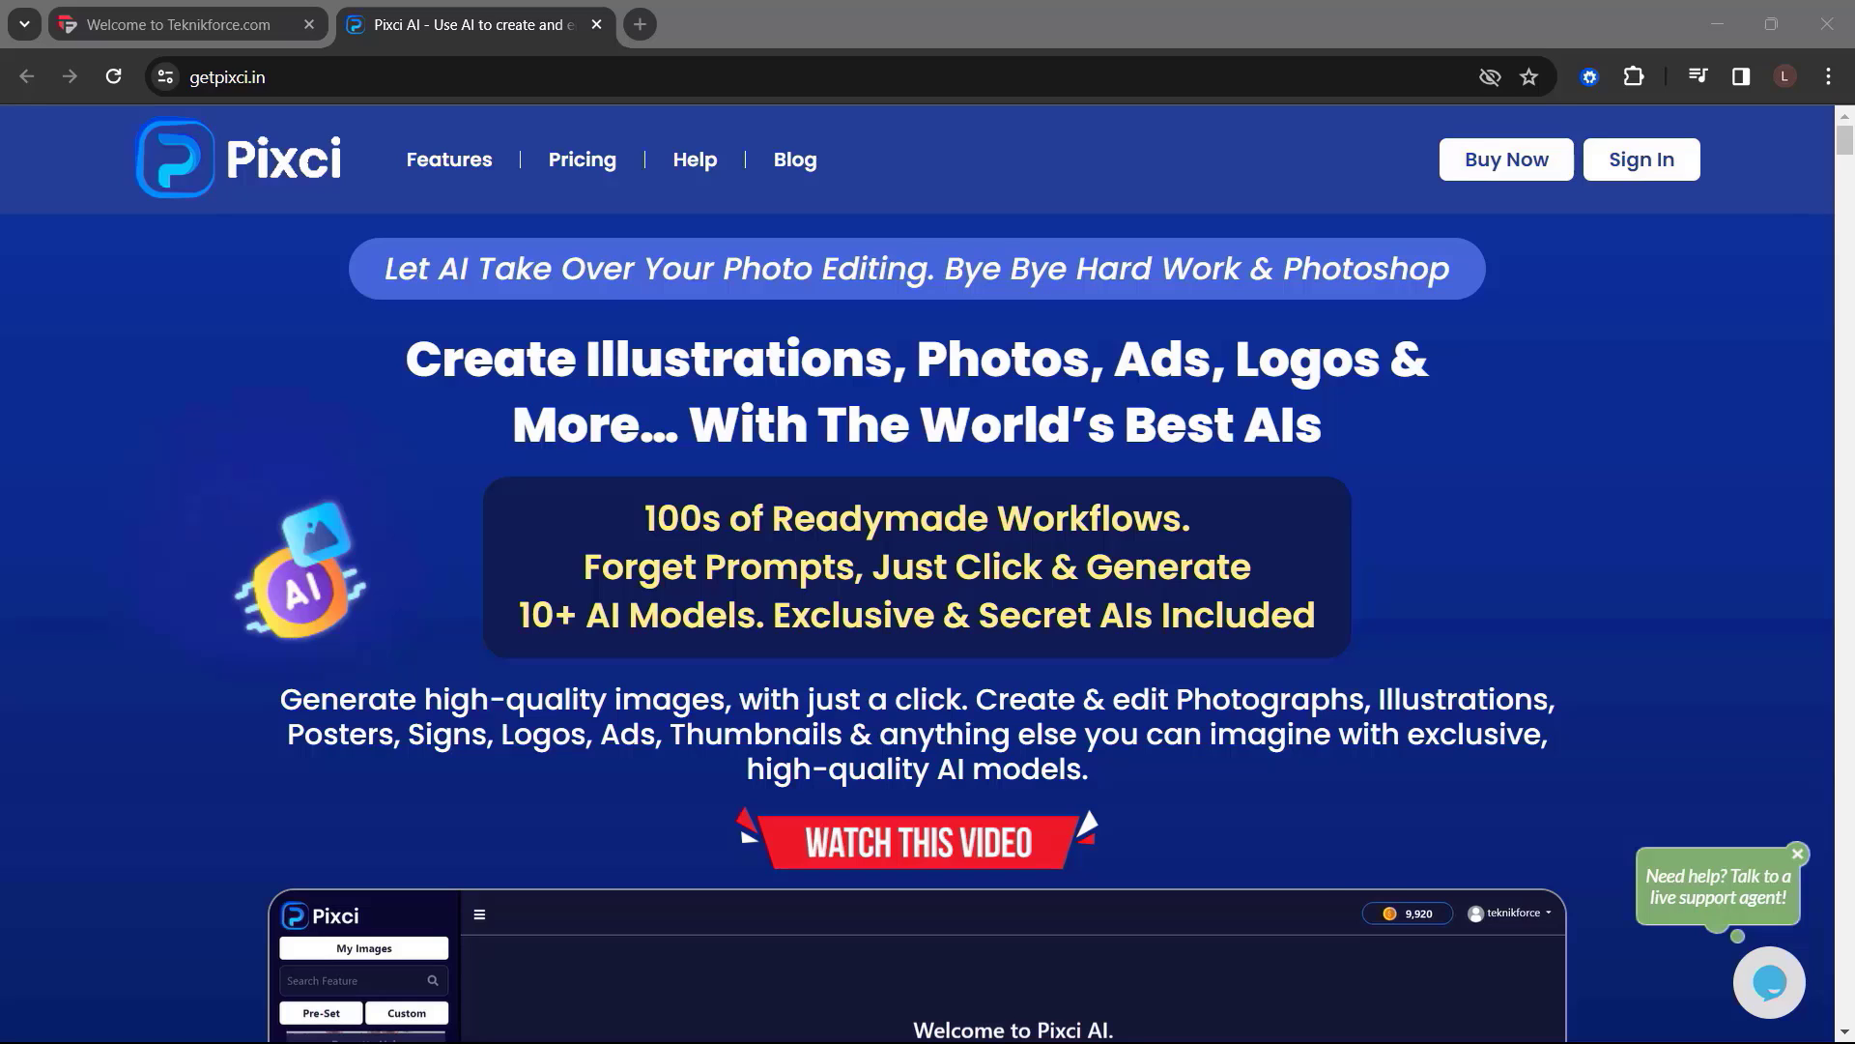
# - Scroll the Pixci homepage from its headline through the workflow catalogue to the image-browser preview
pyautogui.scroll(-3)
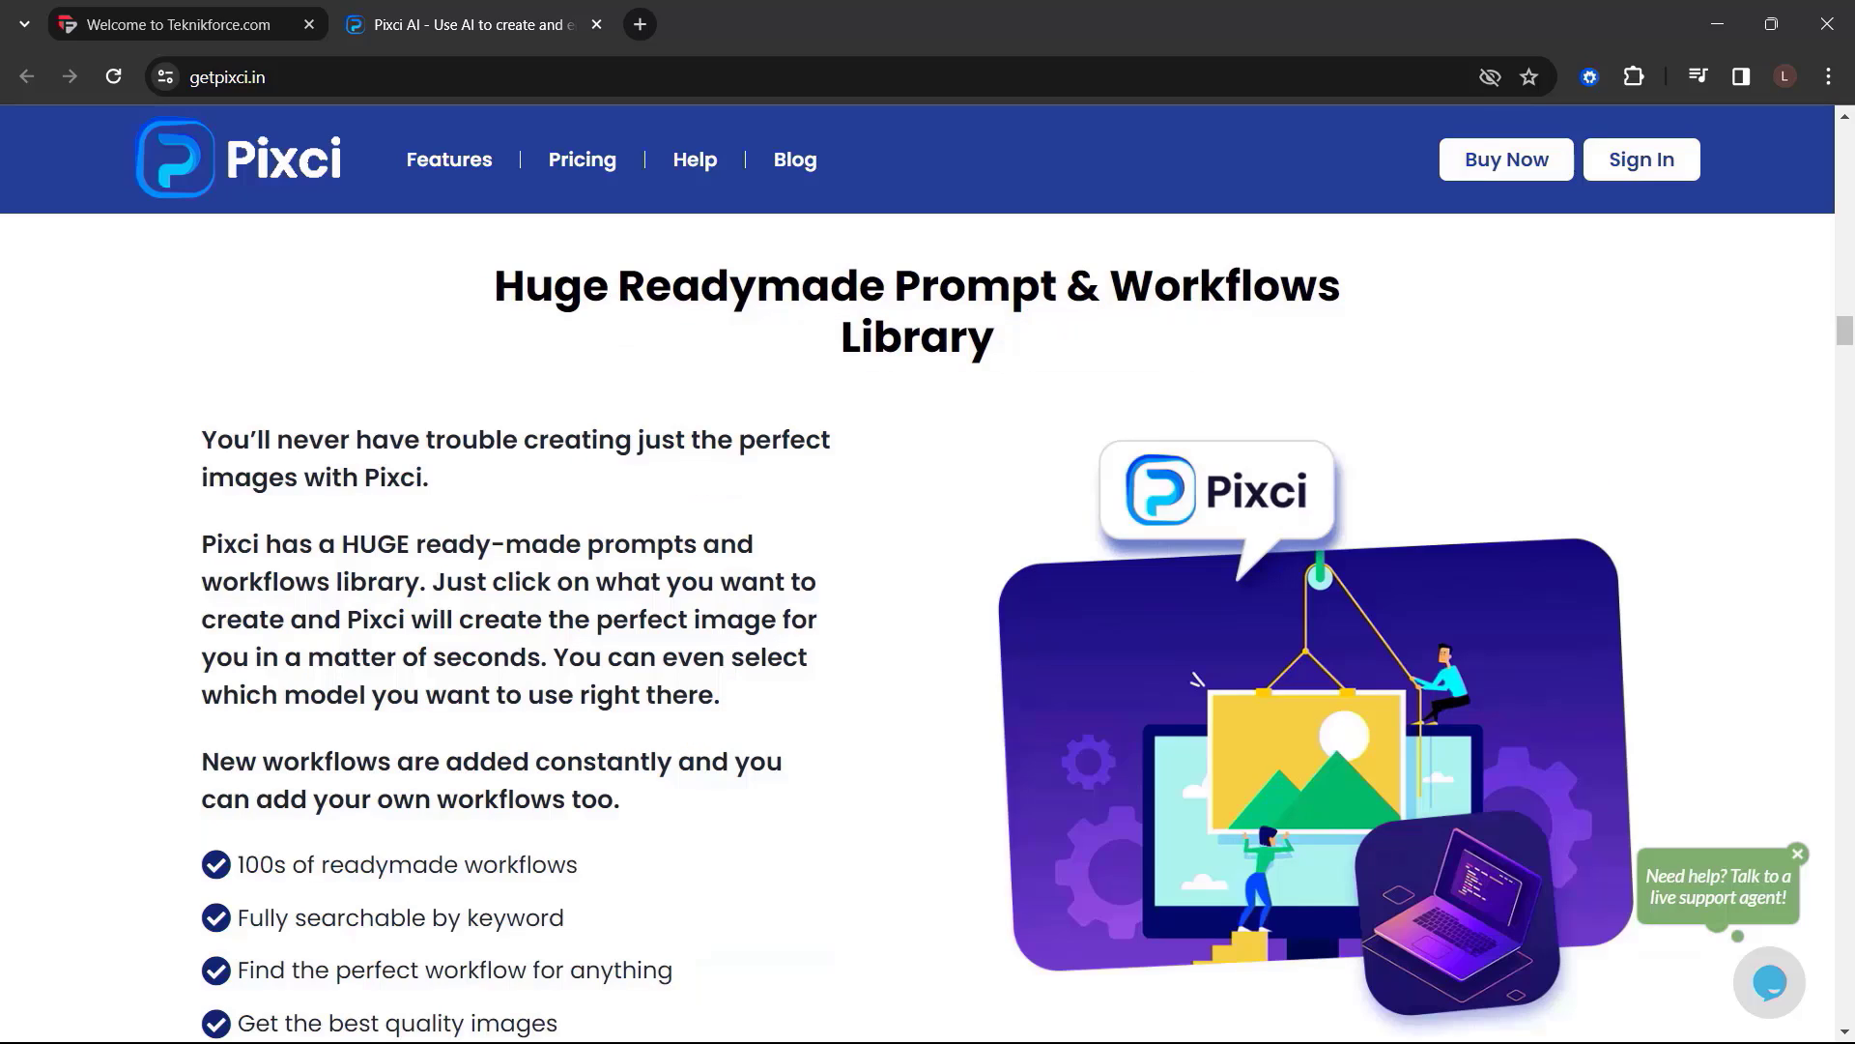
pyautogui.scroll(-3)
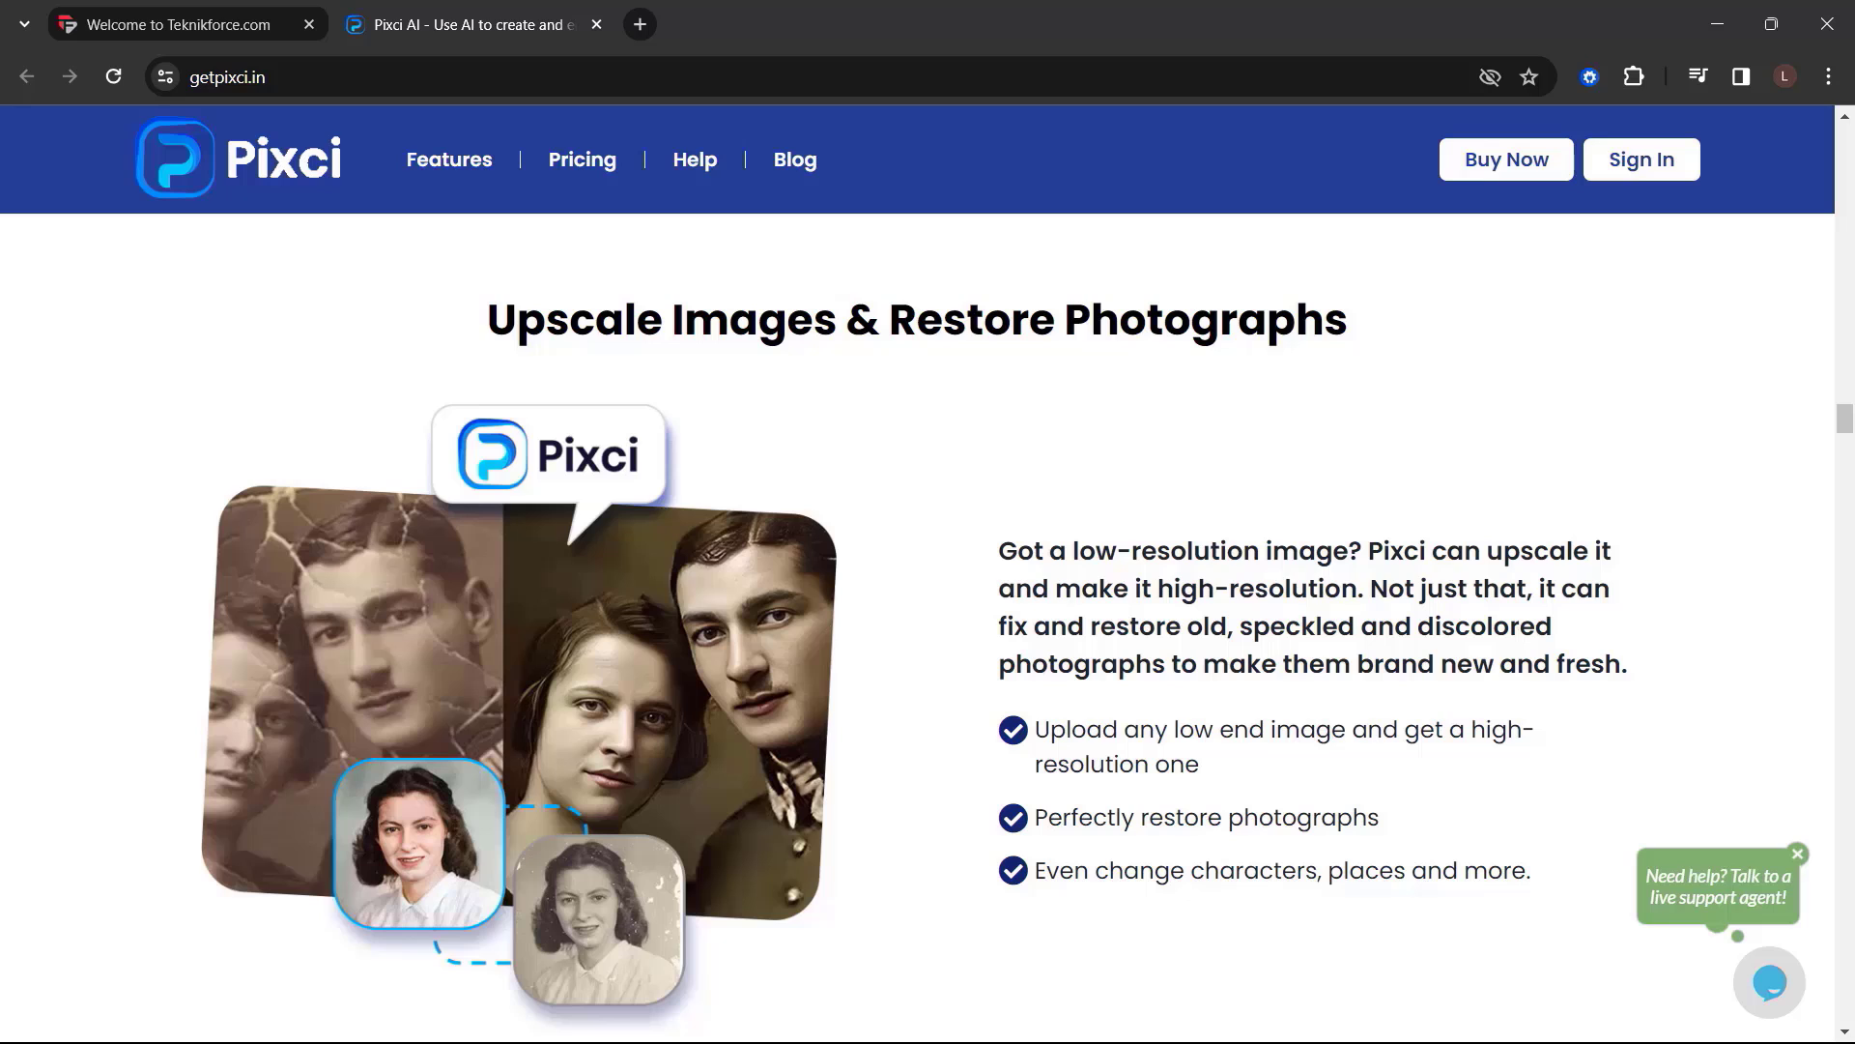
pyautogui.scroll(-3)
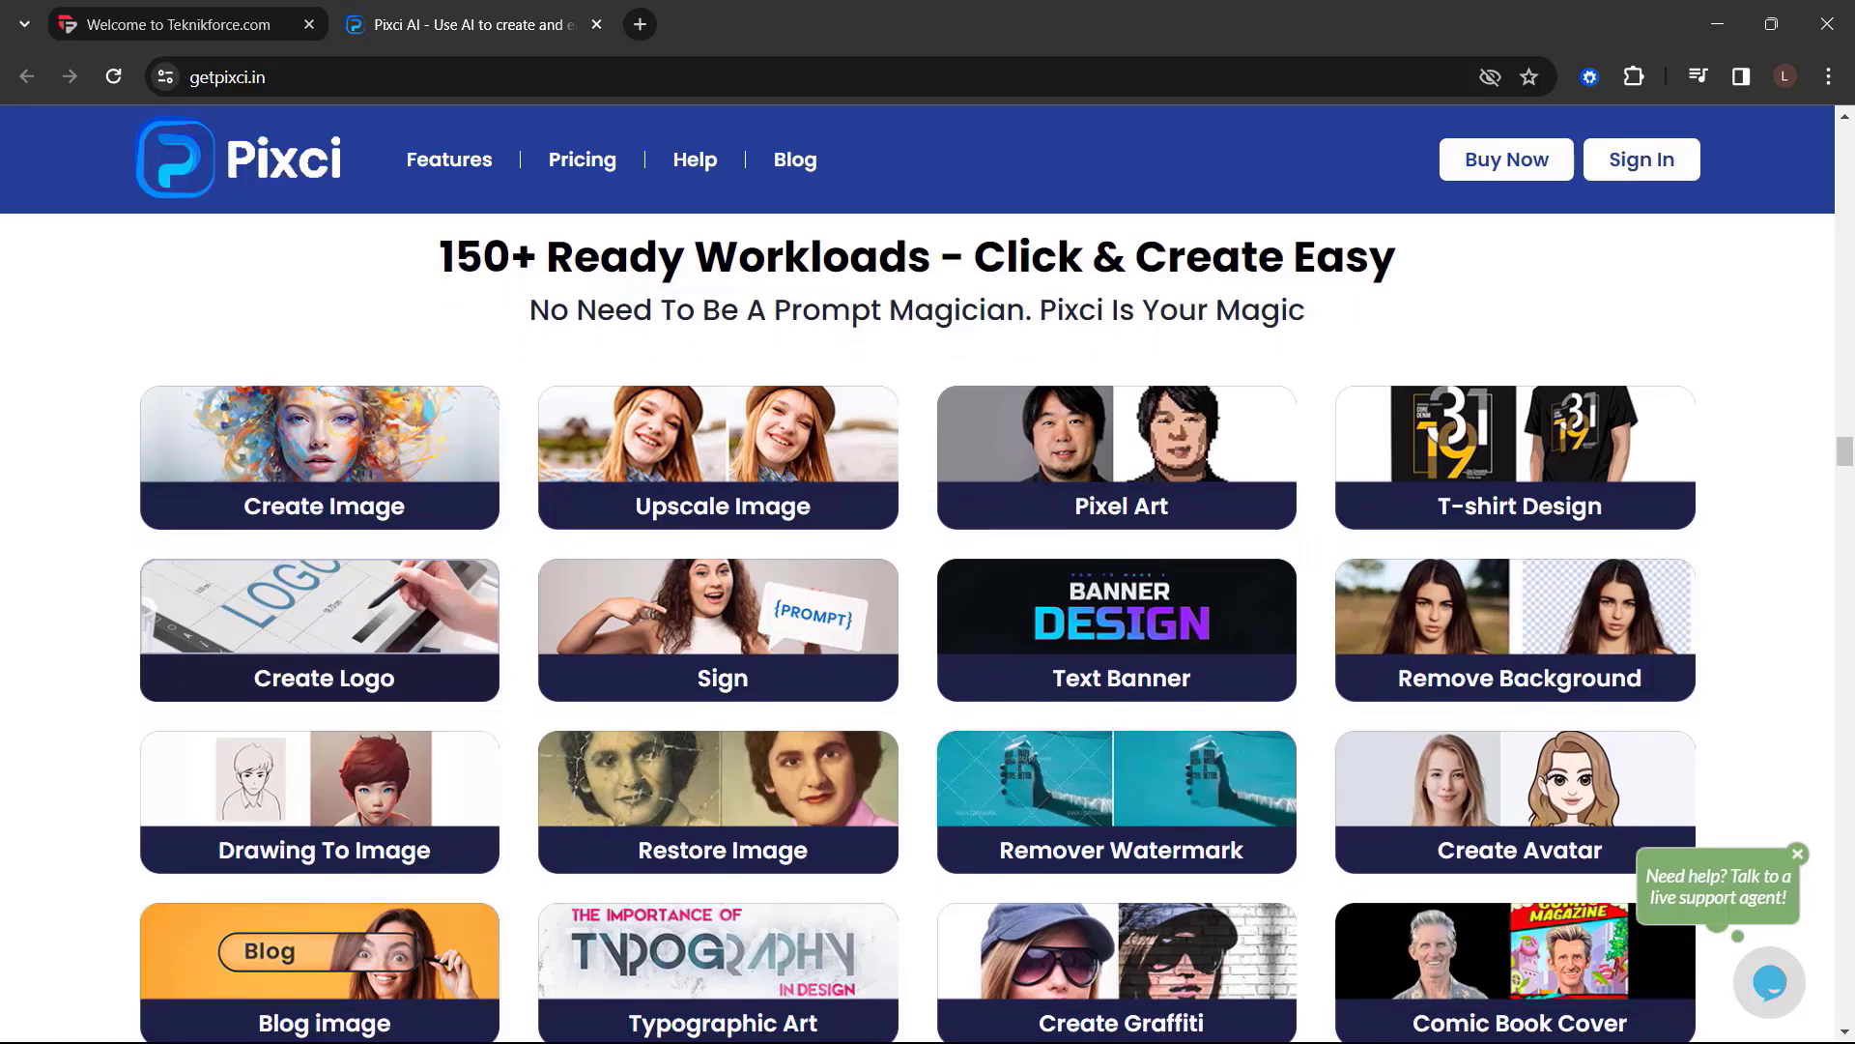
pyautogui.scroll(-3)
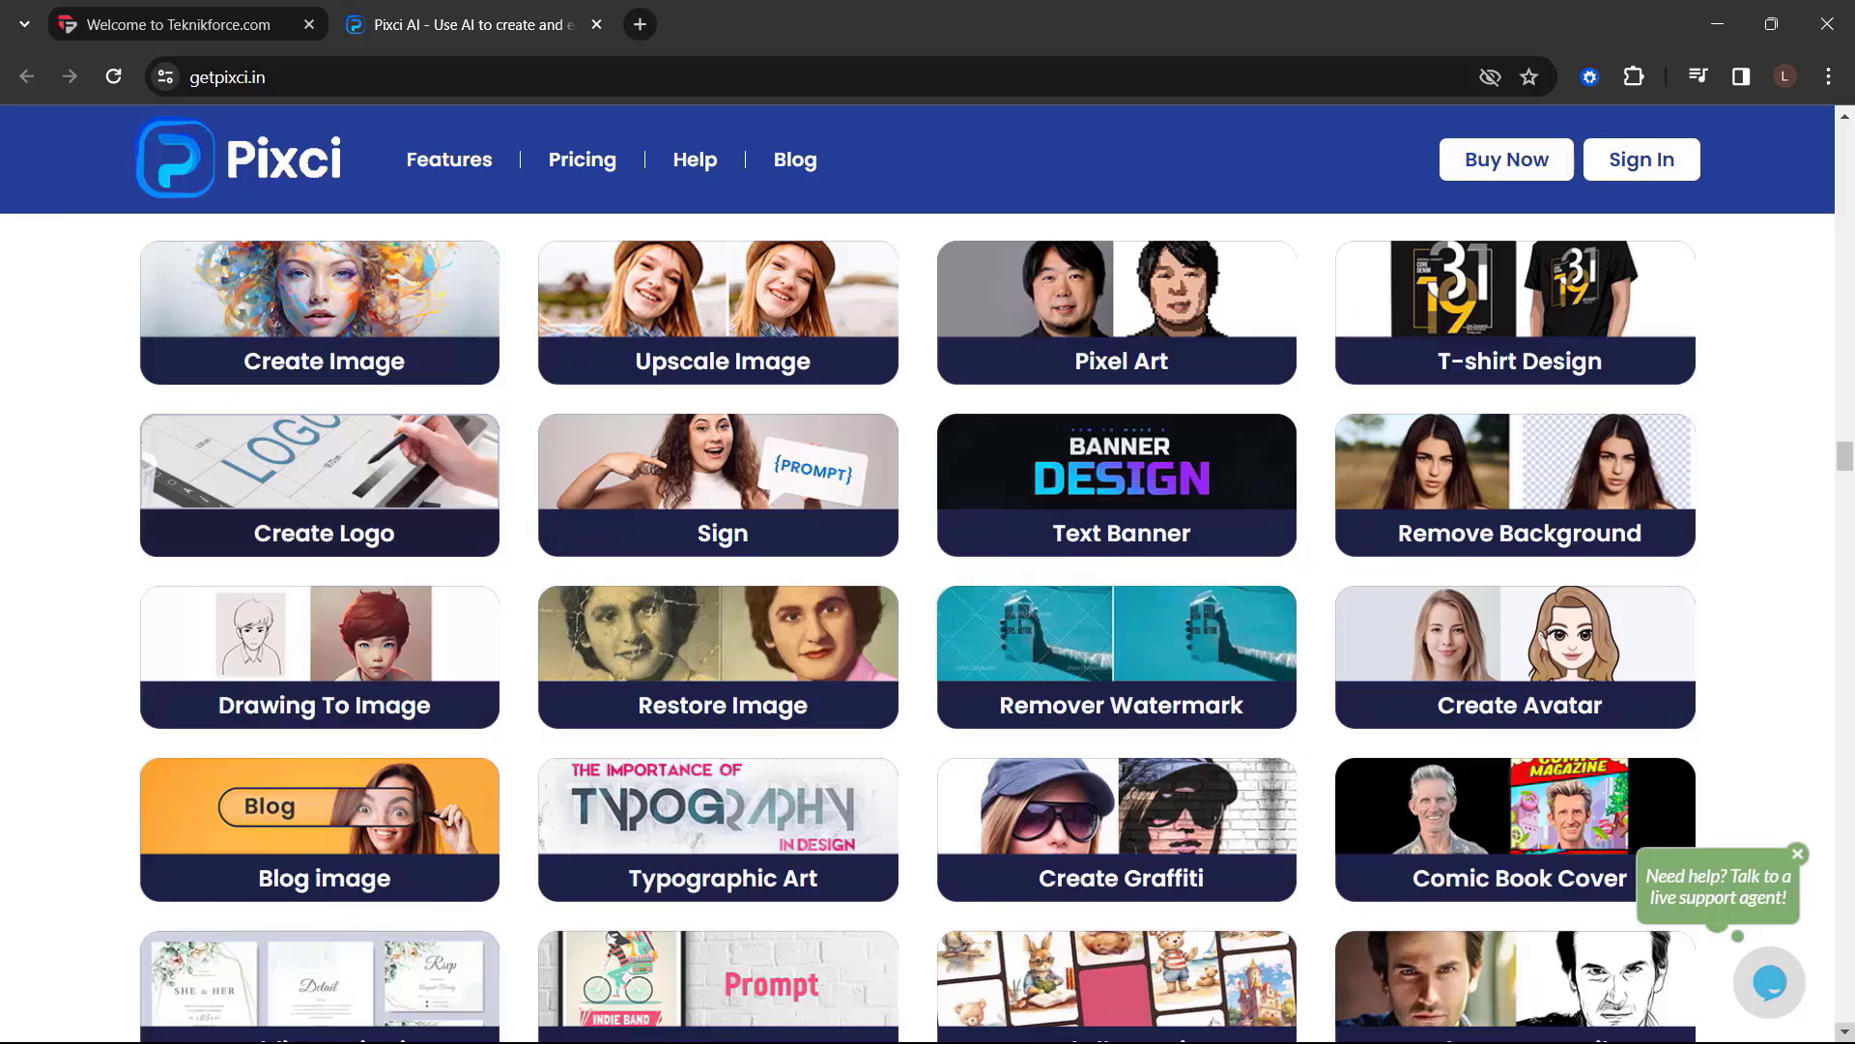
pyautogui.scroll(-3)
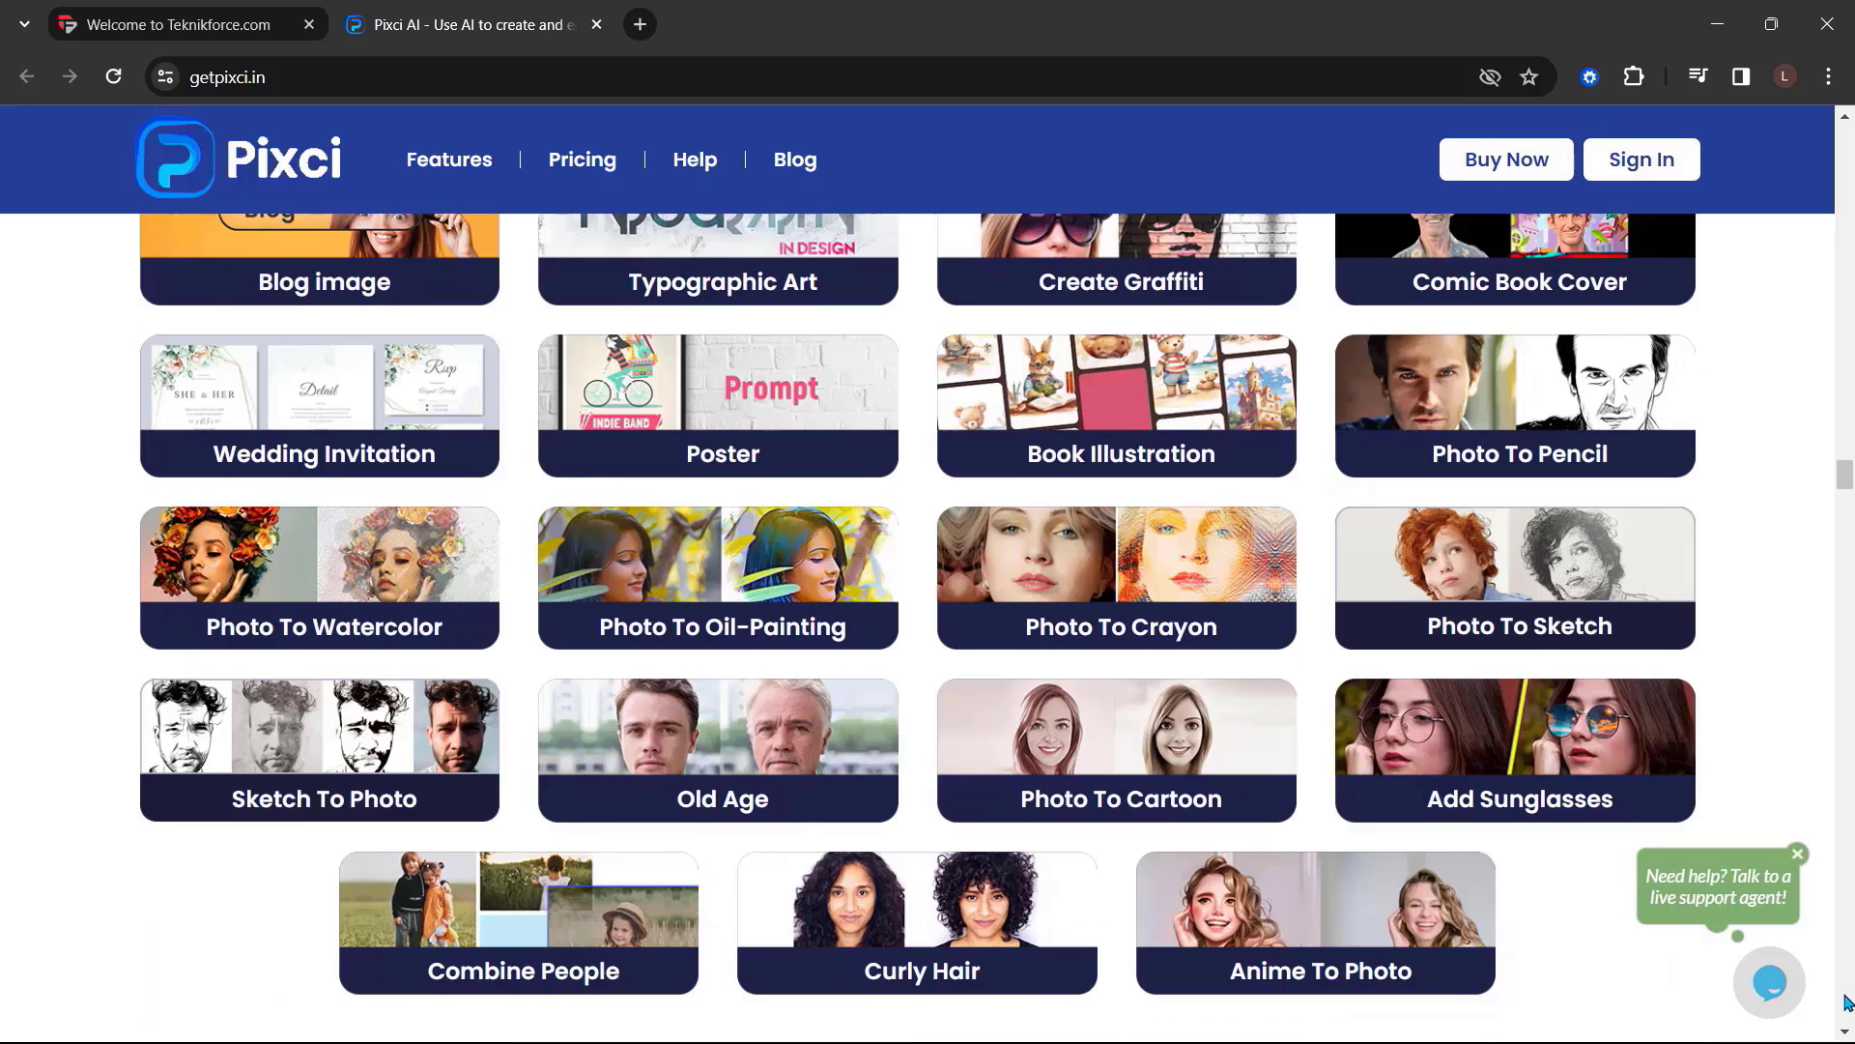
pyautogui.scroll(-3)
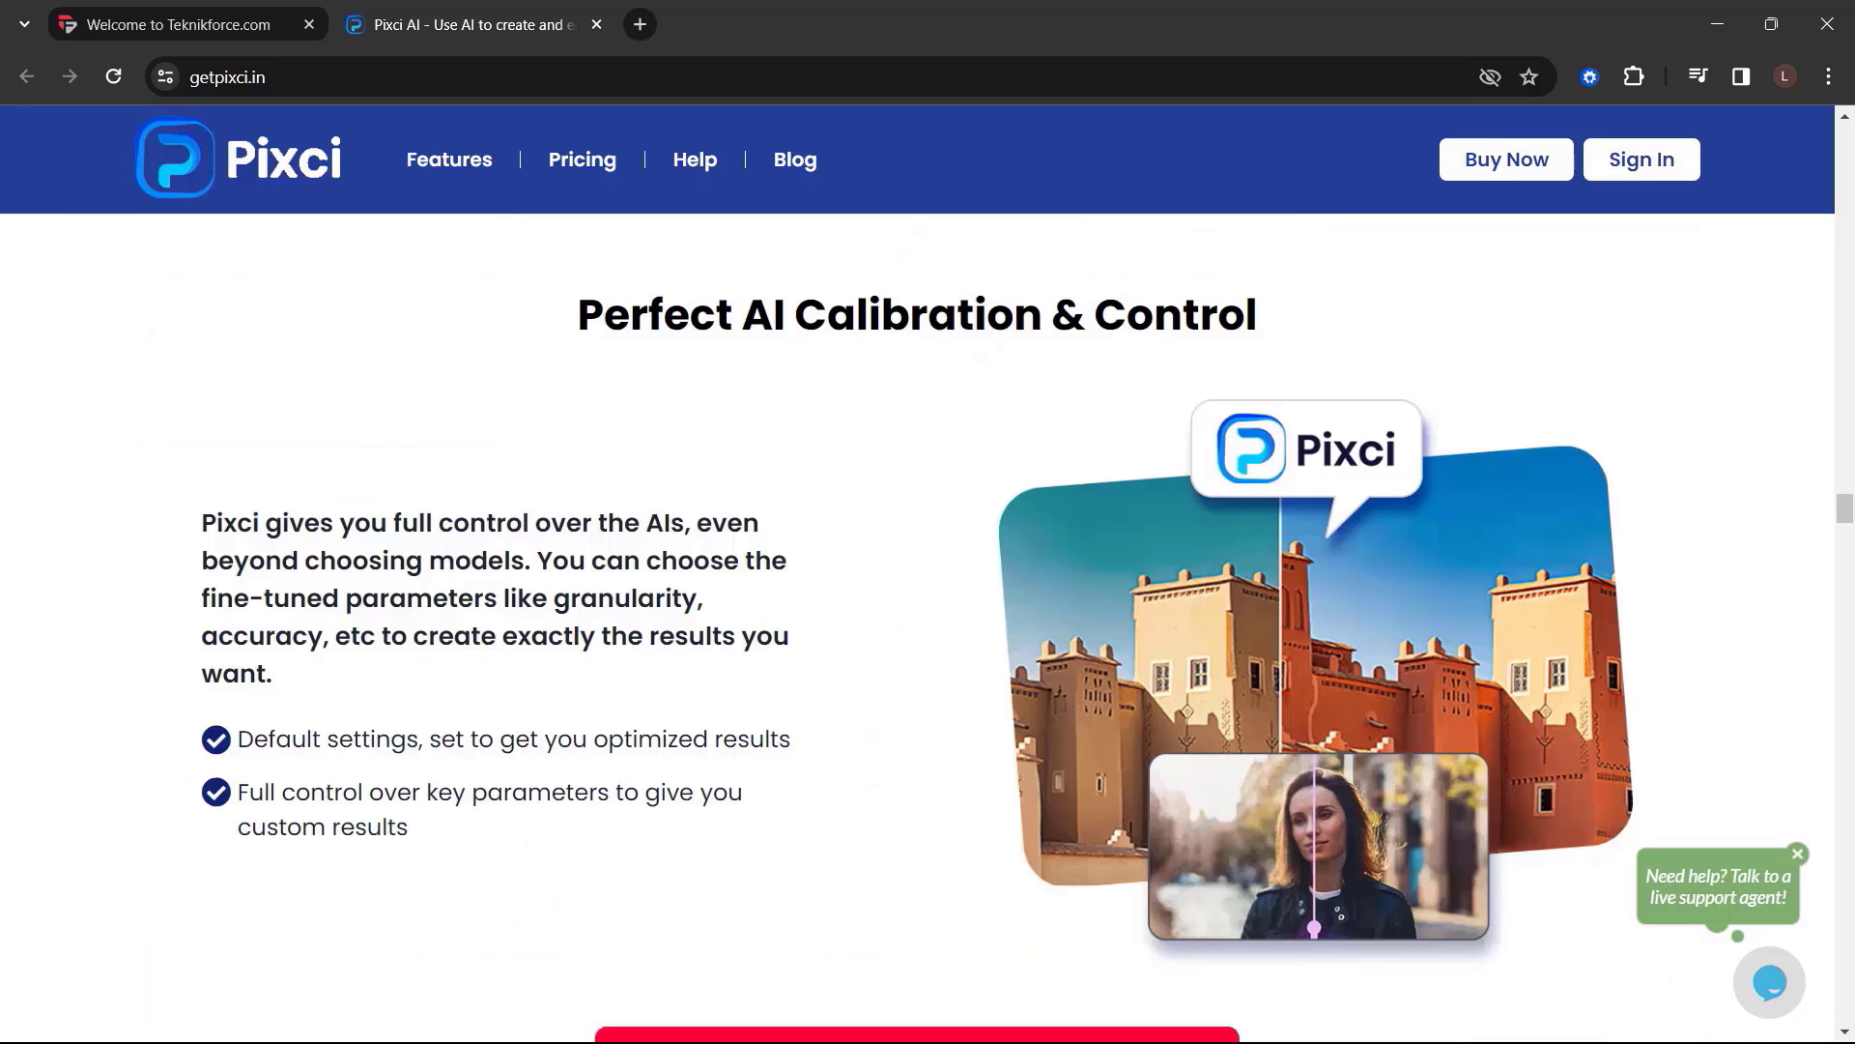
pyautogui.scroll(-3)
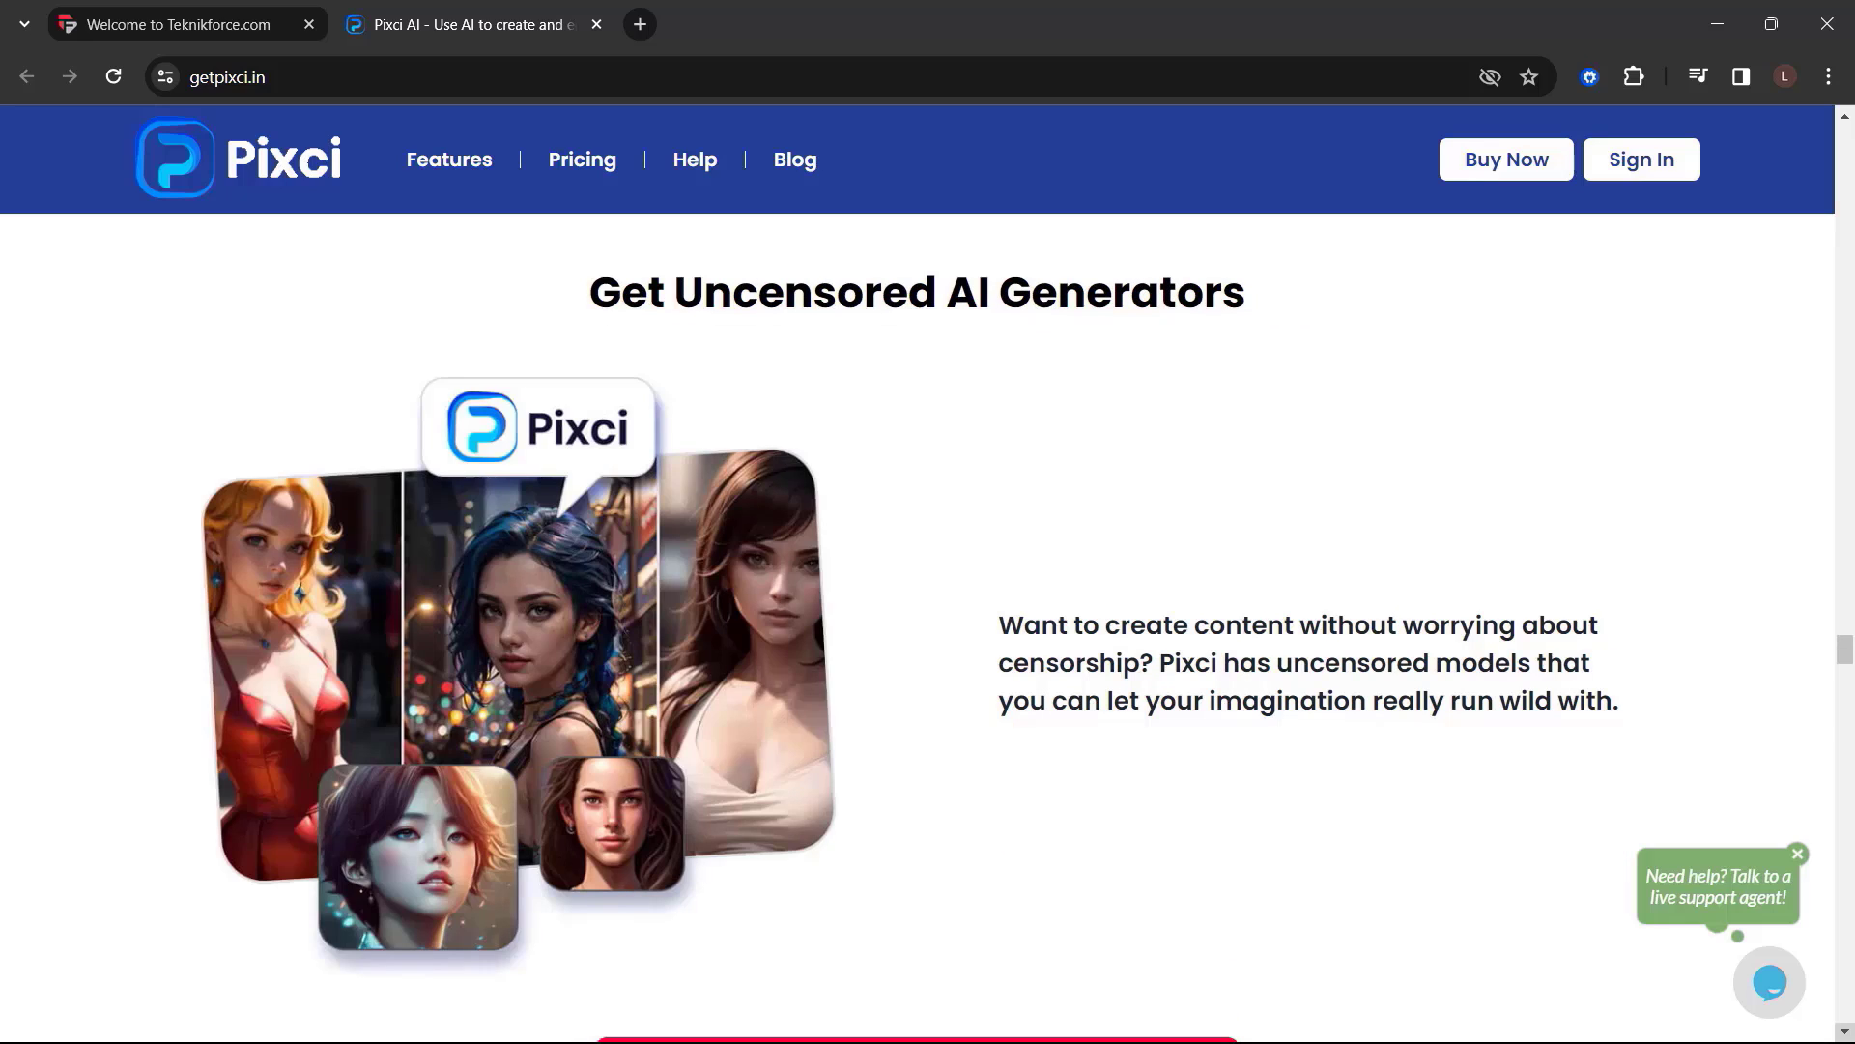
pyautogui.scroll(-3)
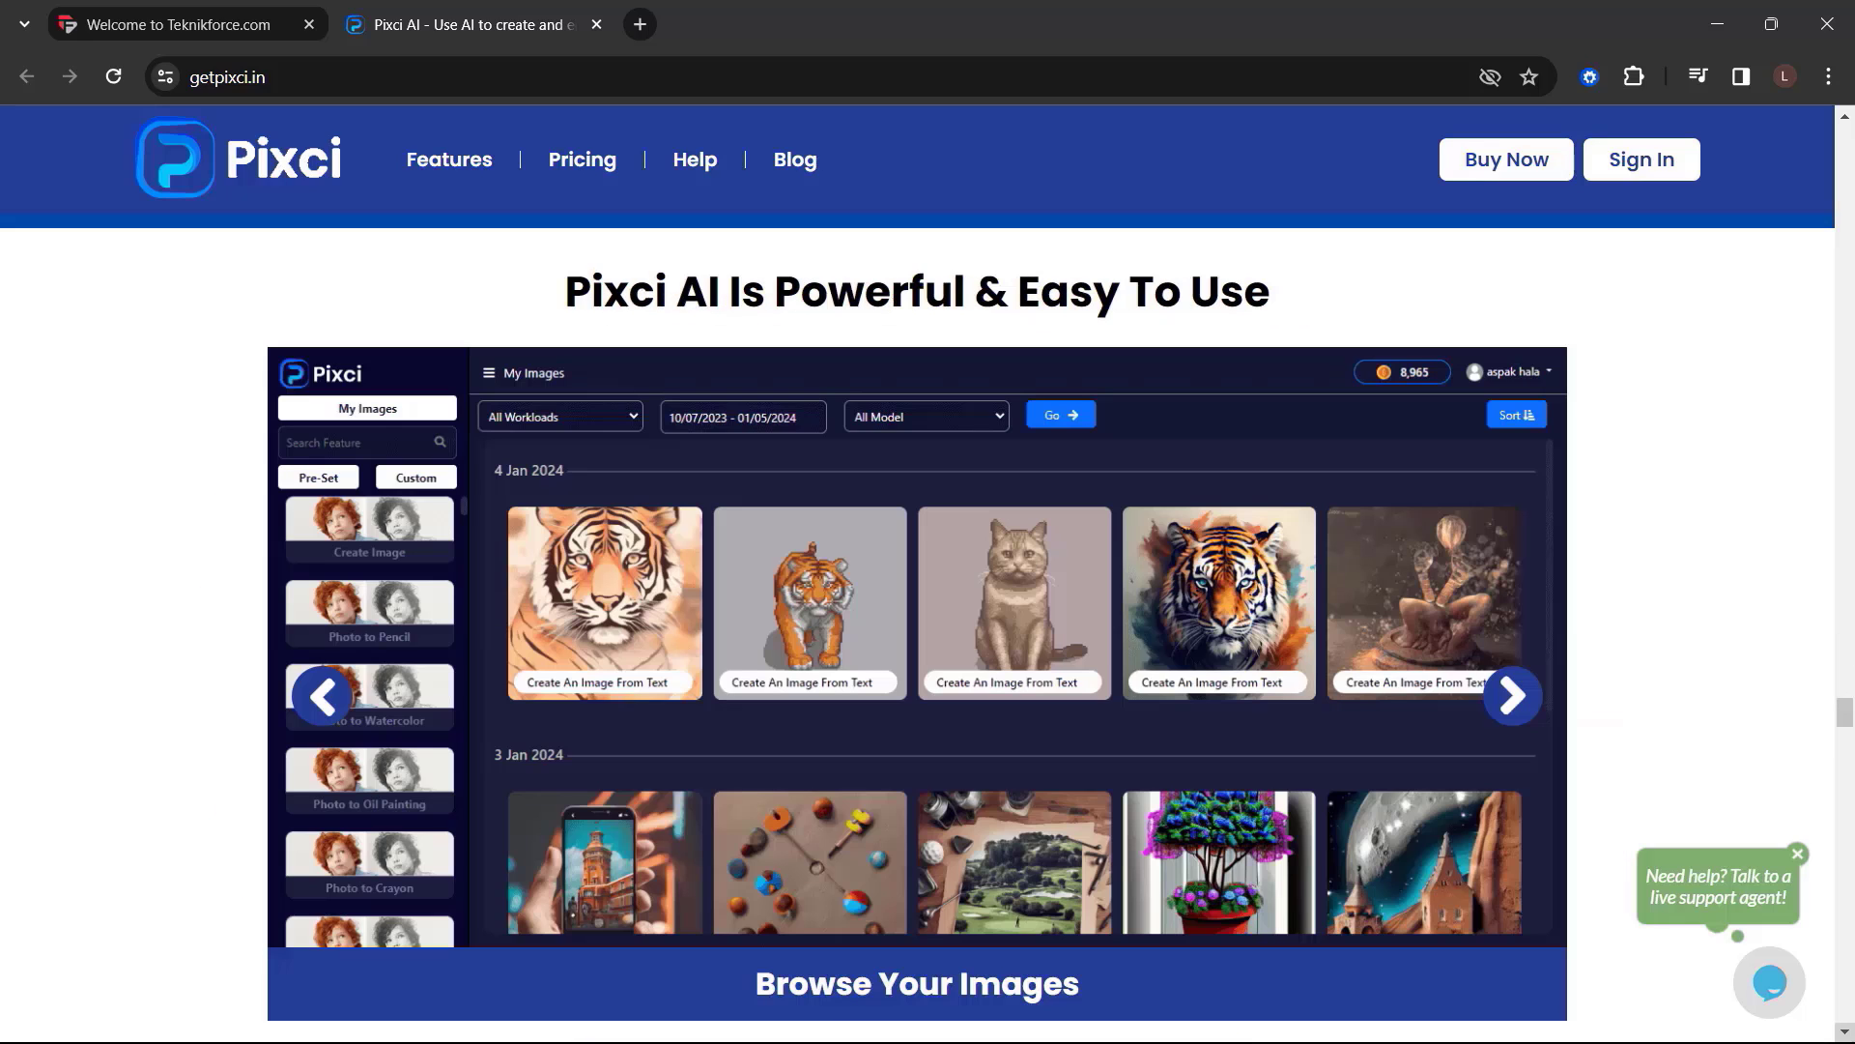